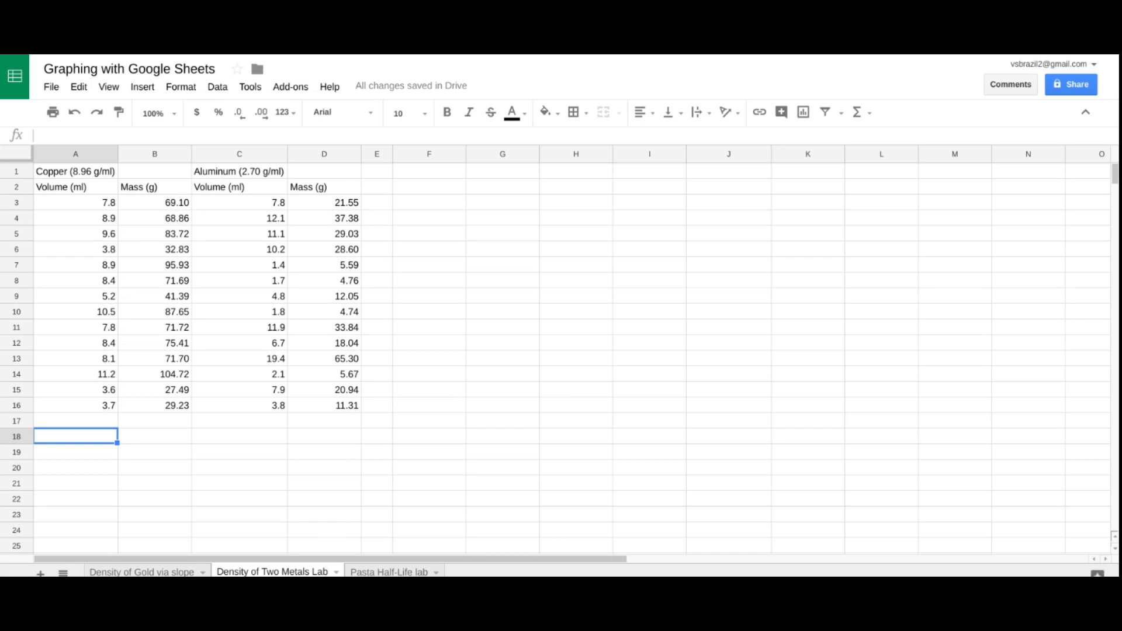
pyautogui.moveTo(632, 300)
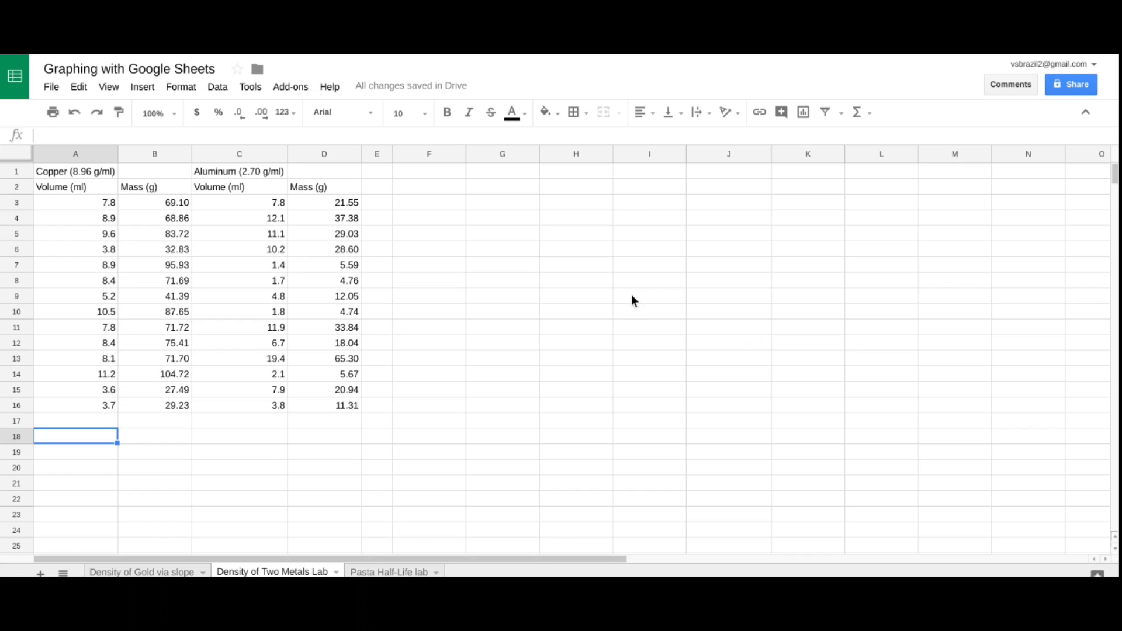
pyautogui.moveTo(85, 364)
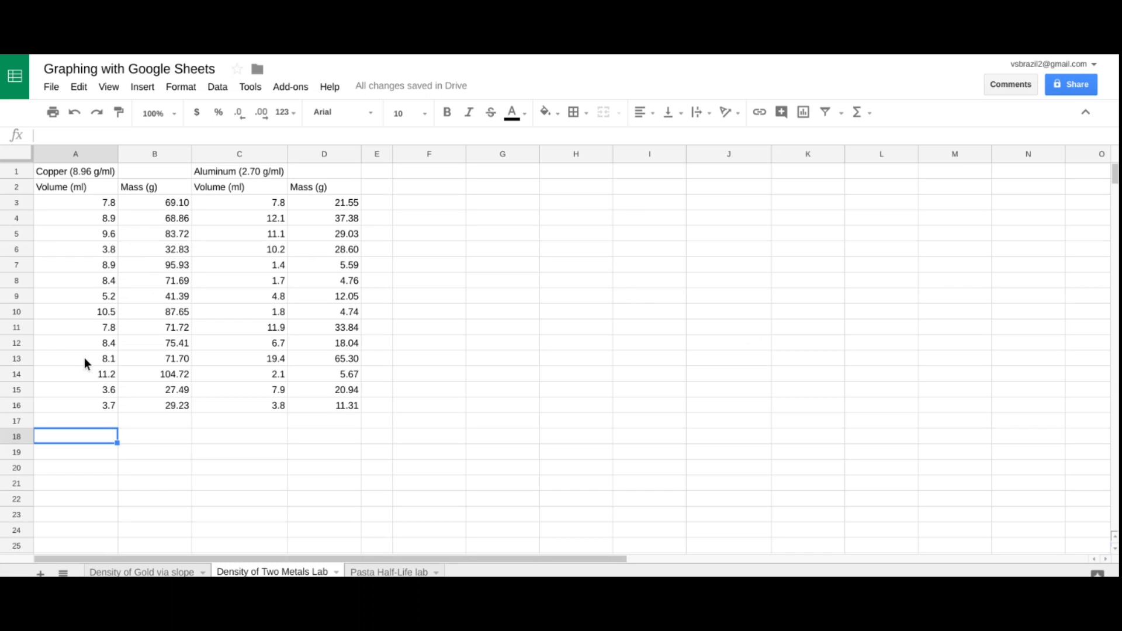
pyautogui.moveTo(111, 337)
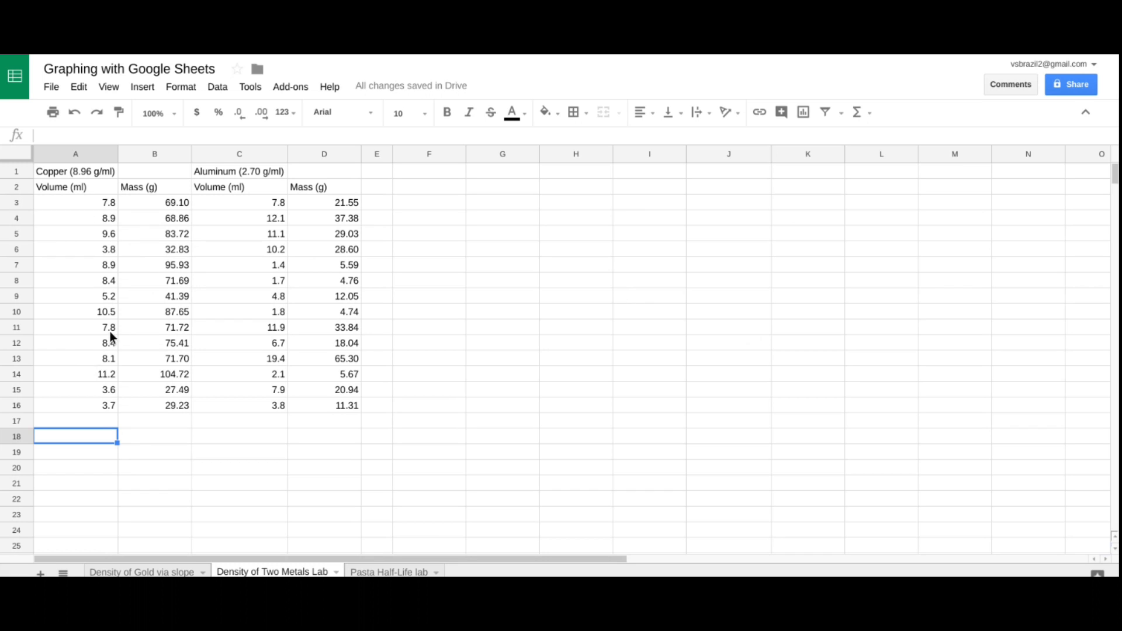
pyautogui.moveTo(138, 247)
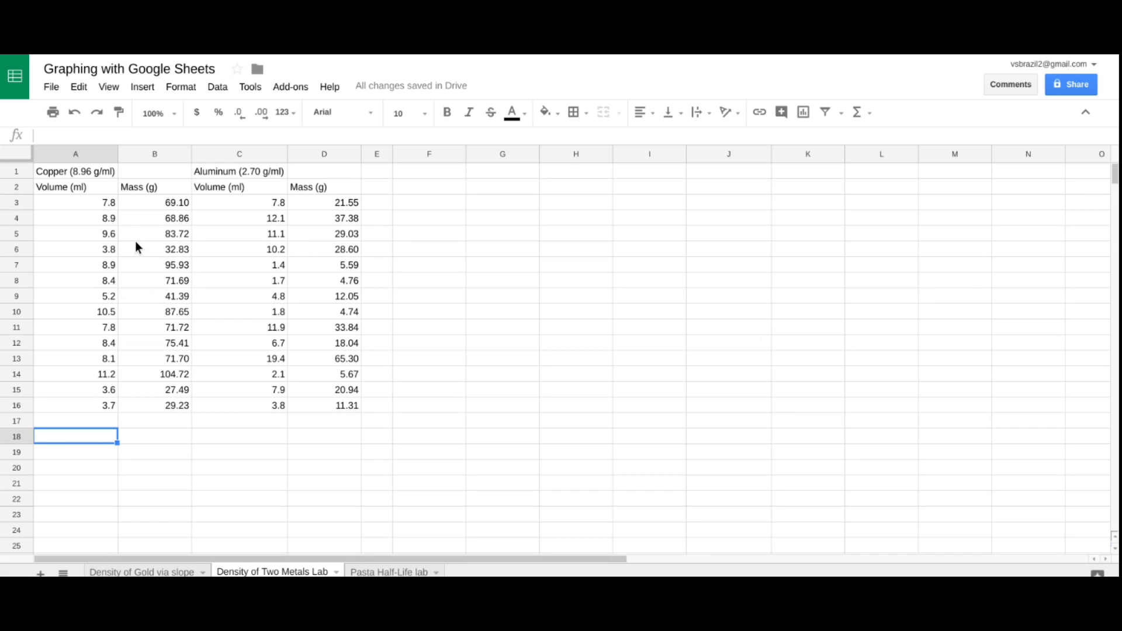
pyautogui.moveTo(418, 189)
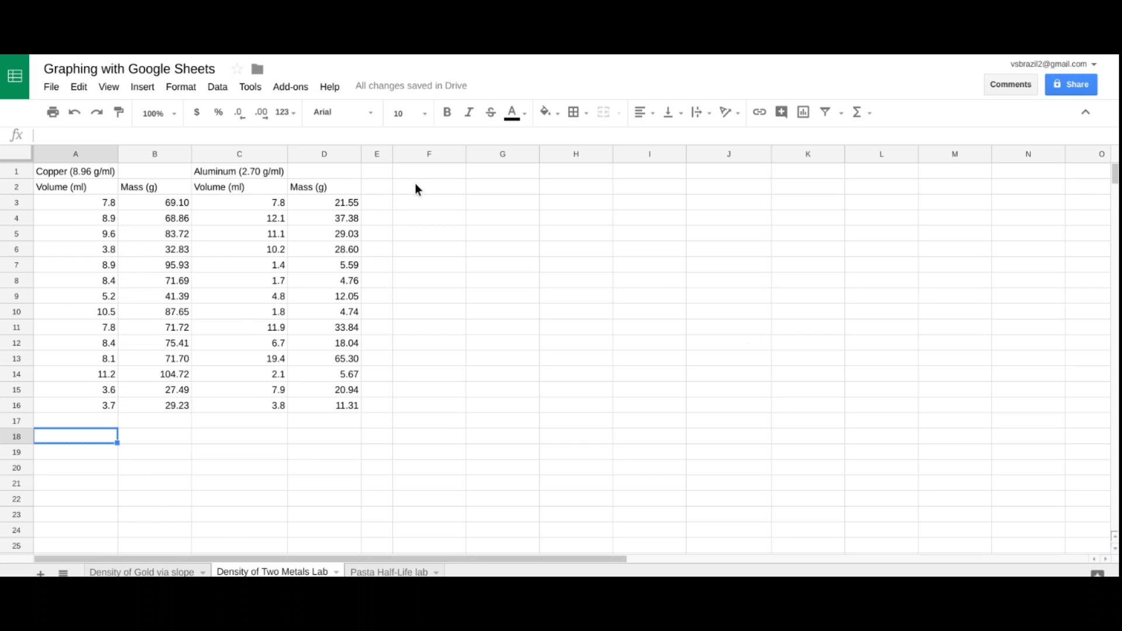
# Step: Head column F with 'Volume (ml)' in F2
pyautogui.click(429, 187)
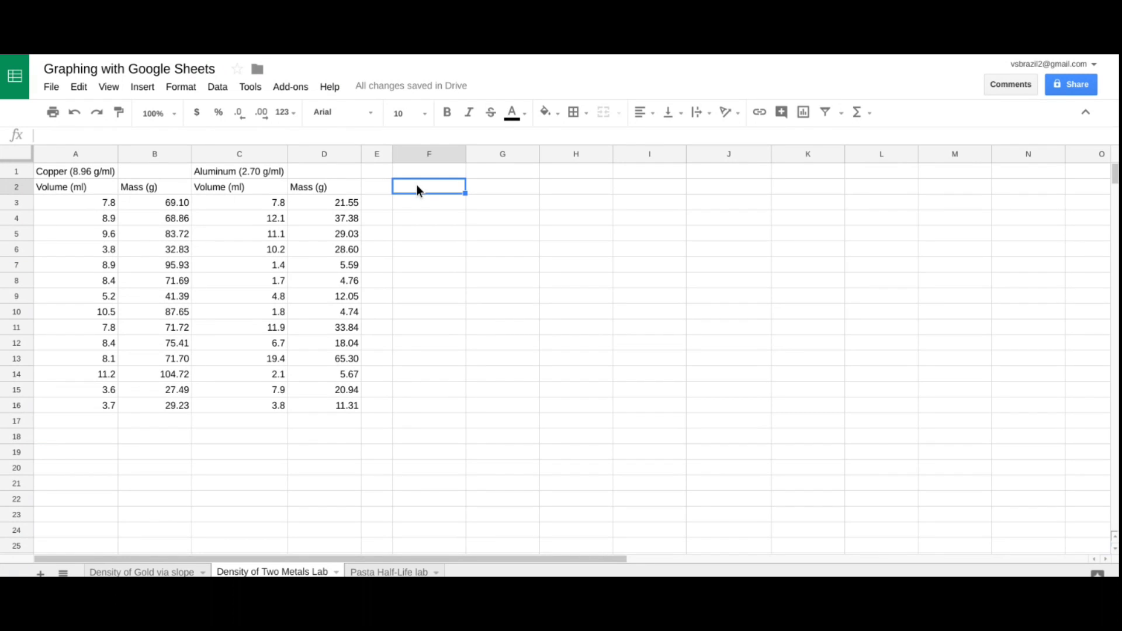
pyautogui.write('Vo')
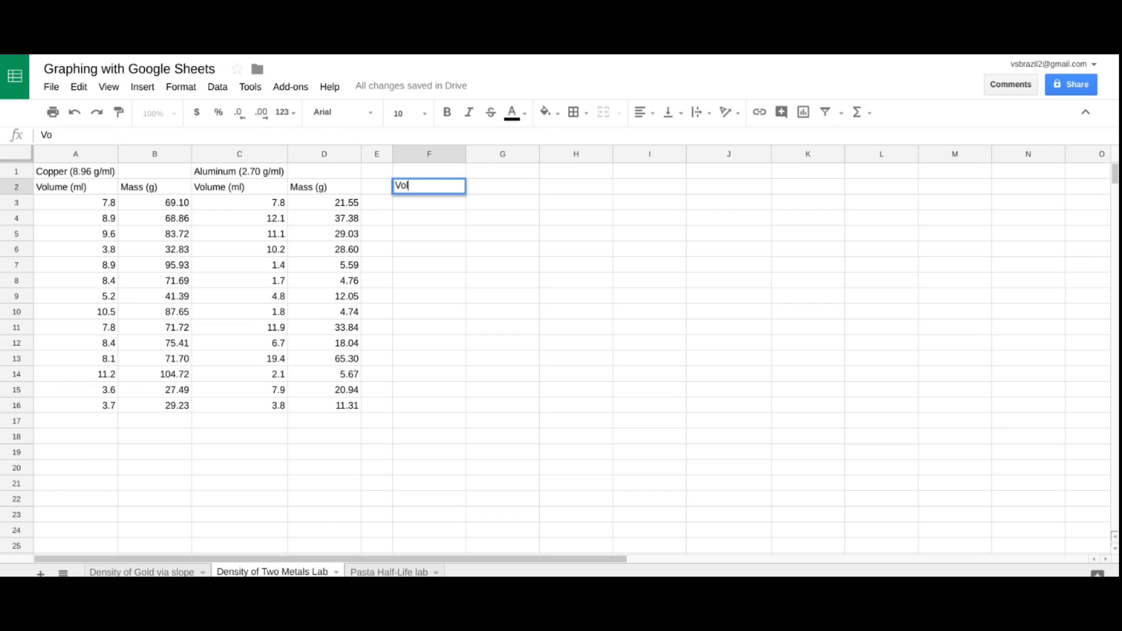
pyautogui.write('ume (m')
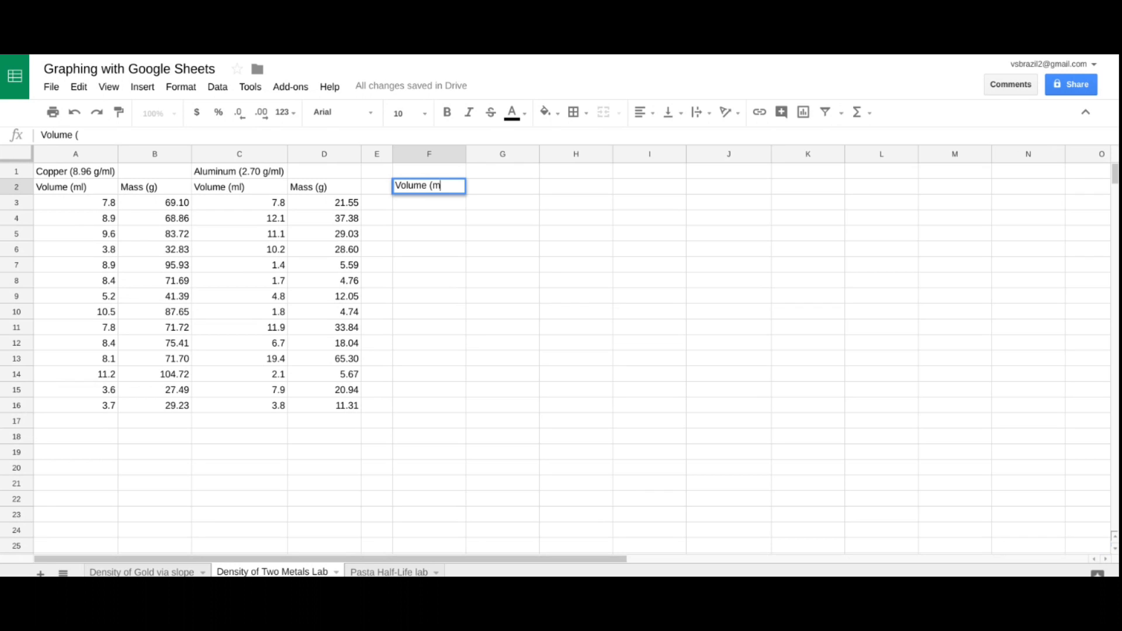
pyautogui.press('Return')
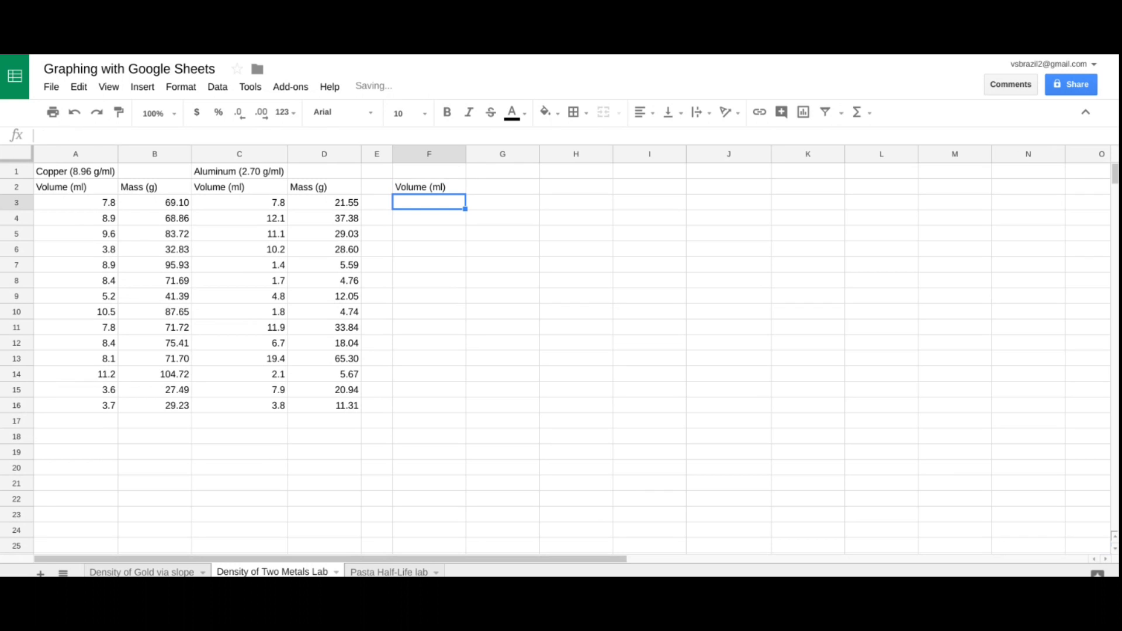
pyautogui.moveTo(141, 213)
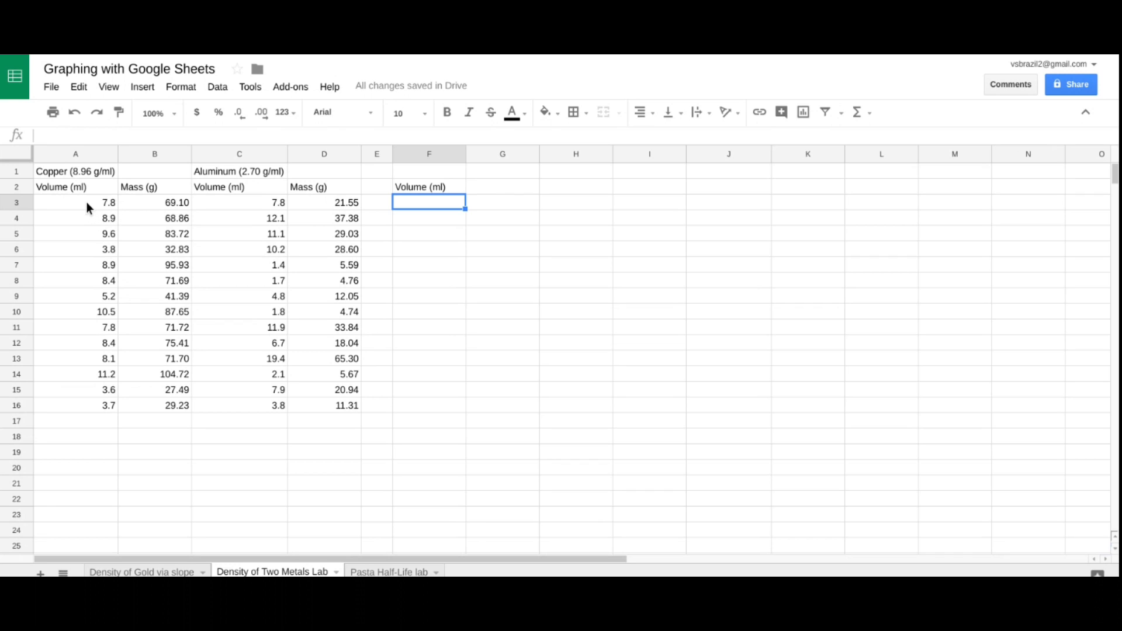
# Step: Copy the copper volumes A3:A16 into F3 and the aluminum volumes C3:C16 beneath them at F17
pyautogui.click(75, 202)
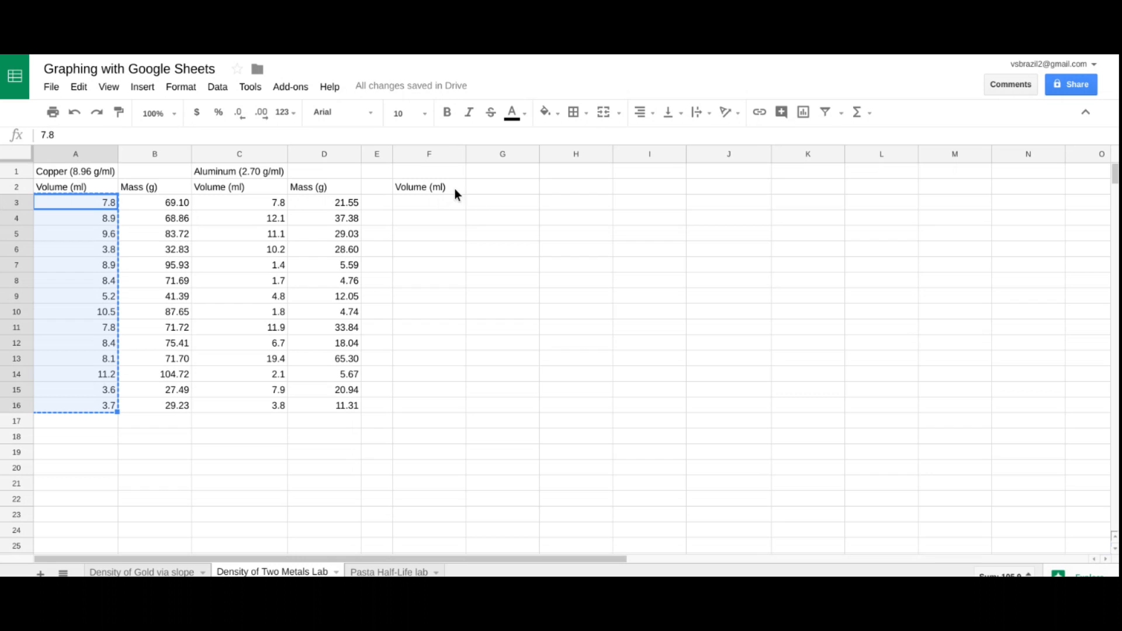
pyautogui.click(428, 203)
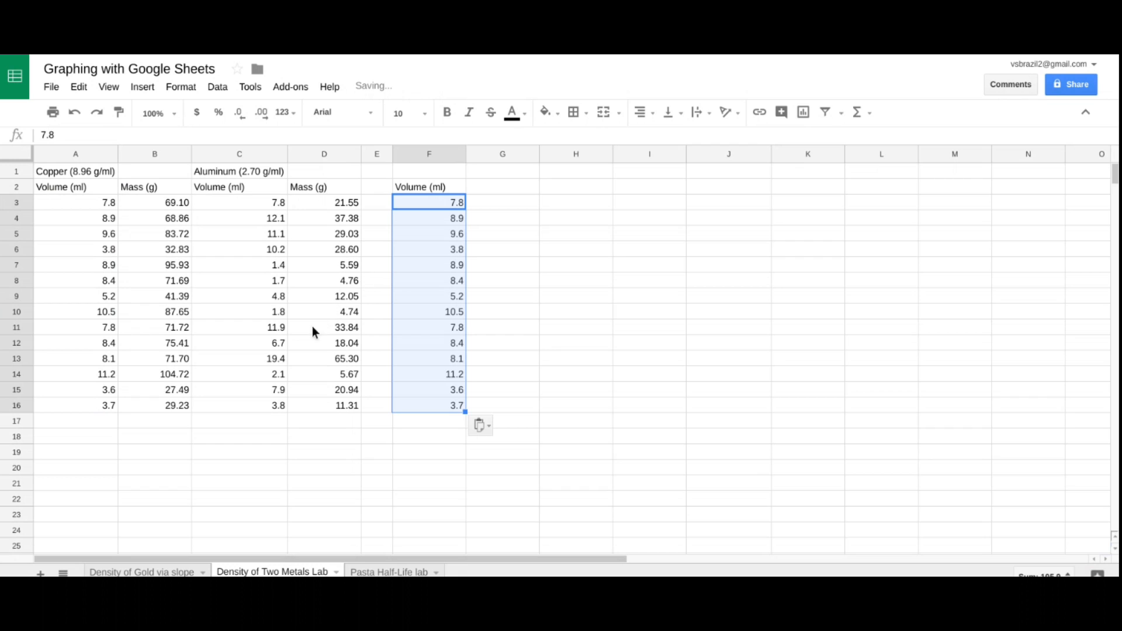
pyautogui.click(239, 202)
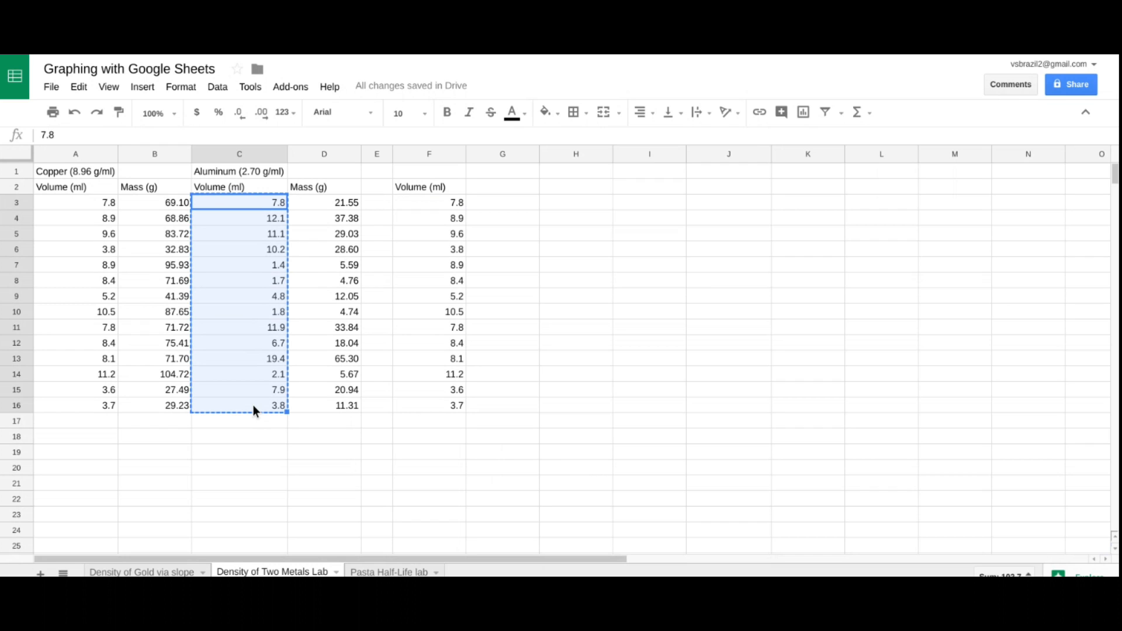
pyautogui.moveTo(444, 428)
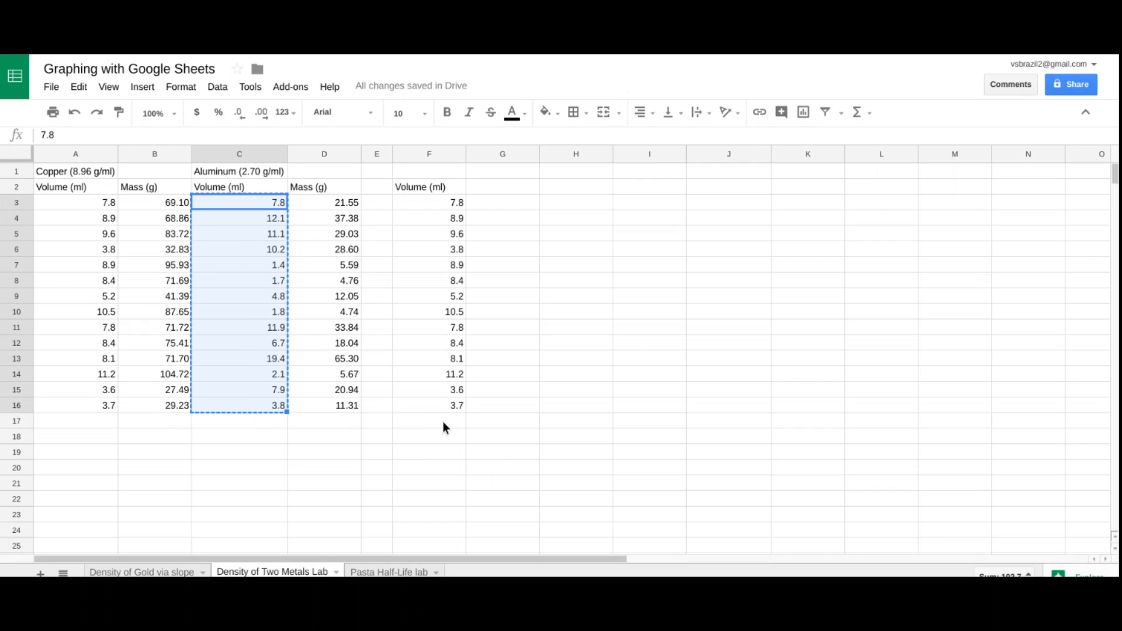
pyautogui.click(429, 420)
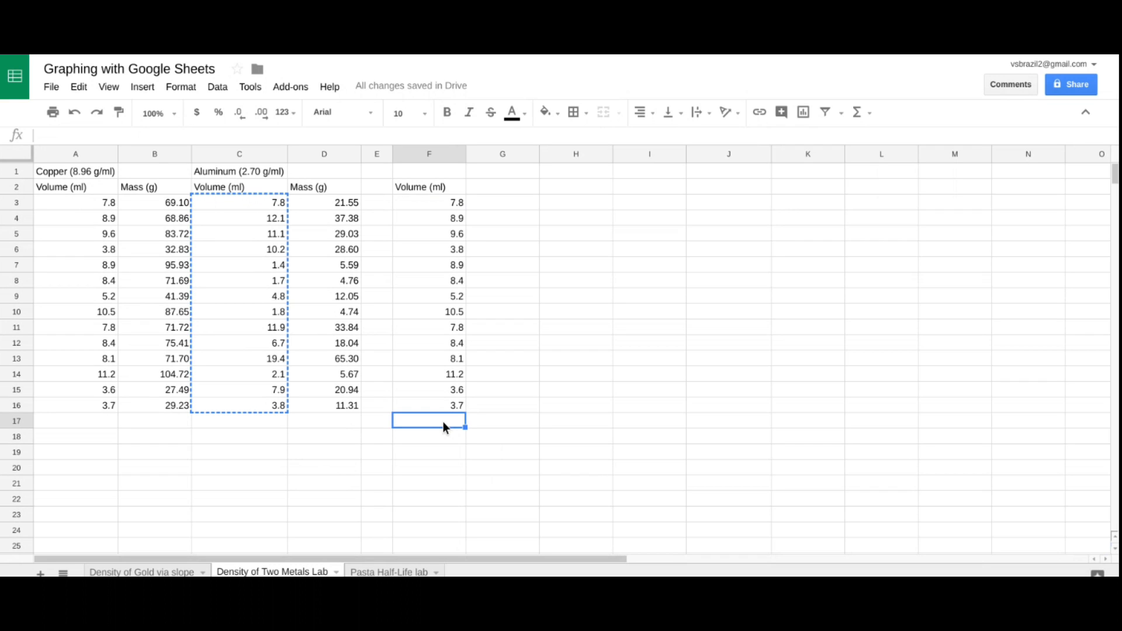
pyautogui.press('ctrl+v')
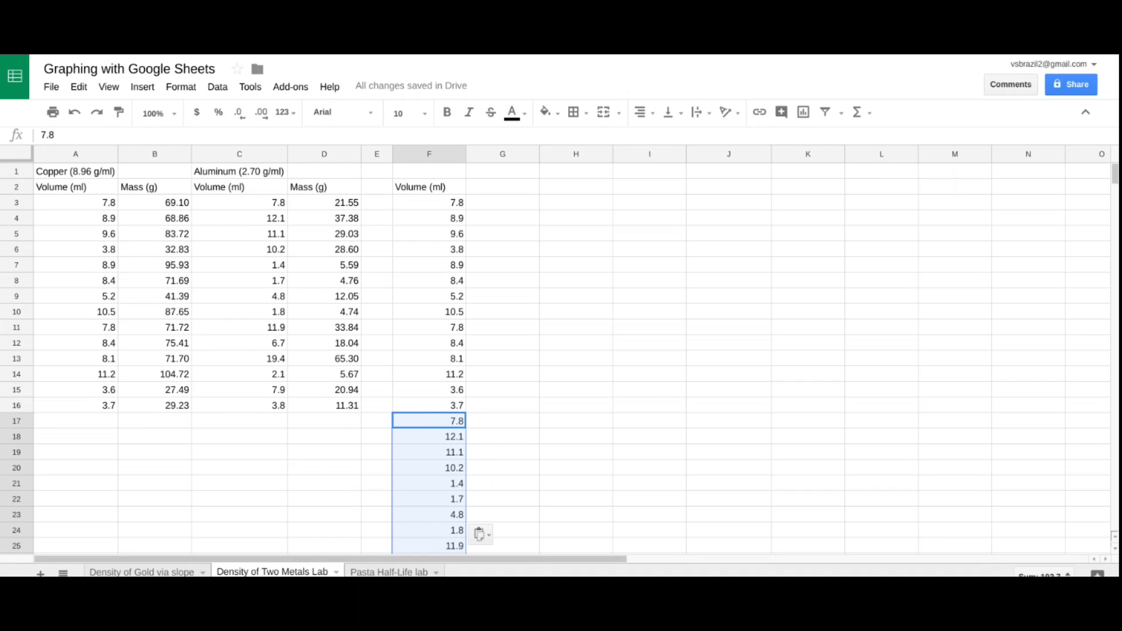
pyautogui.moveTo(517, 327)
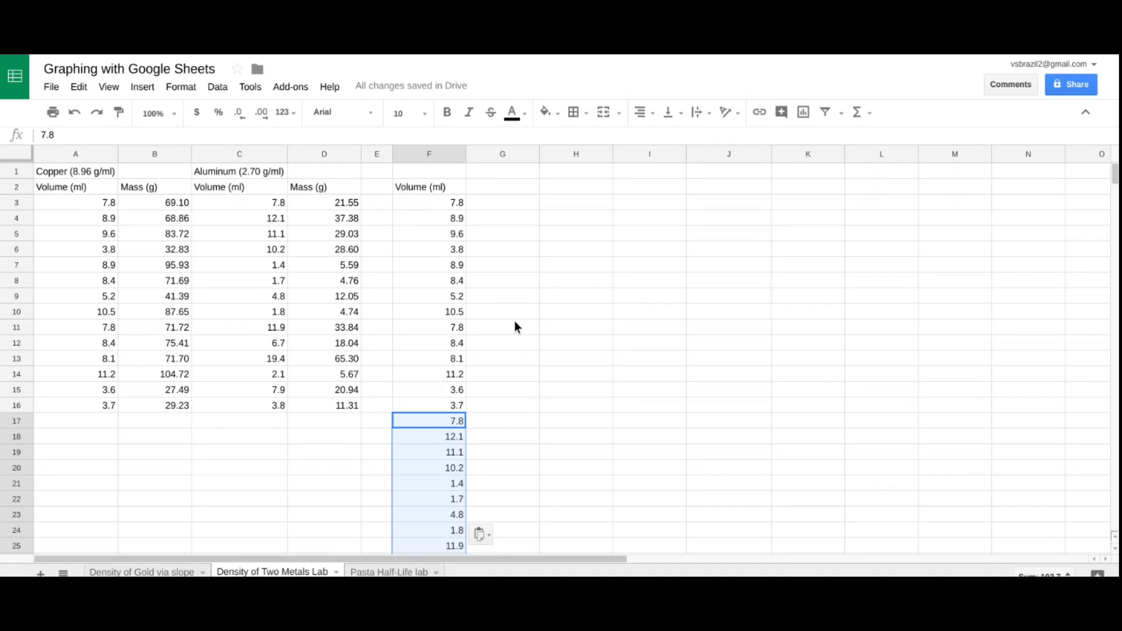
pyautogui.moveTo(502, 198)
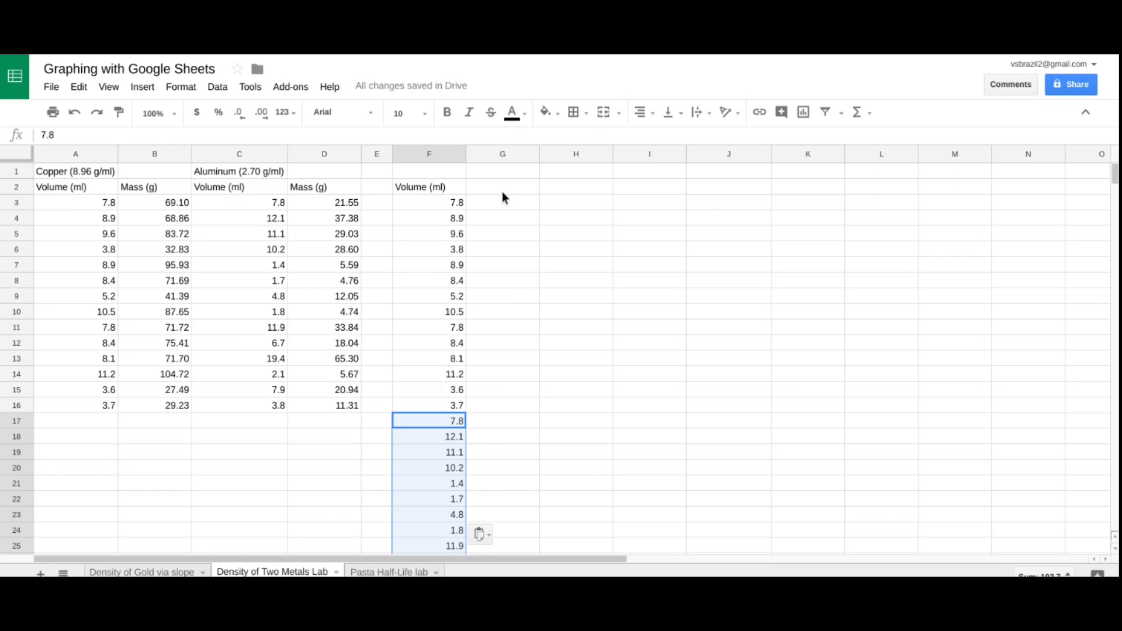
# Step: Enter the headings 'Cu Mass (g)' in G2 and 'Al Mass (g)' in H2
pyautogui.click(501, 187)
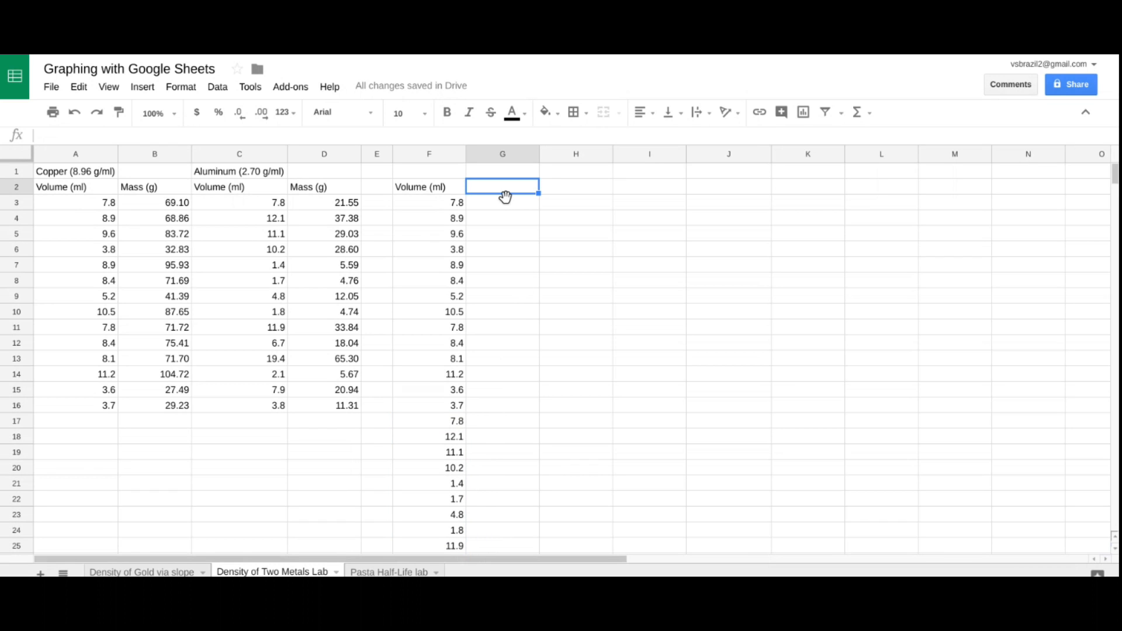
pyautogui.write('Cu')
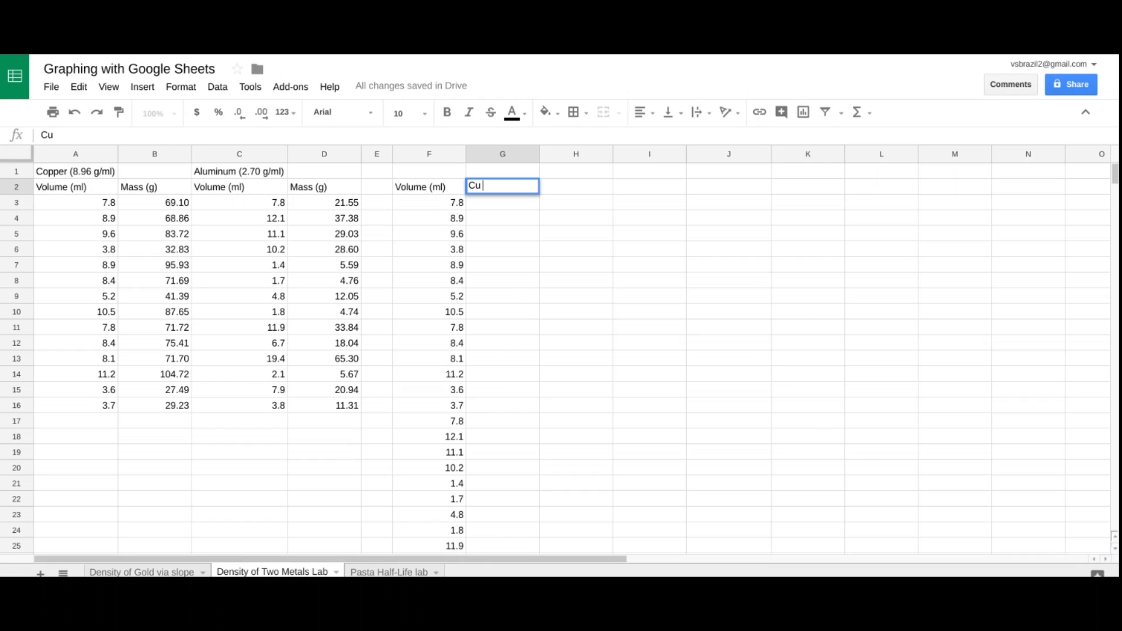
pyautogui.write('Ma')
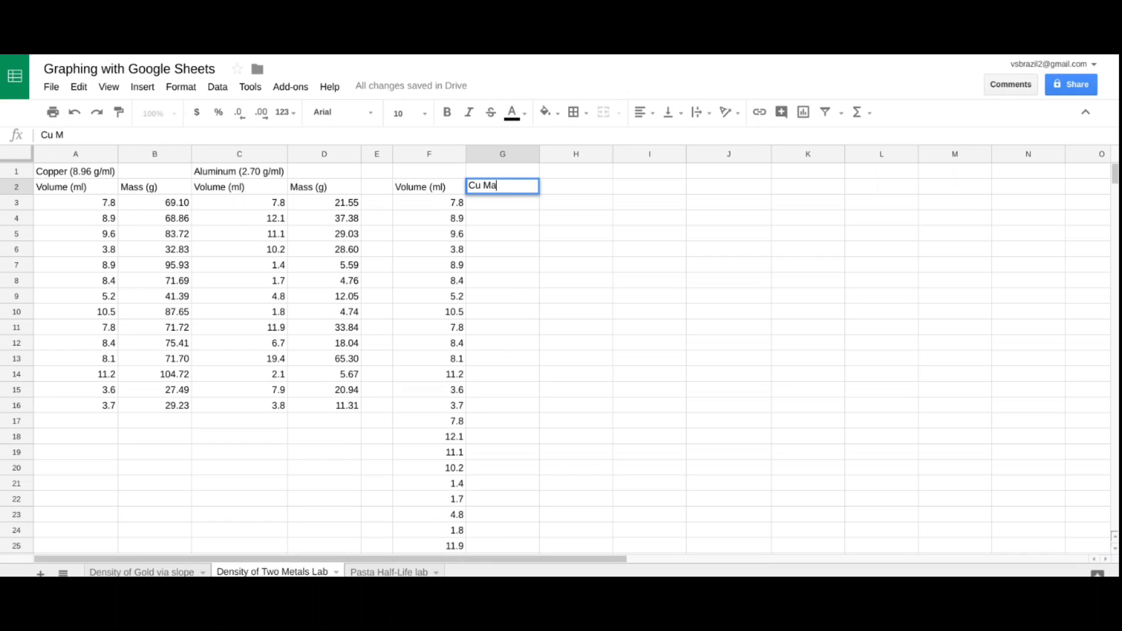
pyautogui.write('ass (g')
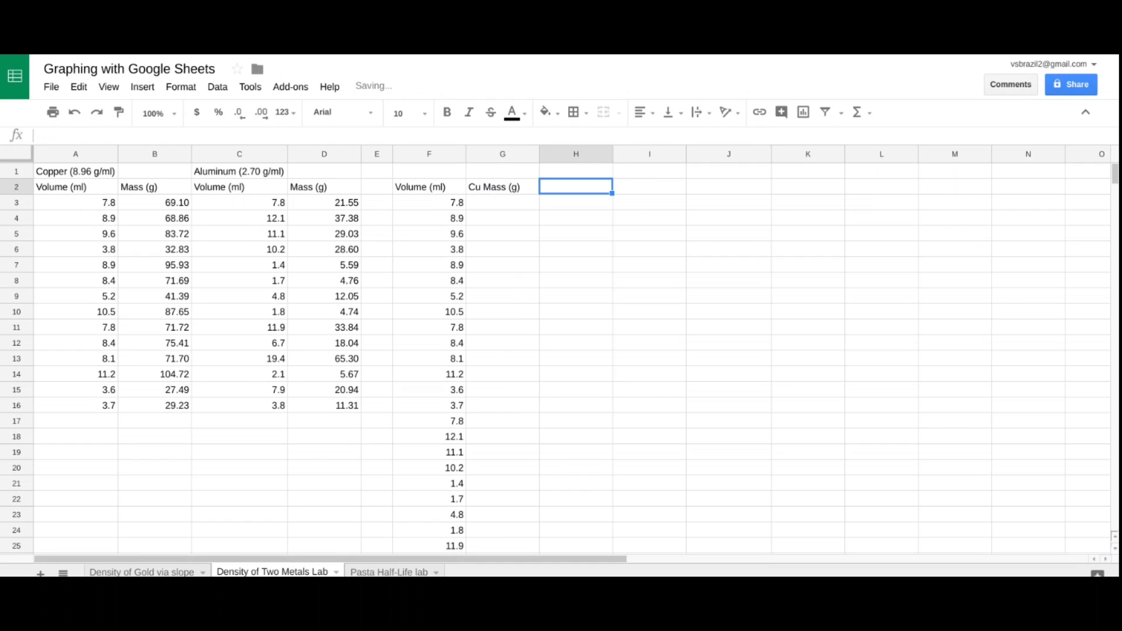
pyautogui.write('A')
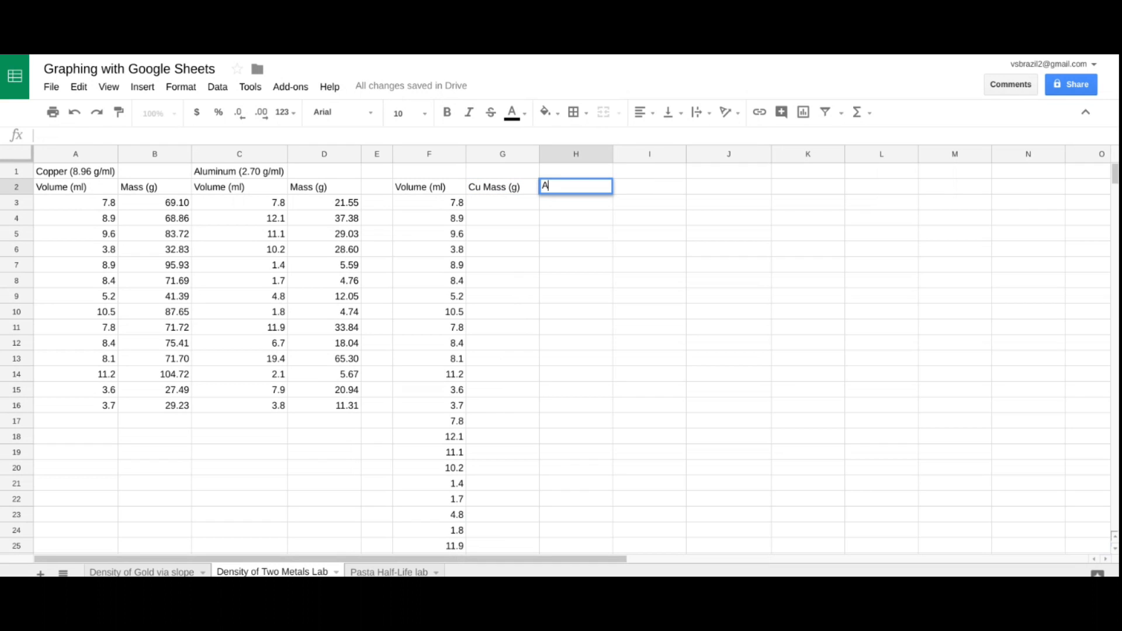
pyautogui.write('l Ma')
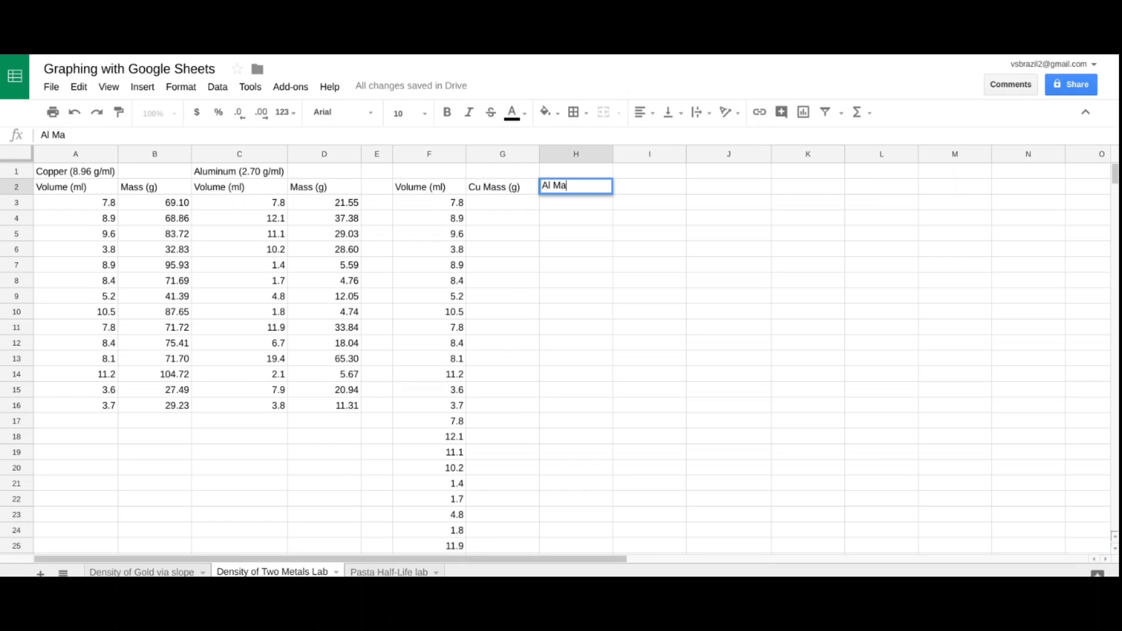
pyautogui.write('ss (g')
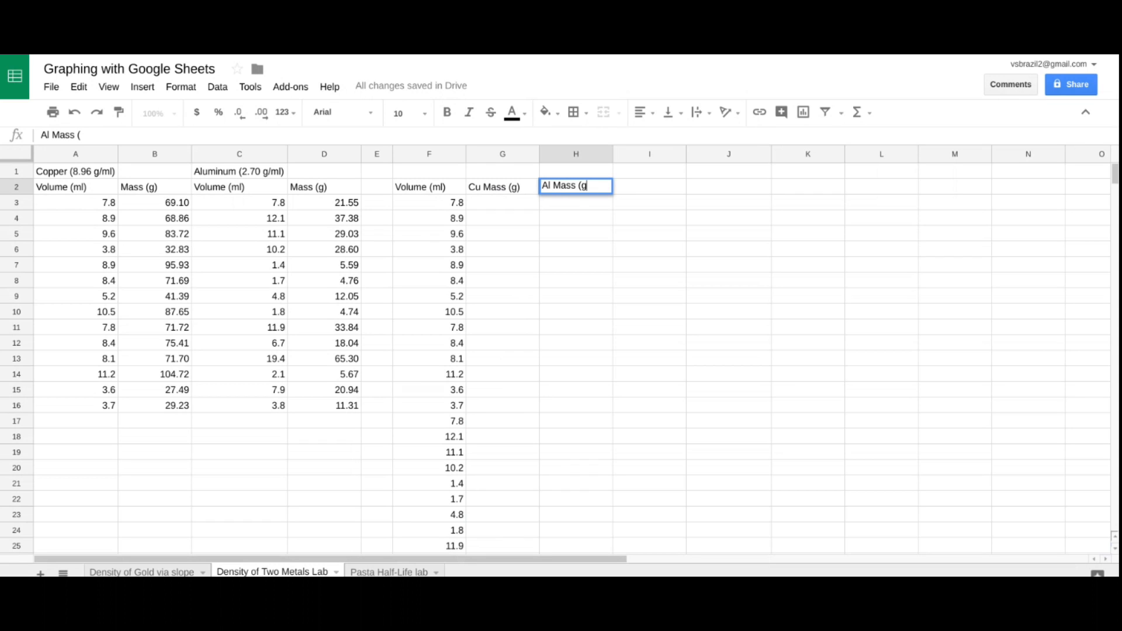
pyautogui.write(')')
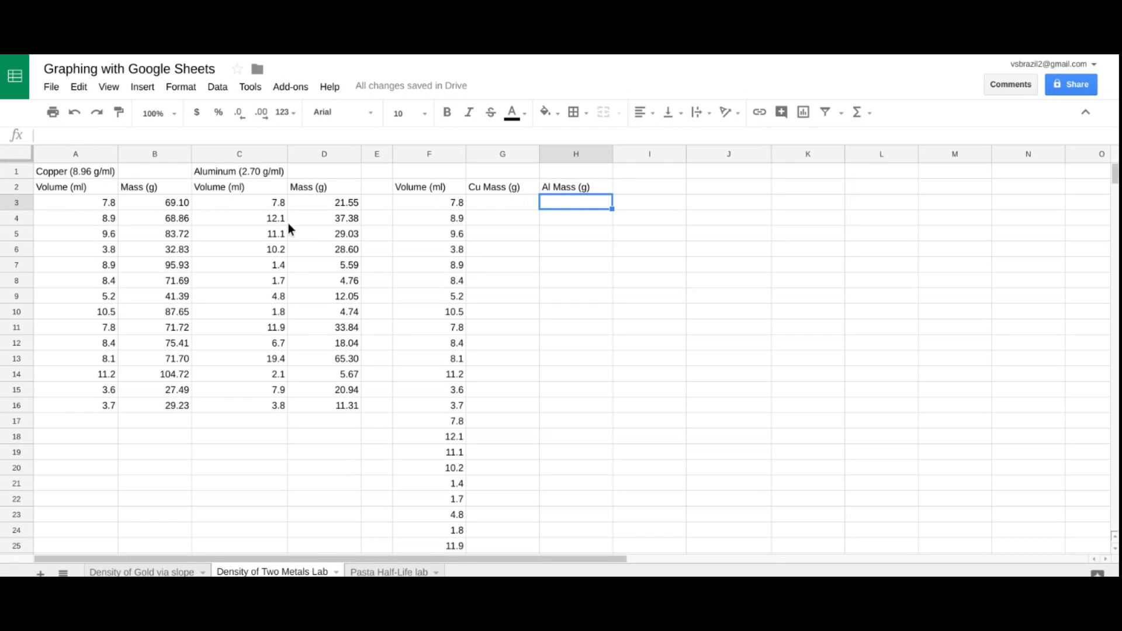
pyautogui.moveTo(165, 208)
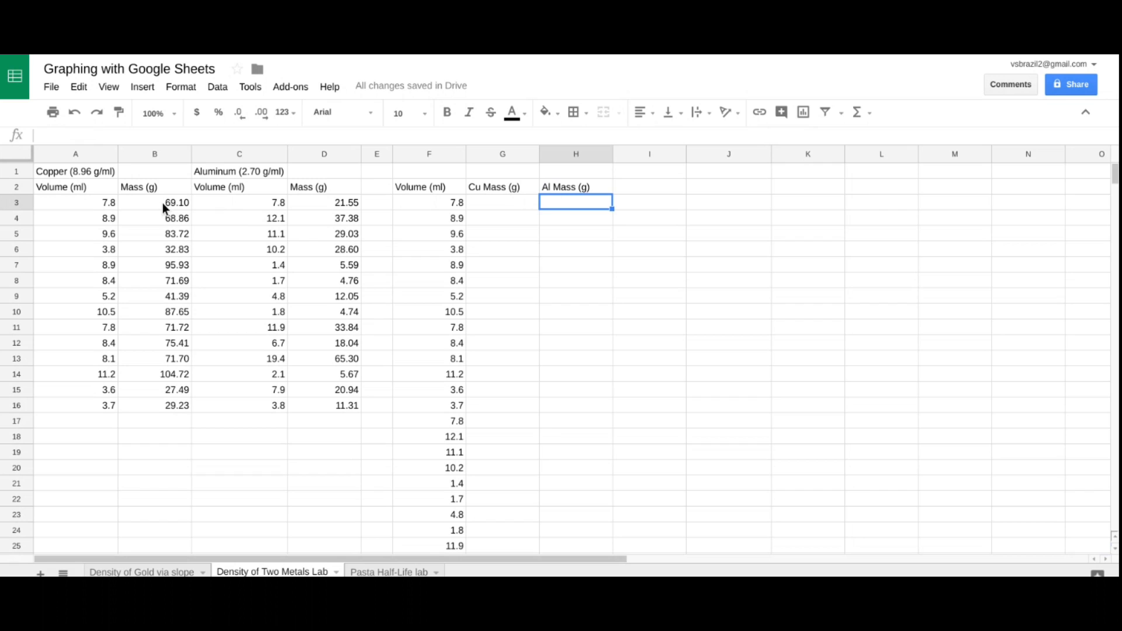
# Step: Copy the copper masses B3:B16 into the Cu Mass column at G3
pyautogui.click(154, 202)
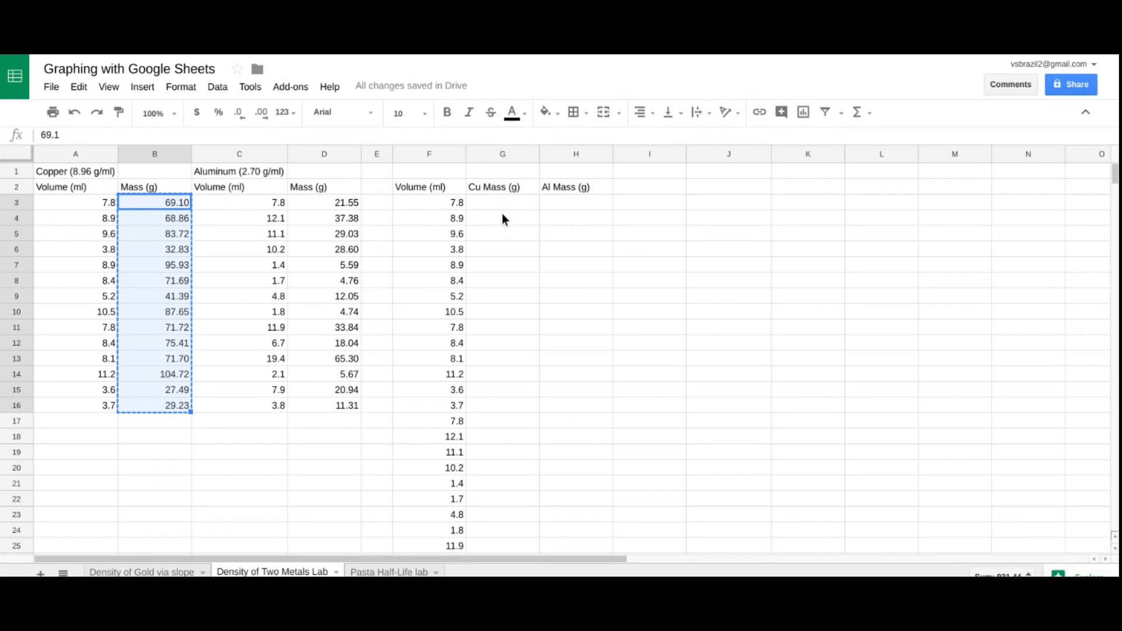
pyautogui.click(502, 202)
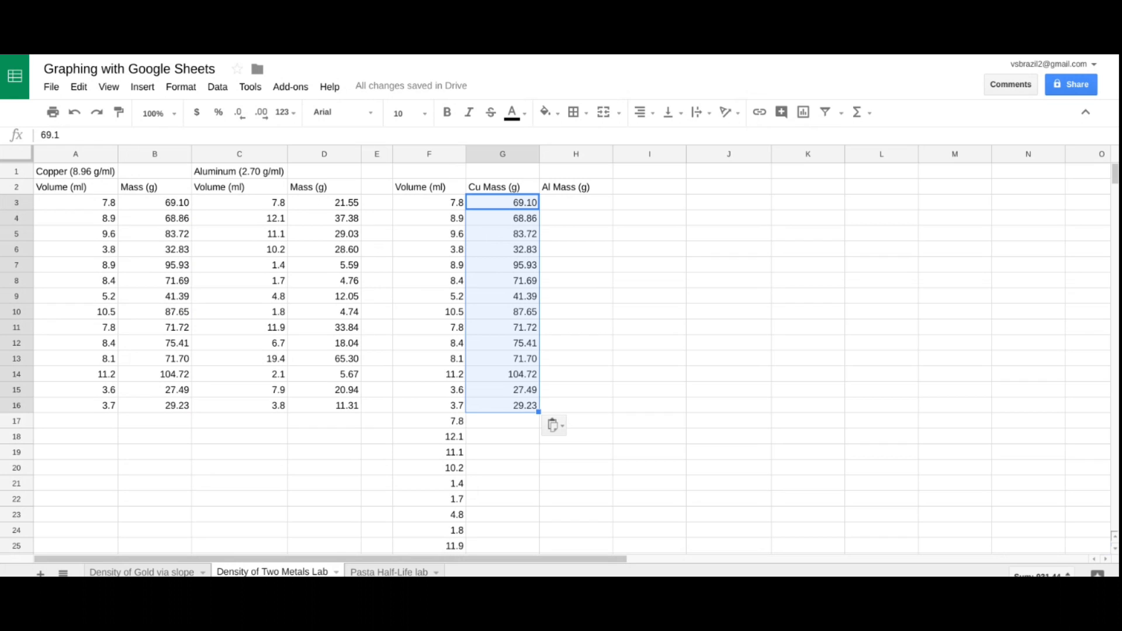
pyautogui.moveTo(416, 254)
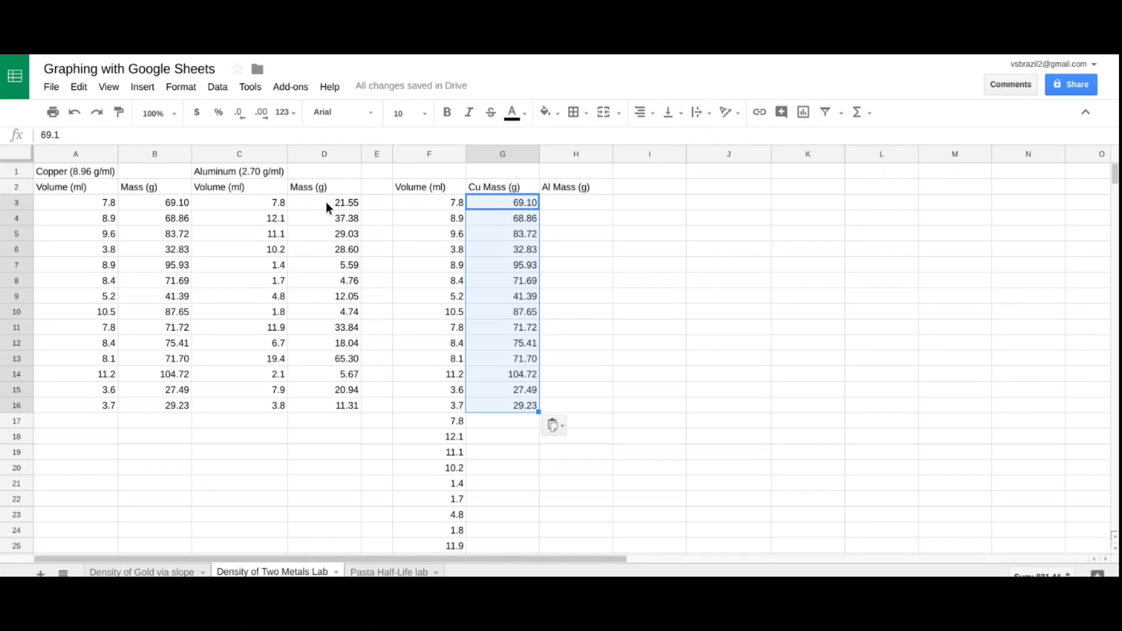
# Step: Copy the aluminum masses D3:D16 into the Al Mass column starting at H17
pyautogui.click(323, 202)
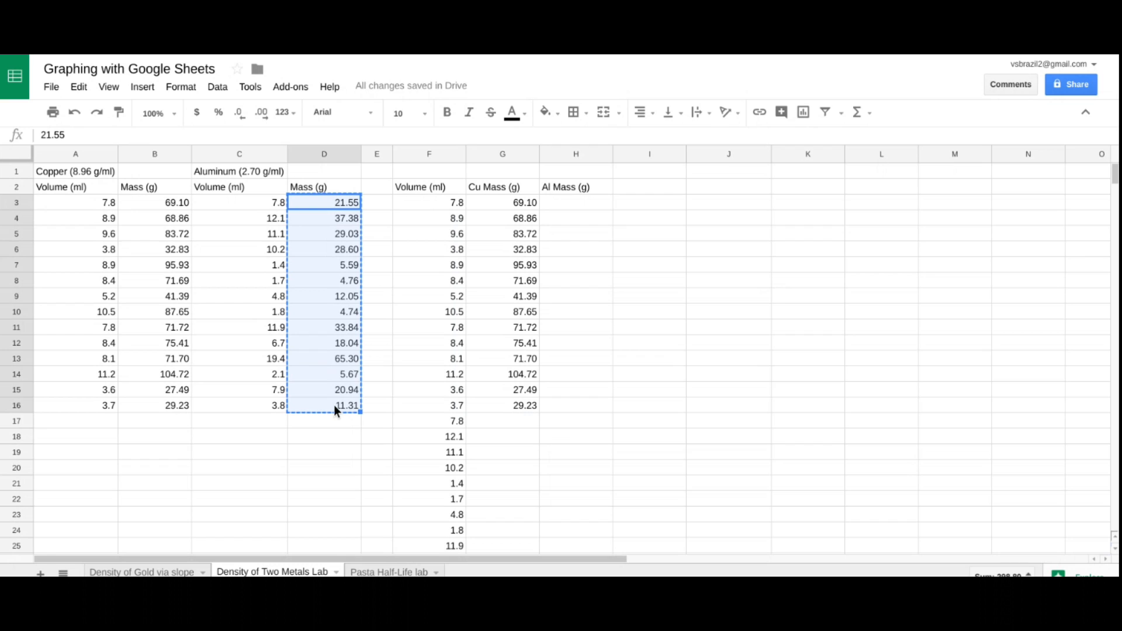
pyautogui.moveTo(540, 461)
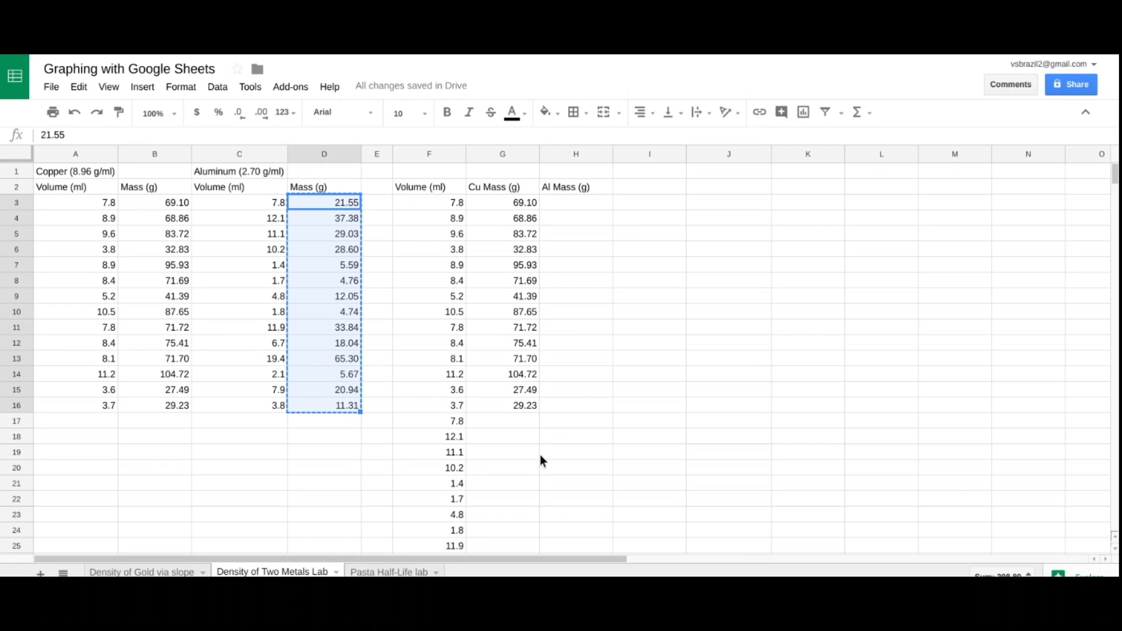
pyautogui.moveTo(572, 426)
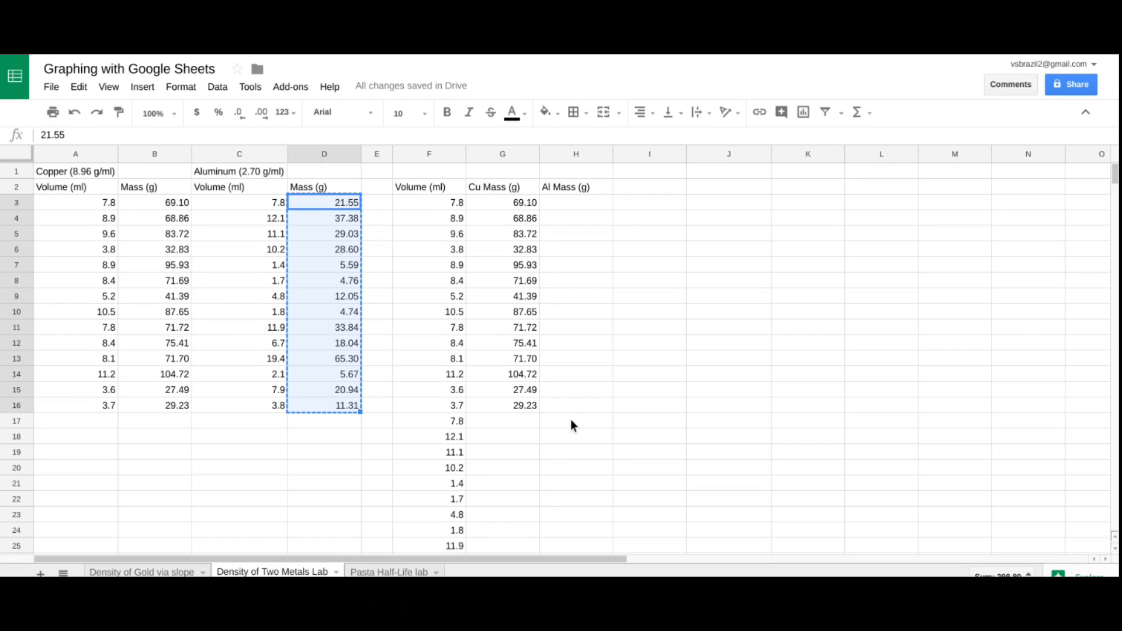
pyautogui.click(575, 419)
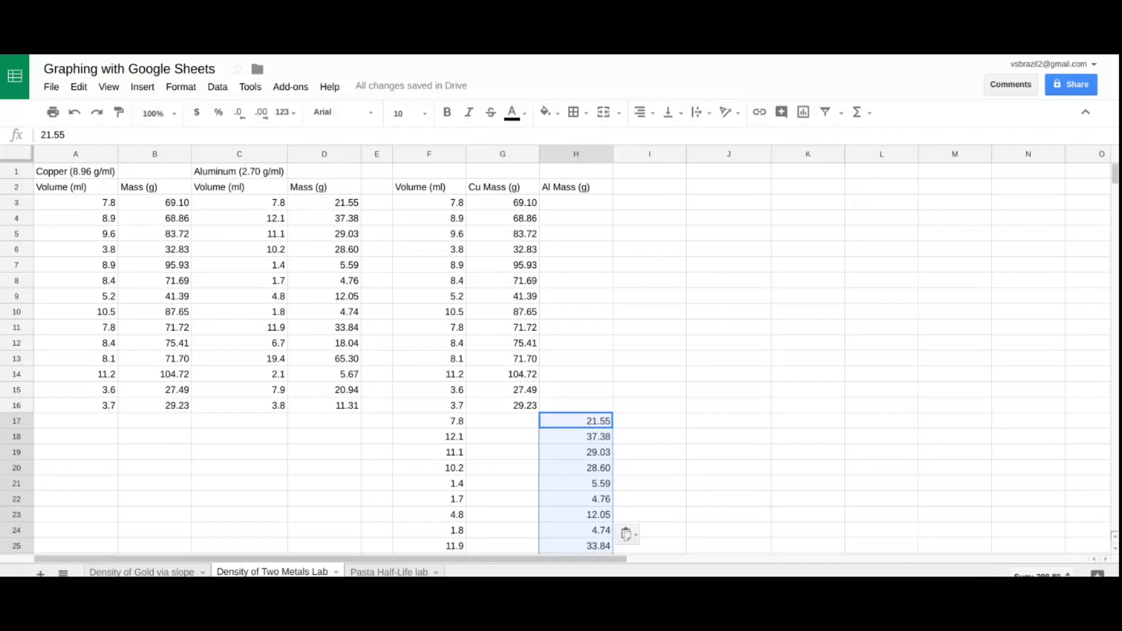
pyautogui.moveTo(594, 384)
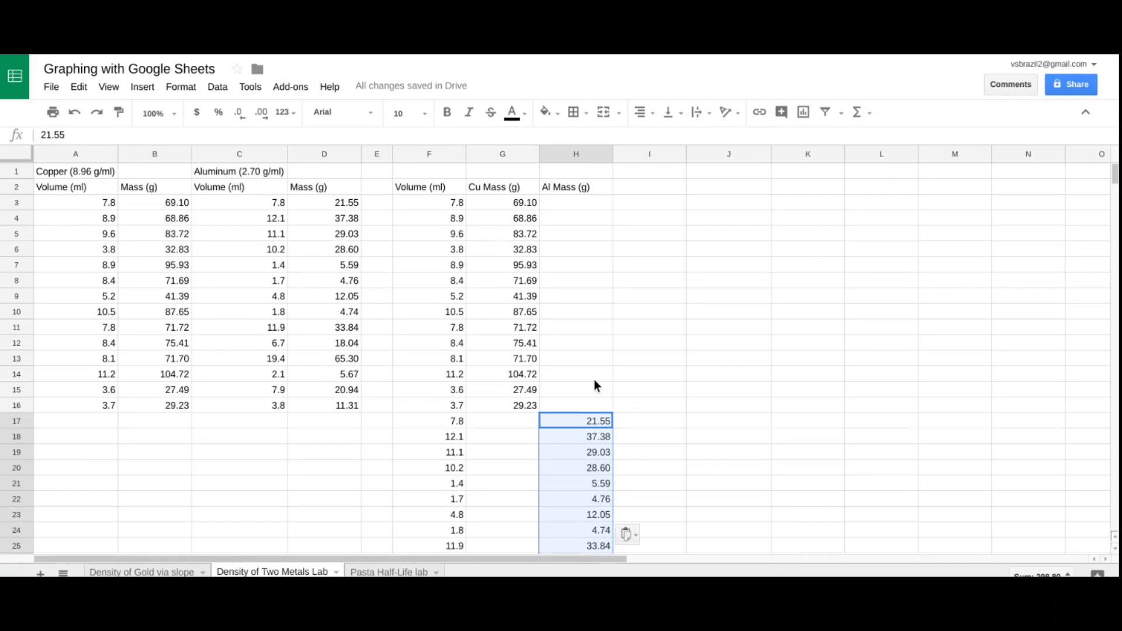
pyautogui.moveTo(597, 387)
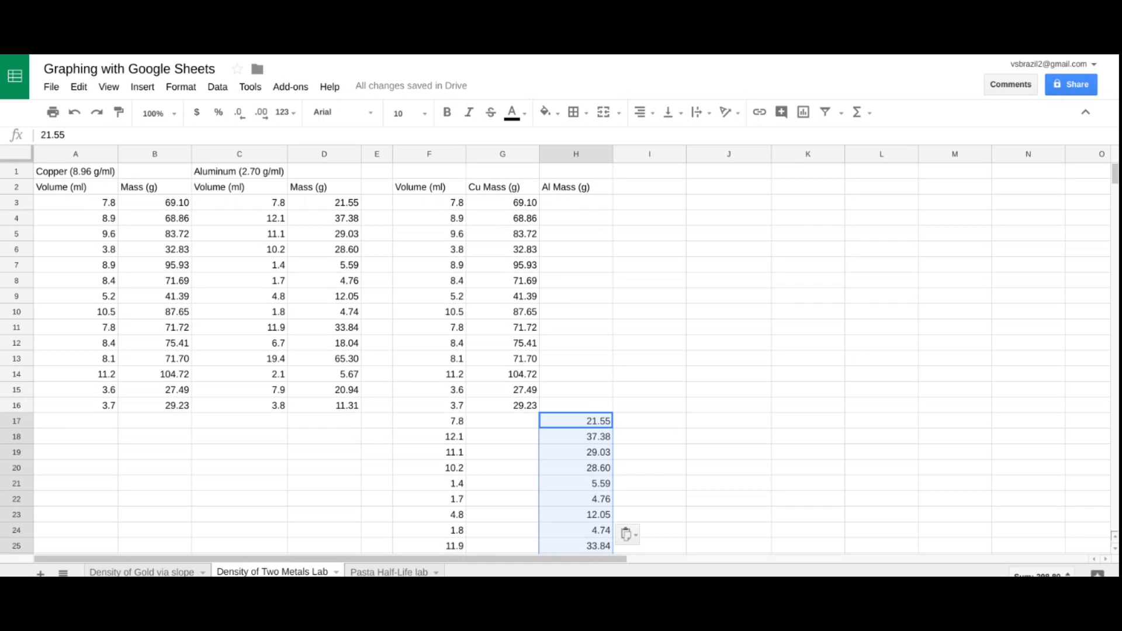
pyautogui.moveTo(823, 177)
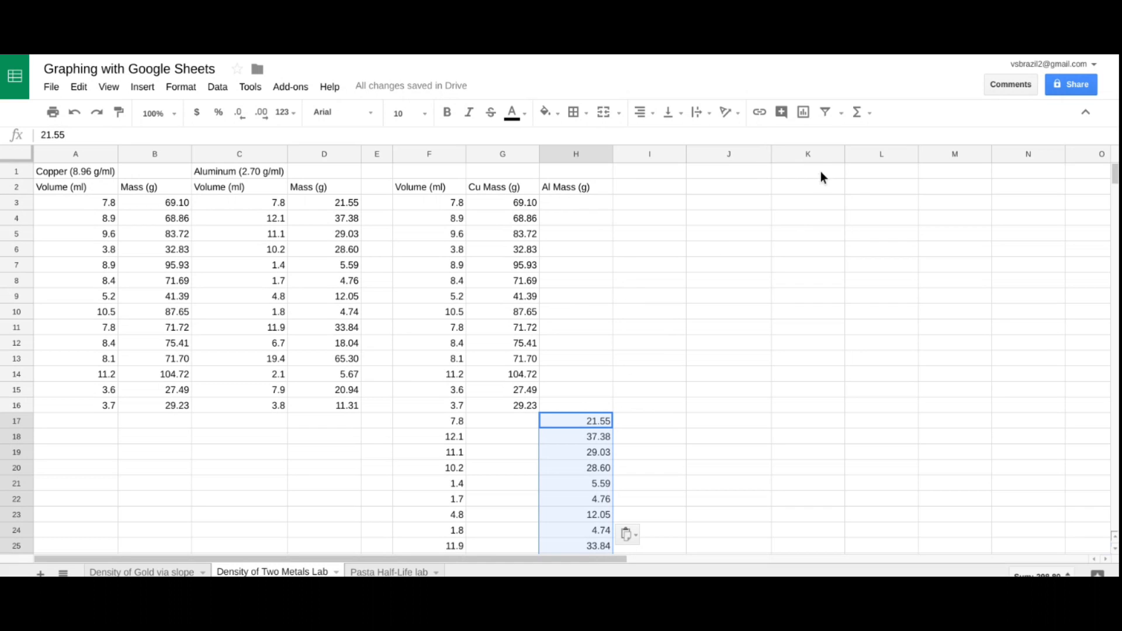
pyautogui.moveTo(803, 113)
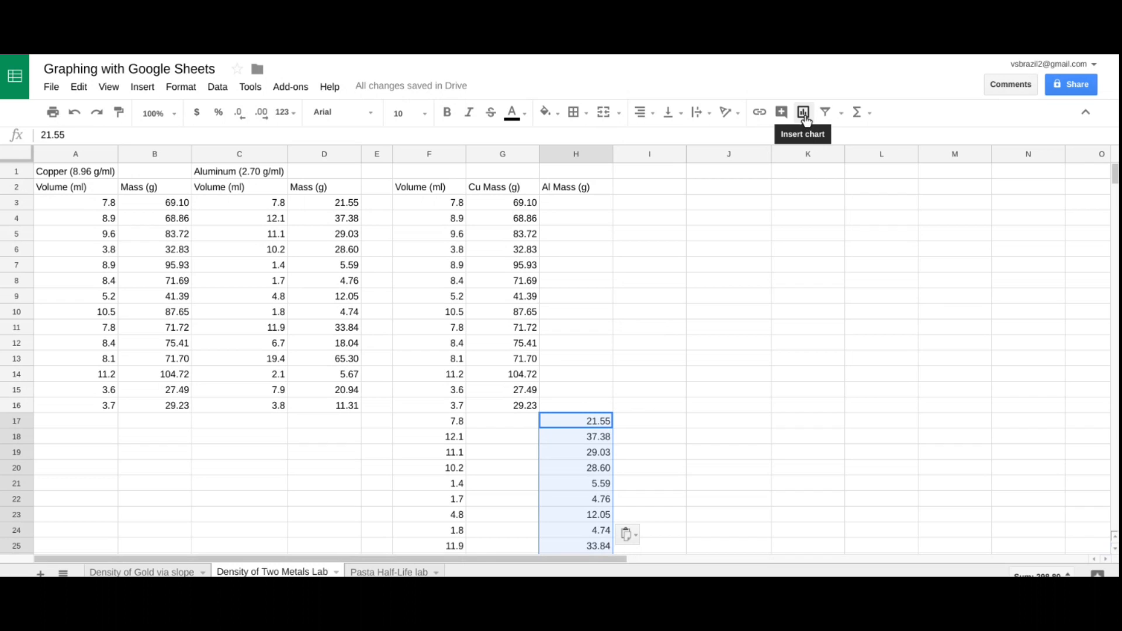
# Step: Insert a chart from the selected aluminum masses H17:H30
pyautogui.click(802, 112)
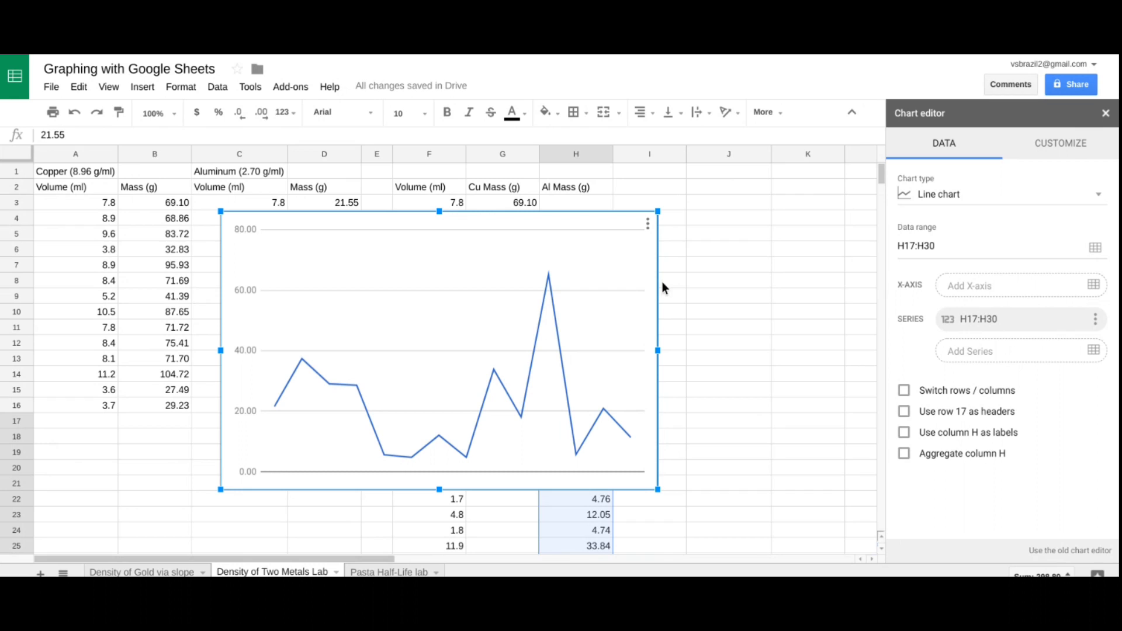
pyautogui.moveTo(1094, 285)
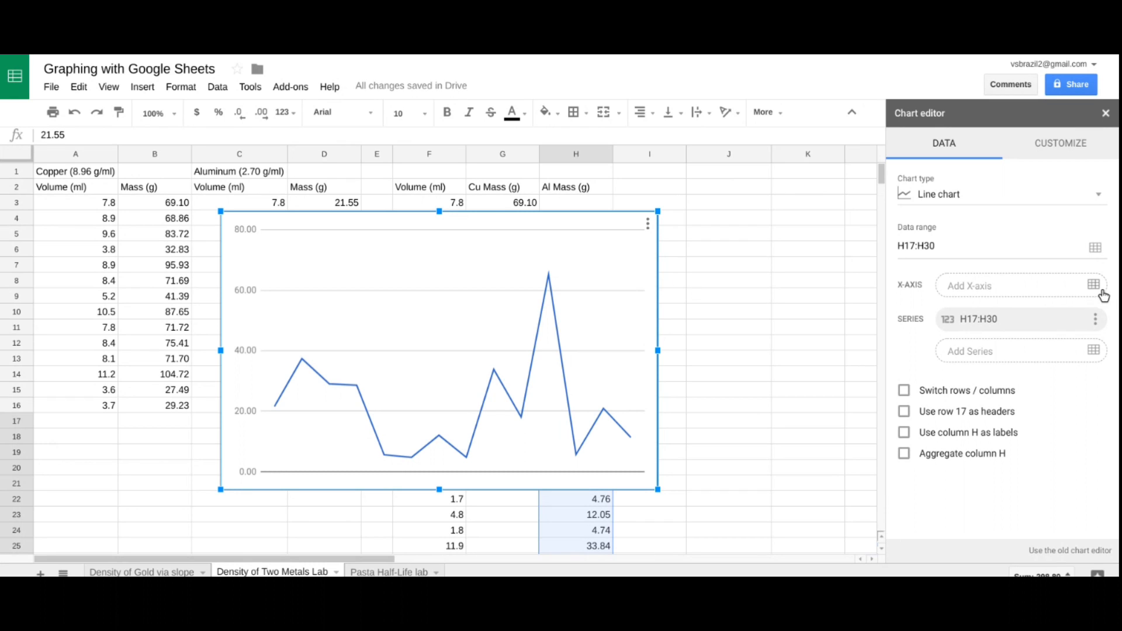
pyautogui.moveTo(1033, 216)
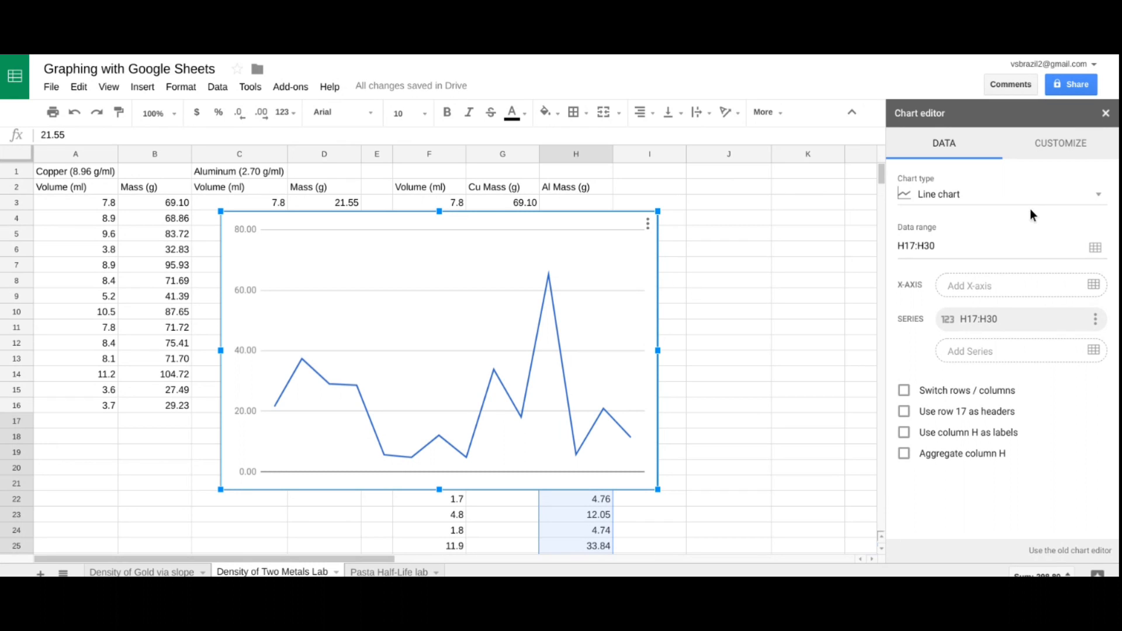
# Step: Change the chart type to Scatter chart
pyautogui.click(998, 194)
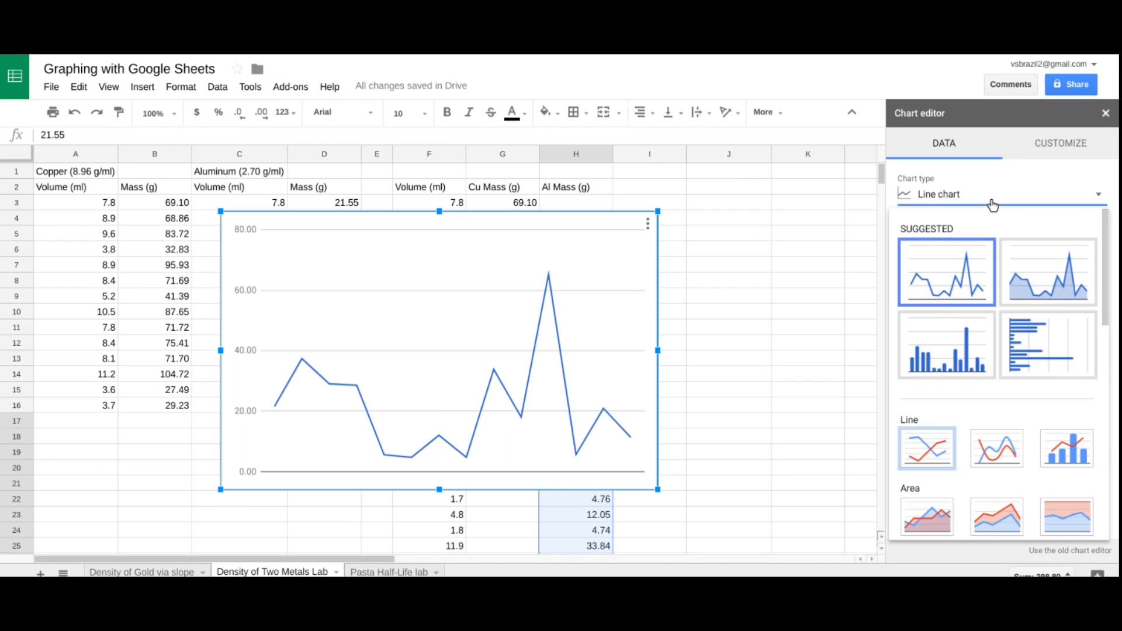
pyautogui.scroll(-3)
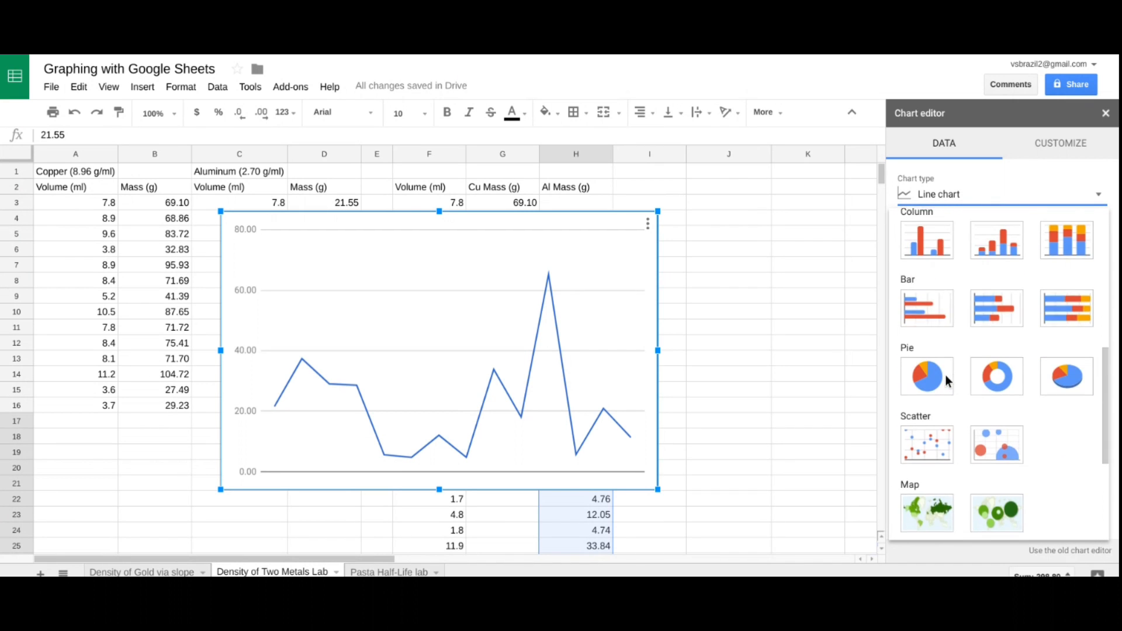
pyautogui.click(925, 445)
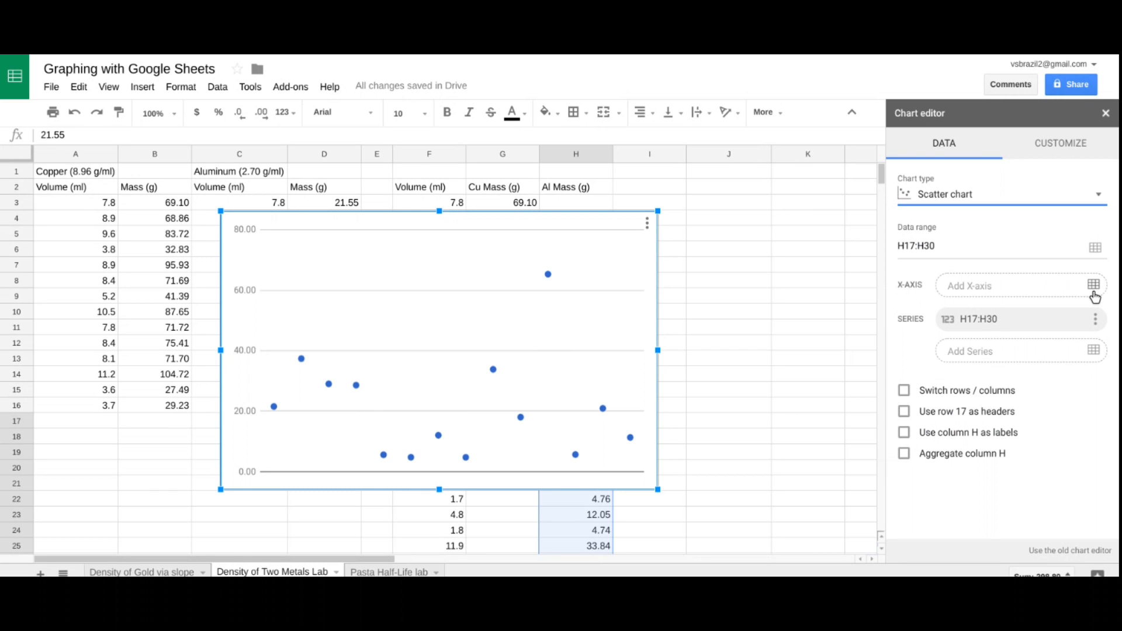
# Step: Set the chart's x-axis range to the volumes F2:F30
pyautogui.click(1093, 285)
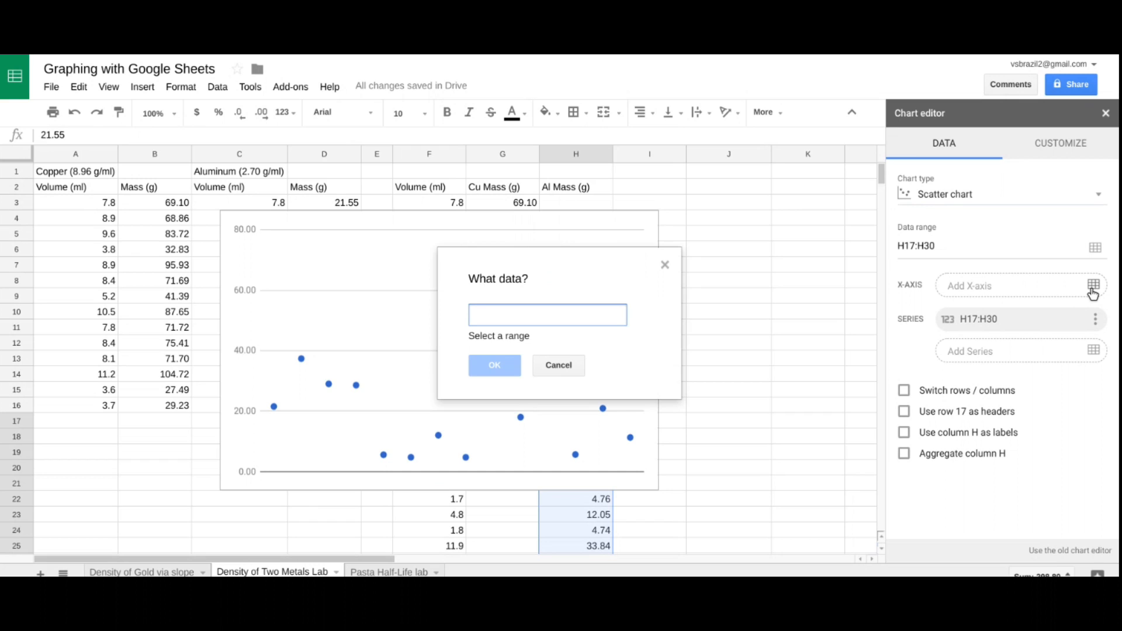
pyautogui.moveTo(632, 218)
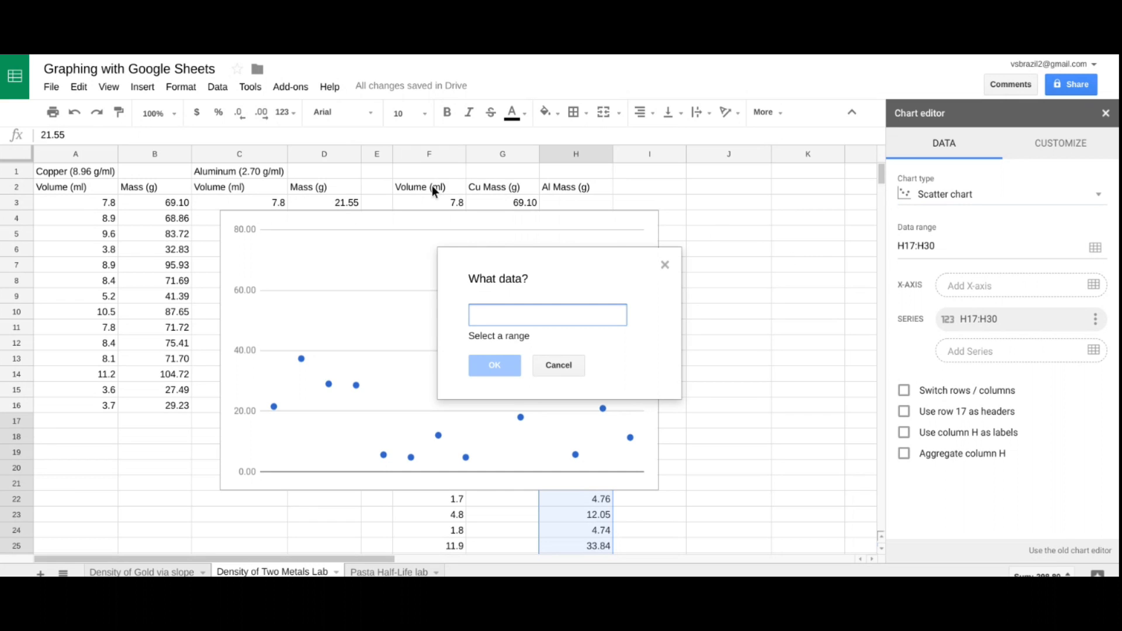
pyautogui.click(429, 187)
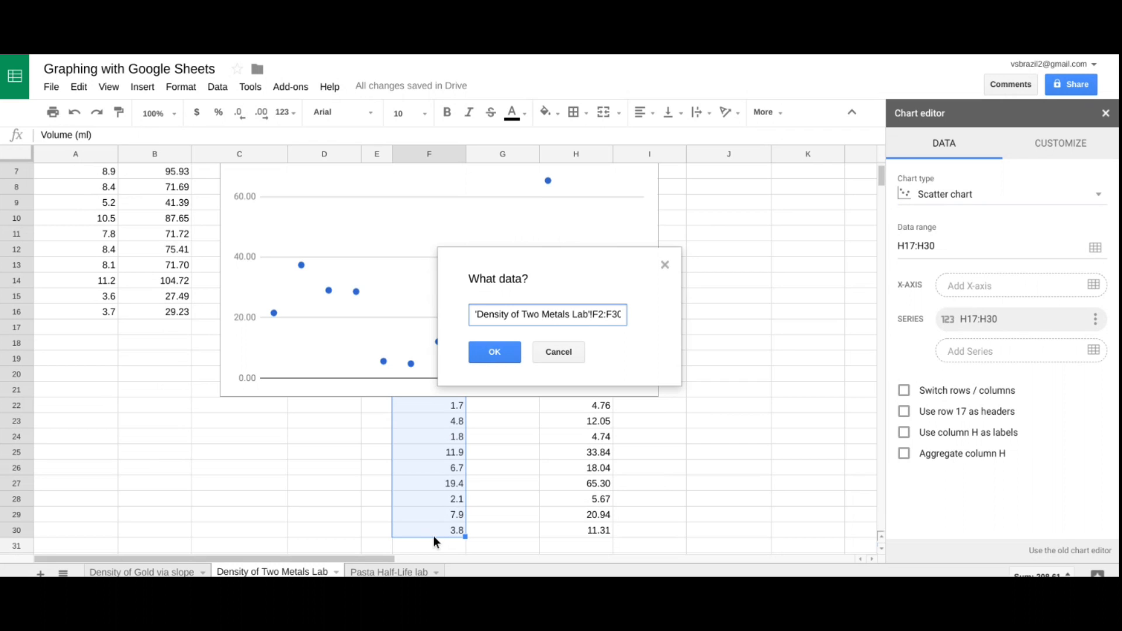
pyautogui.moveTo(477, 502)
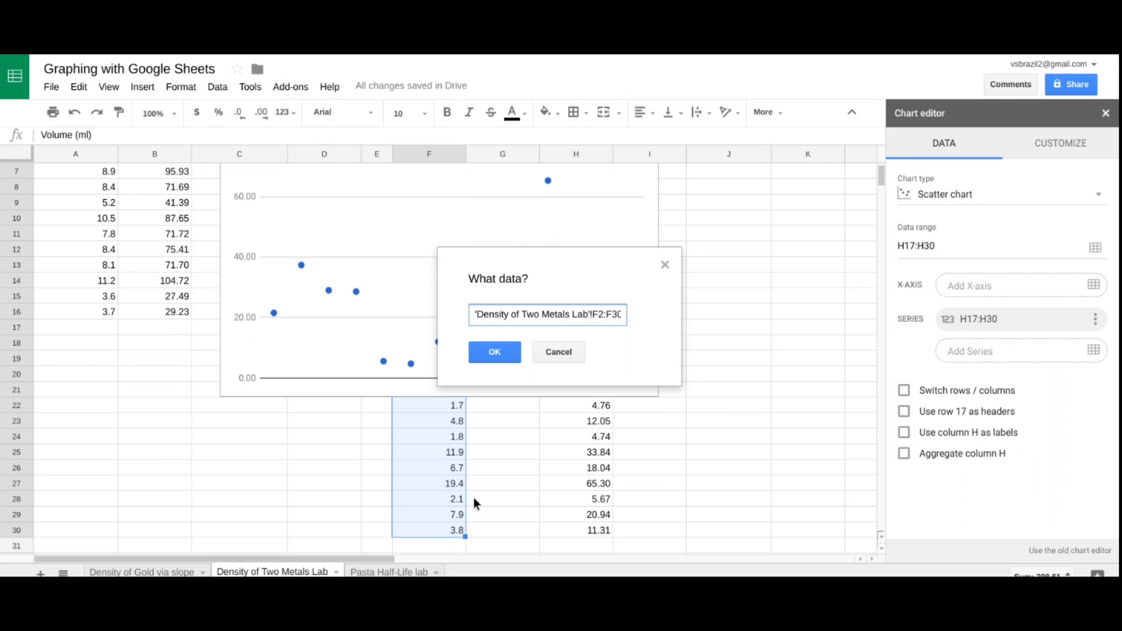
pyautogui.click(493, 352)
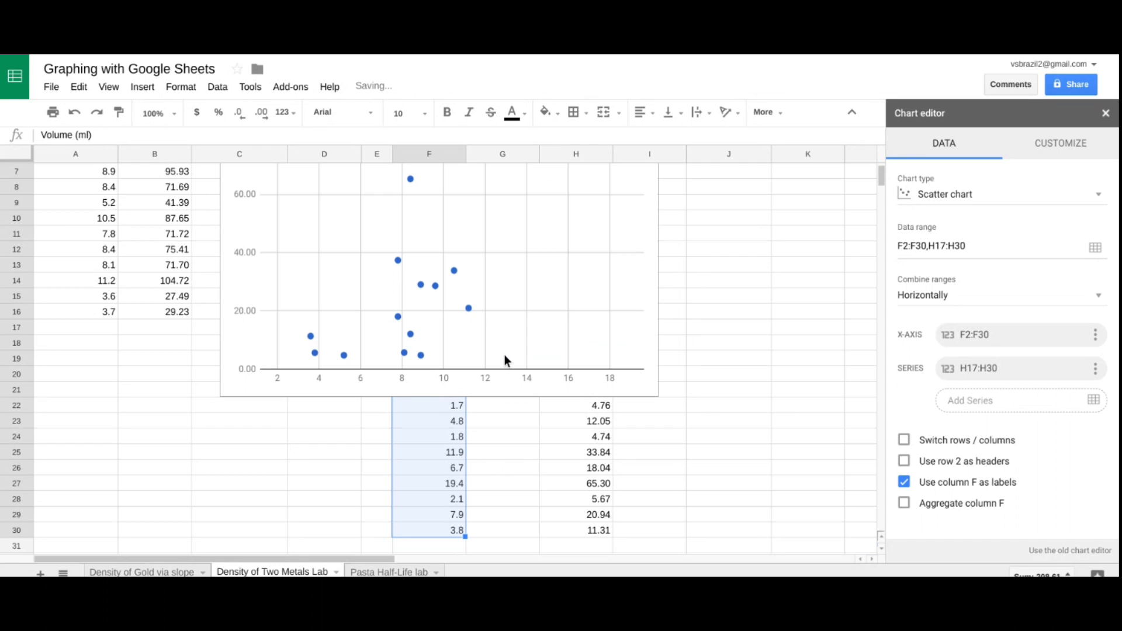
pyautogui.moveTo(829, 522)
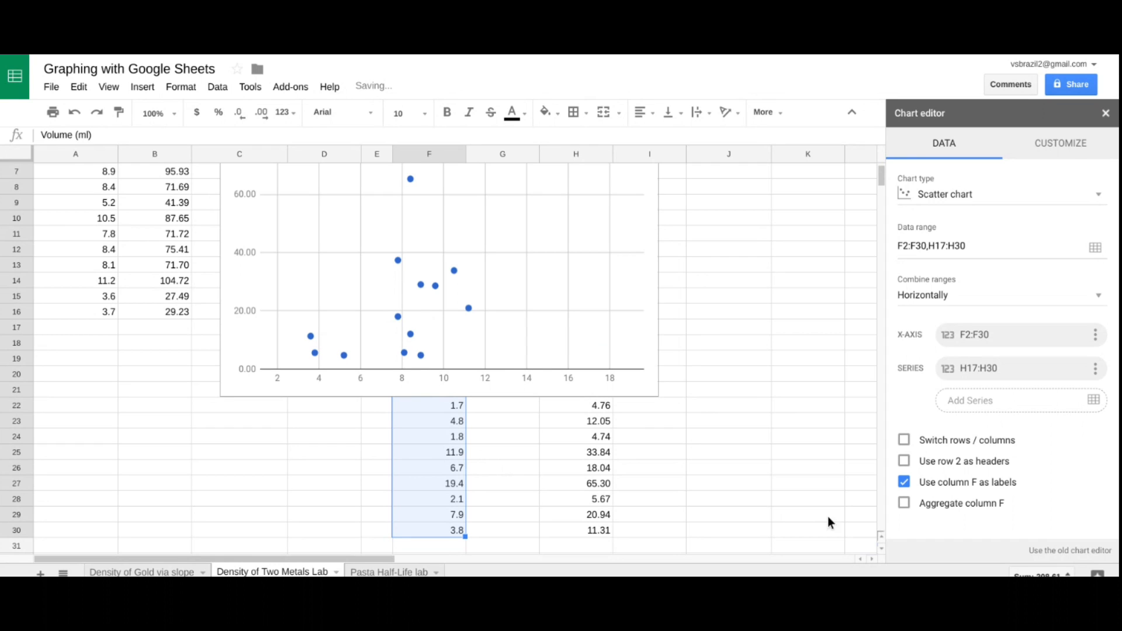
pyautogui.scroll(3)
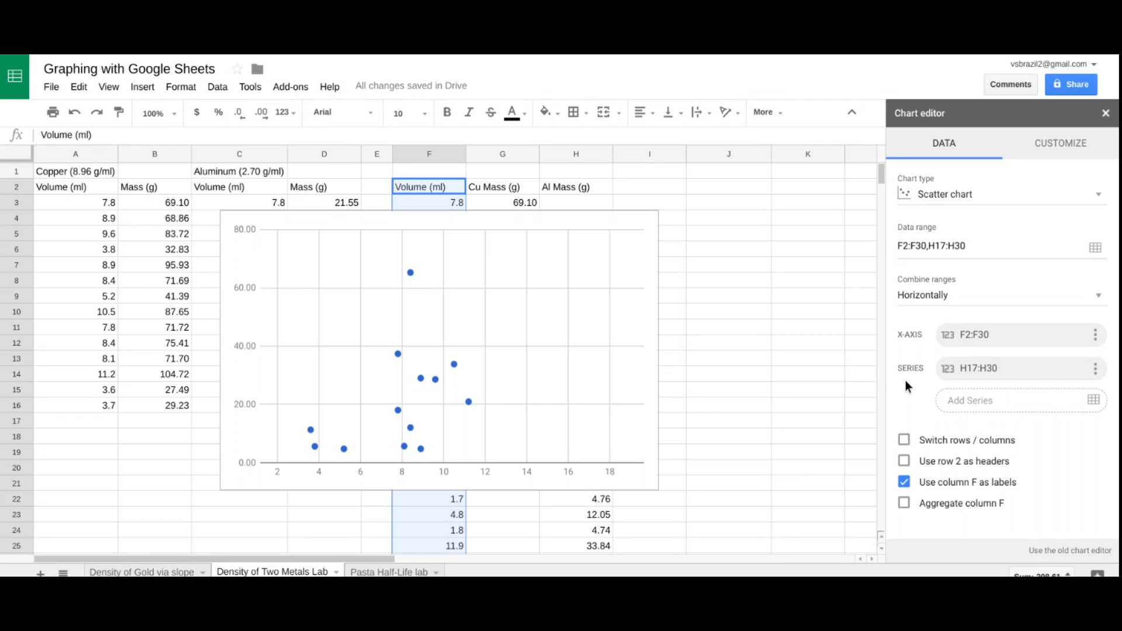
pyautogui.moveTo(1094, 407)
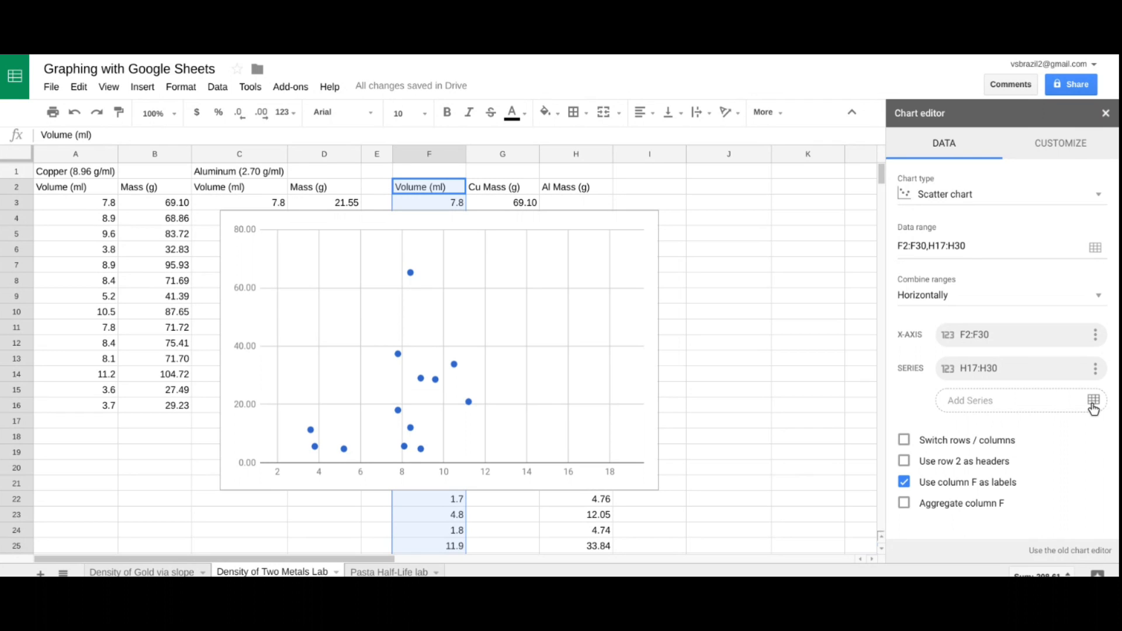
# Step: Add copper masses G2:G16 as a series and remove the H17:H30 series
pyautogui.click(1092, 400)
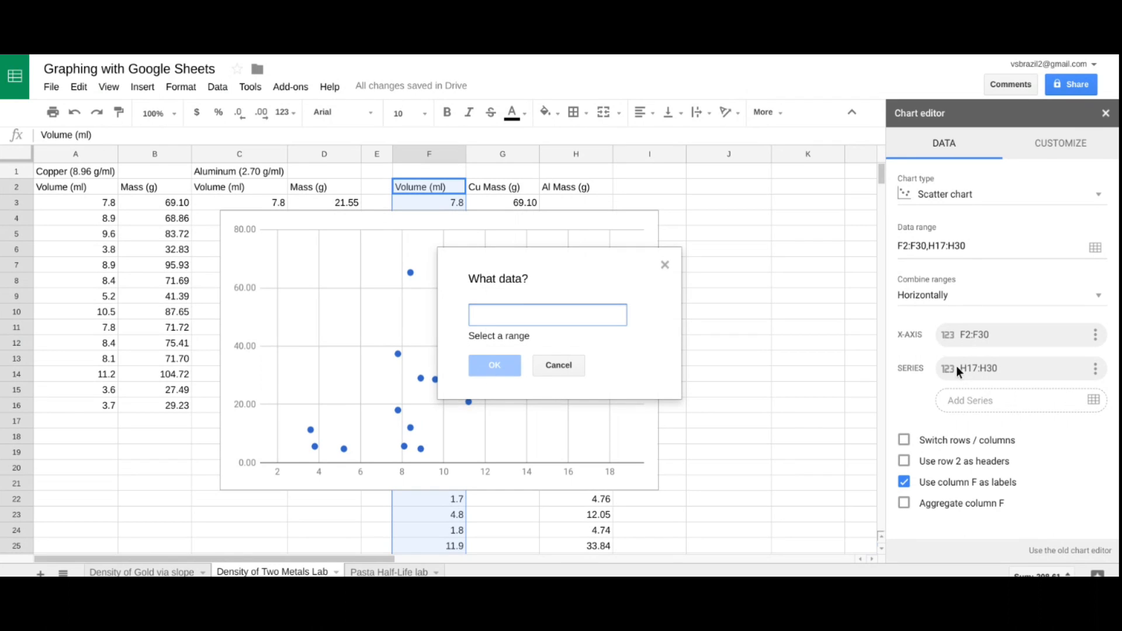
pyautogui.moveTo(981, 374)
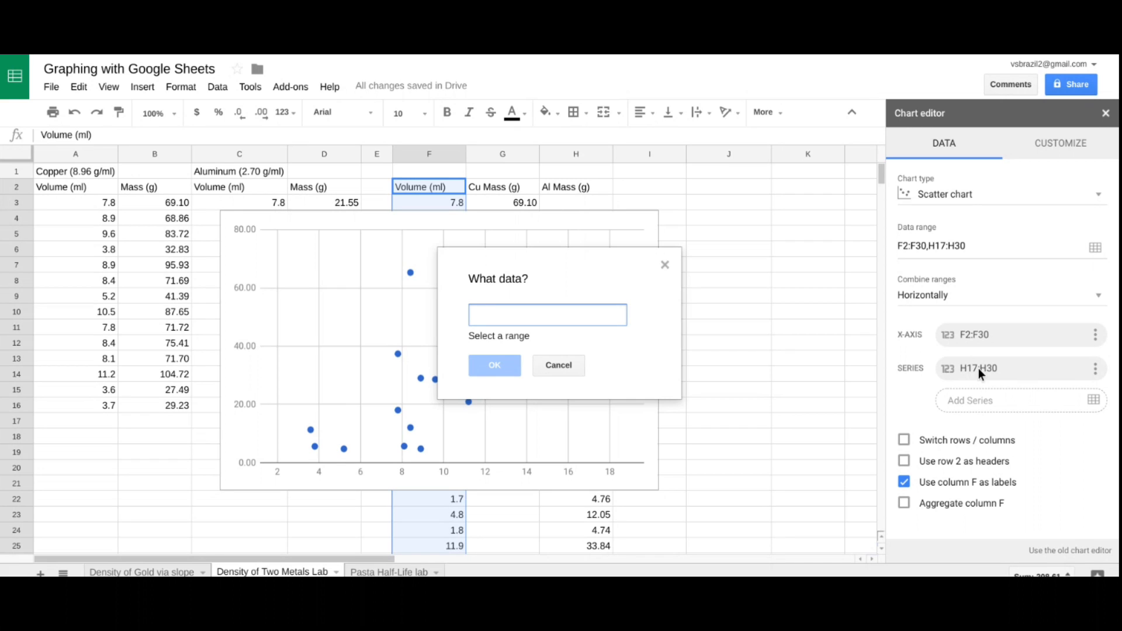
pyautogui.moveTo(654, 280)
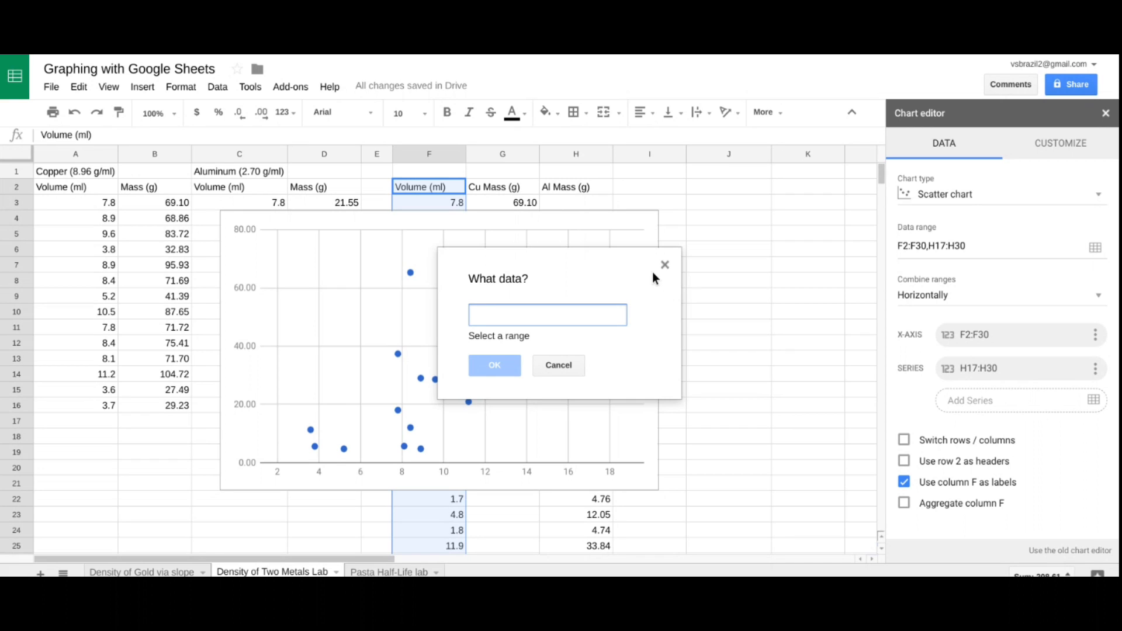
pyautogui.moveTo(526, 191)
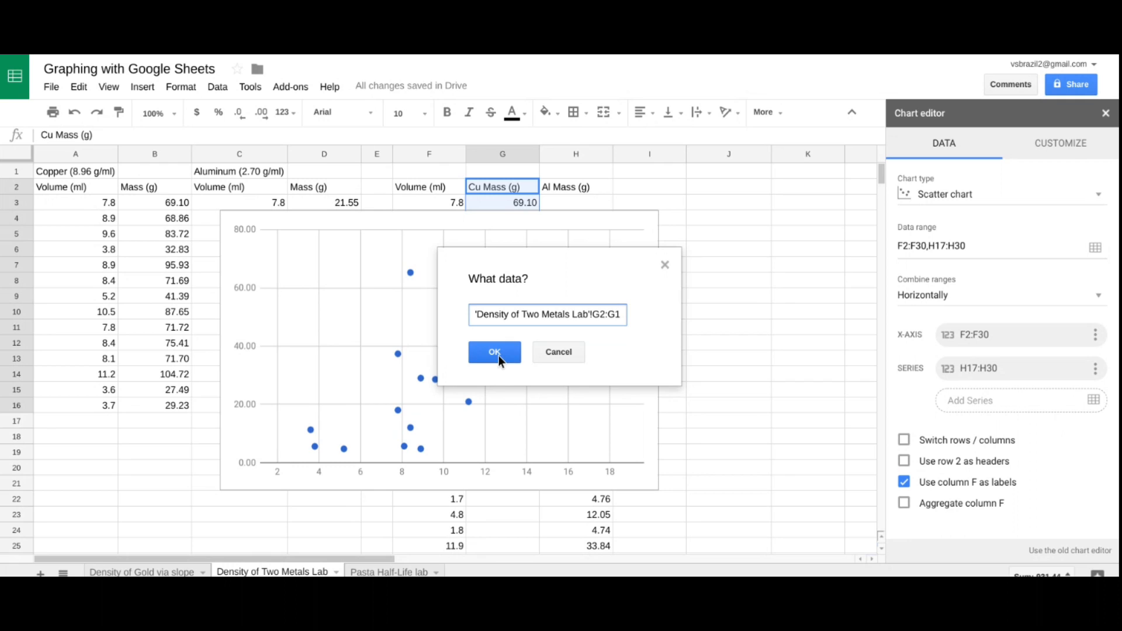
pyautogui.click(493, 351)
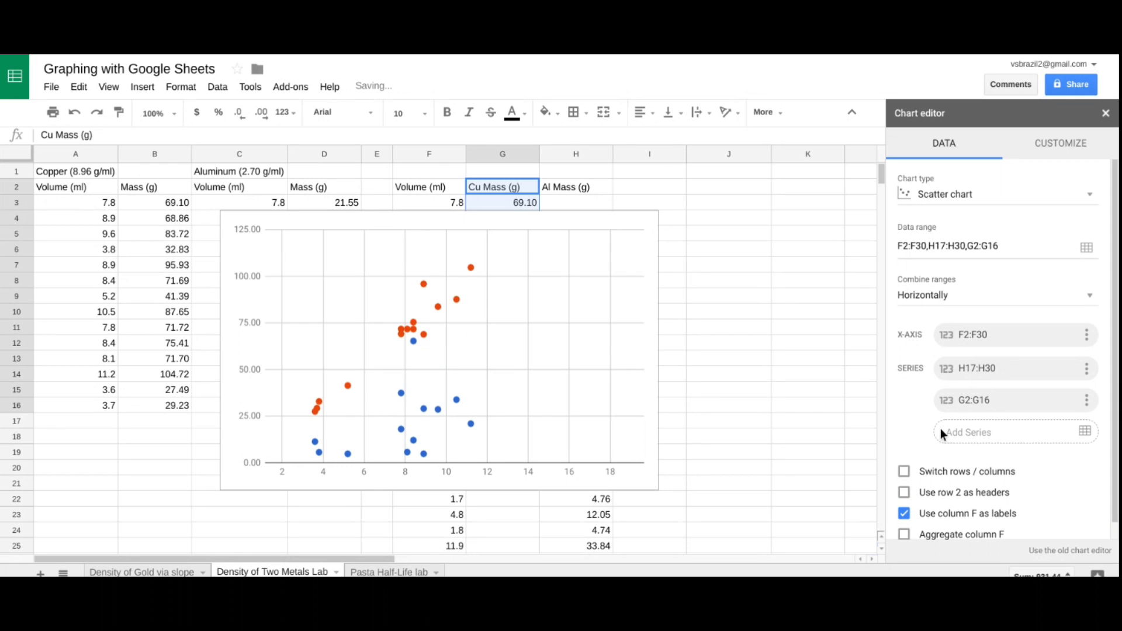
pyautogui.click(1087, 368)
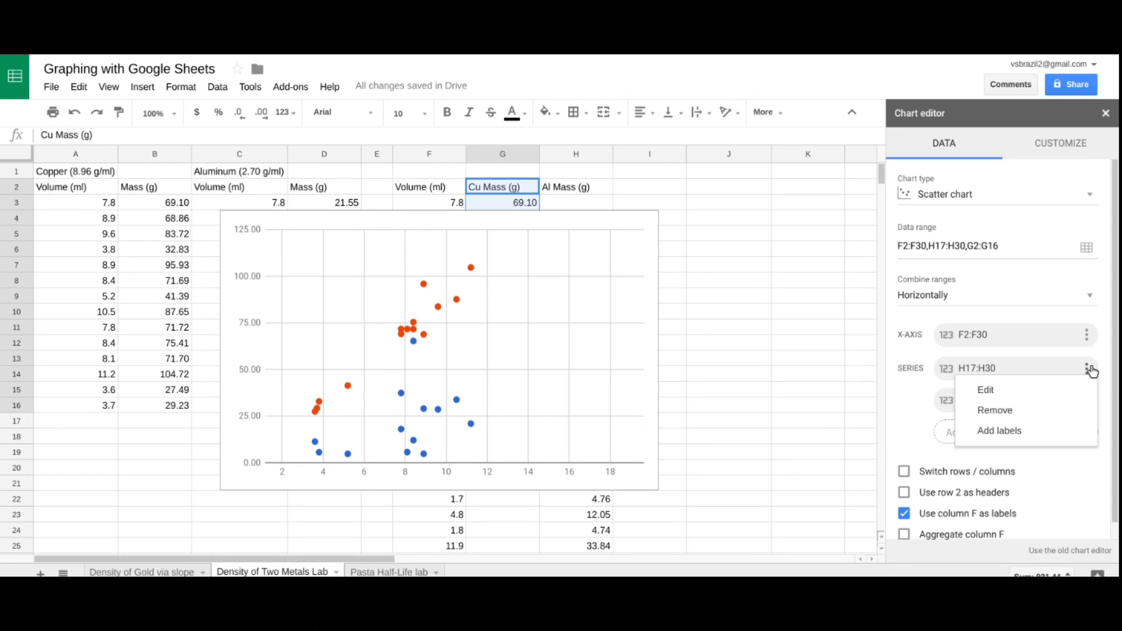
pyautogui.click(995, 410)
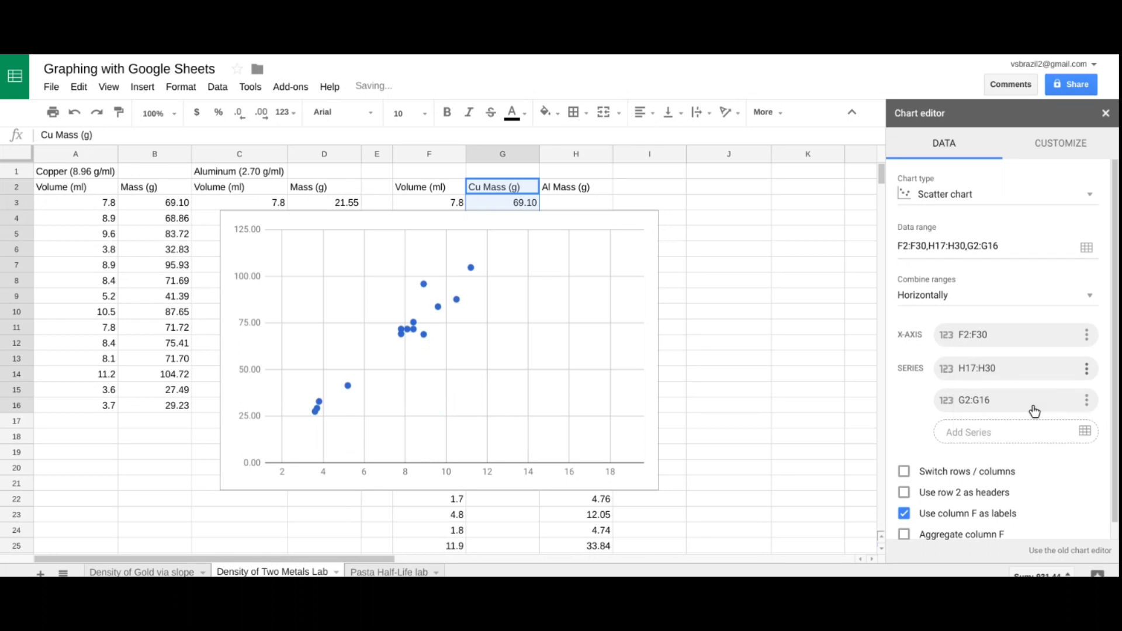
pyautogui.click(1086, 368)
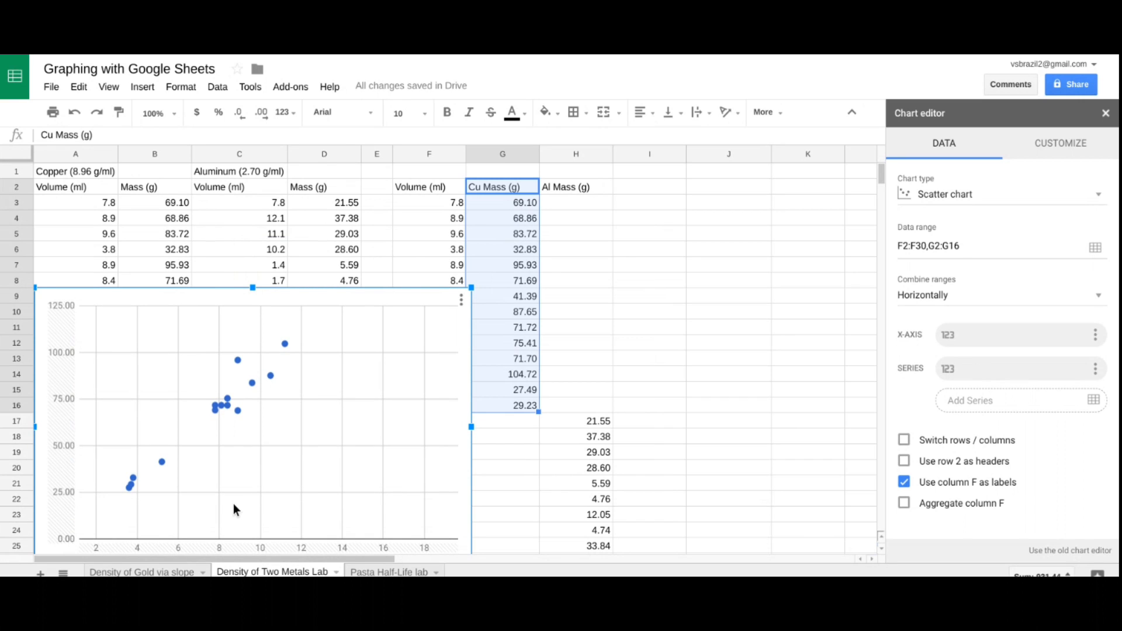
pyautogui.moveTo(40, 223)
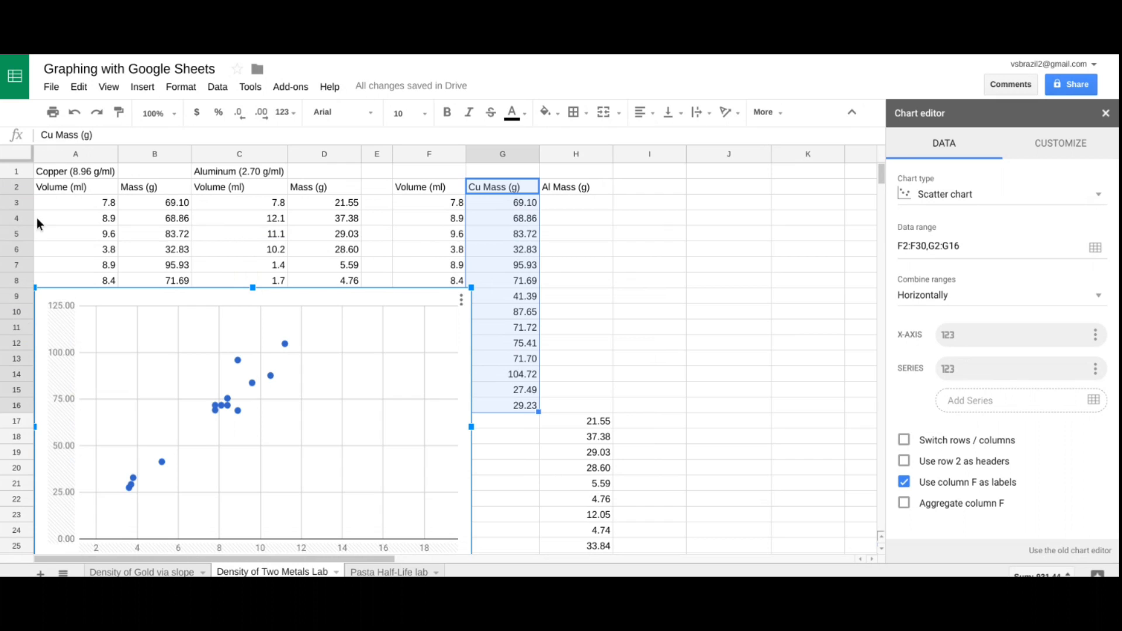
pyautogui.moveTo(42, 192)
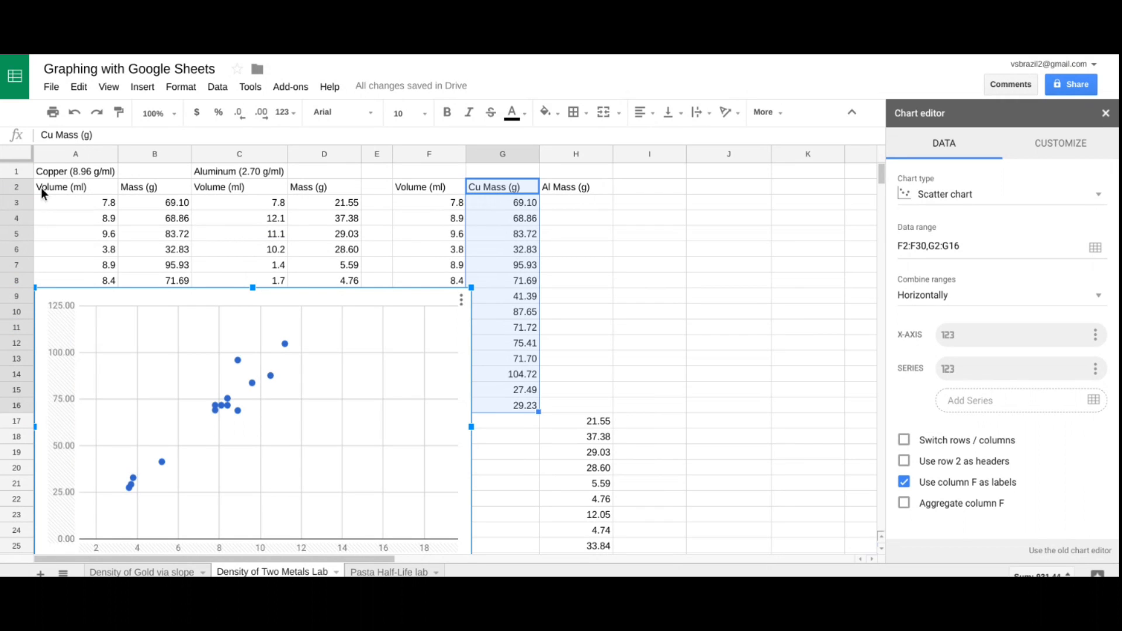
pyautogui.moveTo(410, 311)
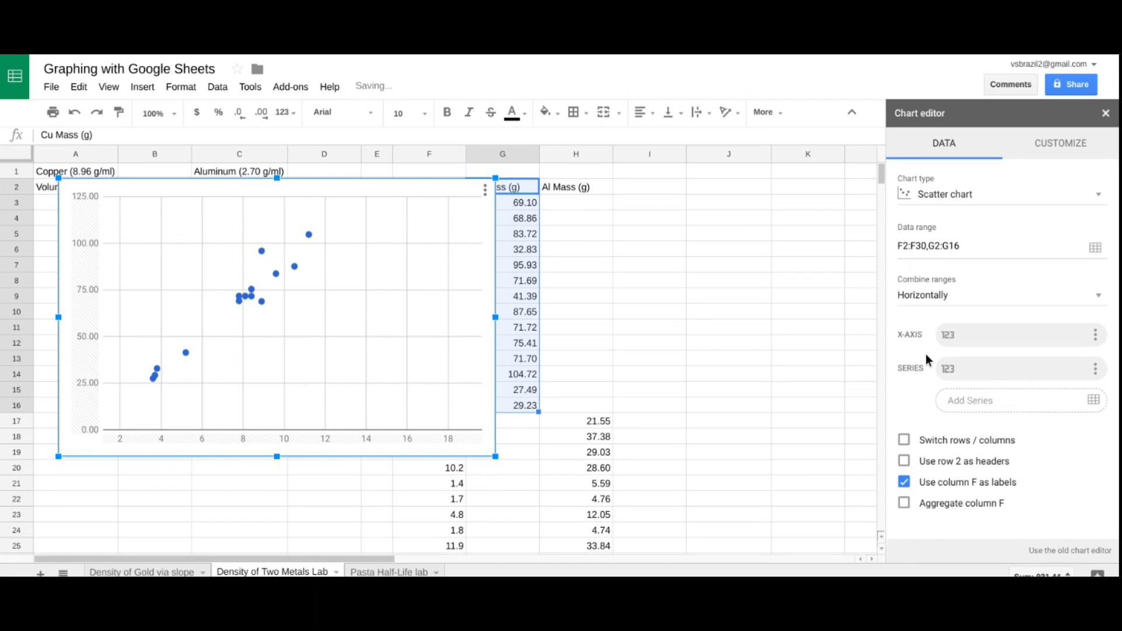
# Step: Add the aluminum masses H2:H30 as a second series
pyautogui.click(1094, 400)
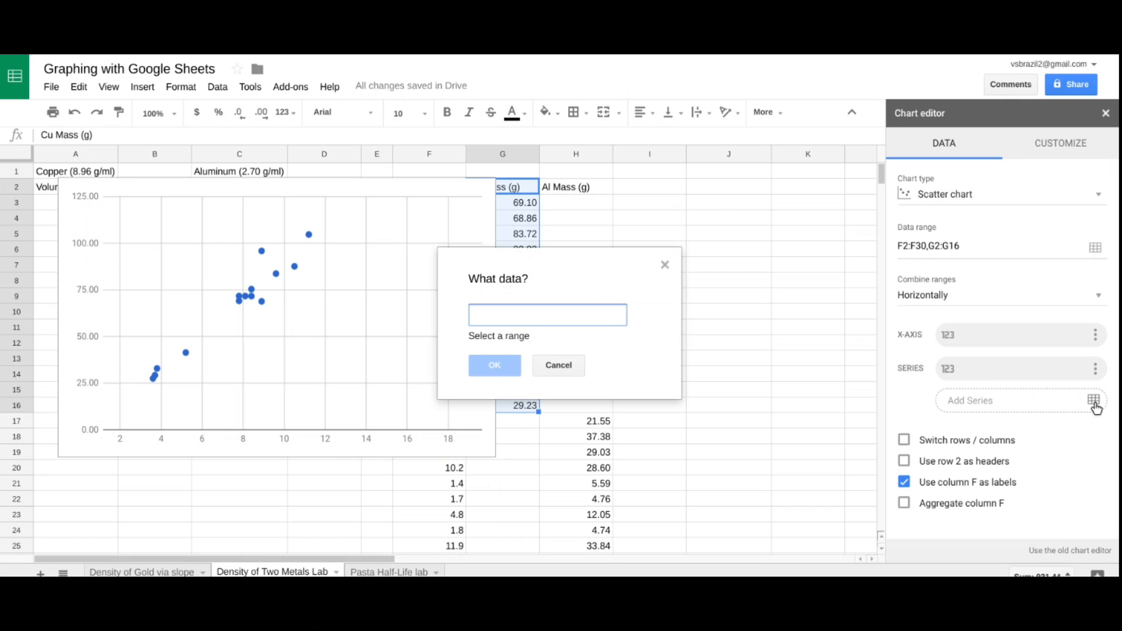
pyautogui.moveTo(582, 195)
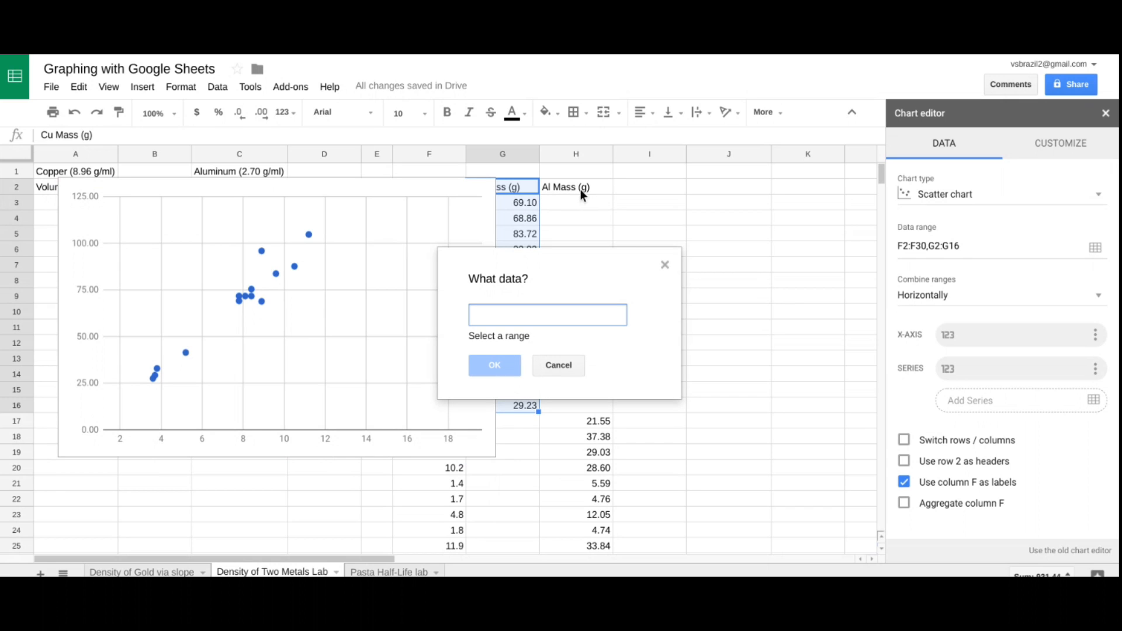
pyautogui.click(575, 187)
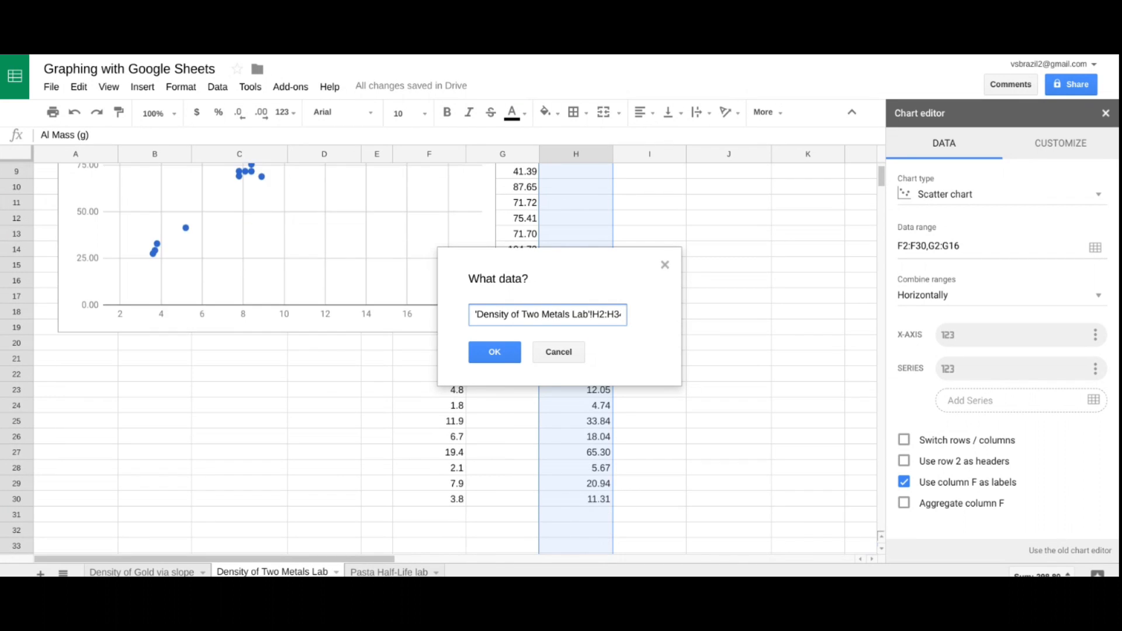
pyautogui.scroll(-3)
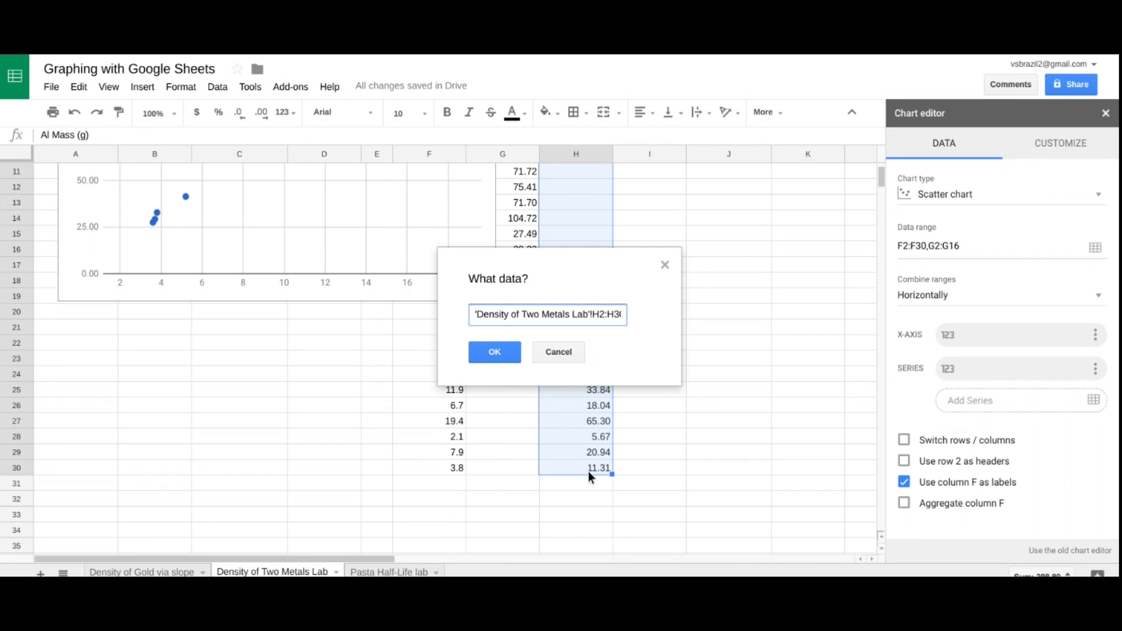
pyautogui.click(494, 352)
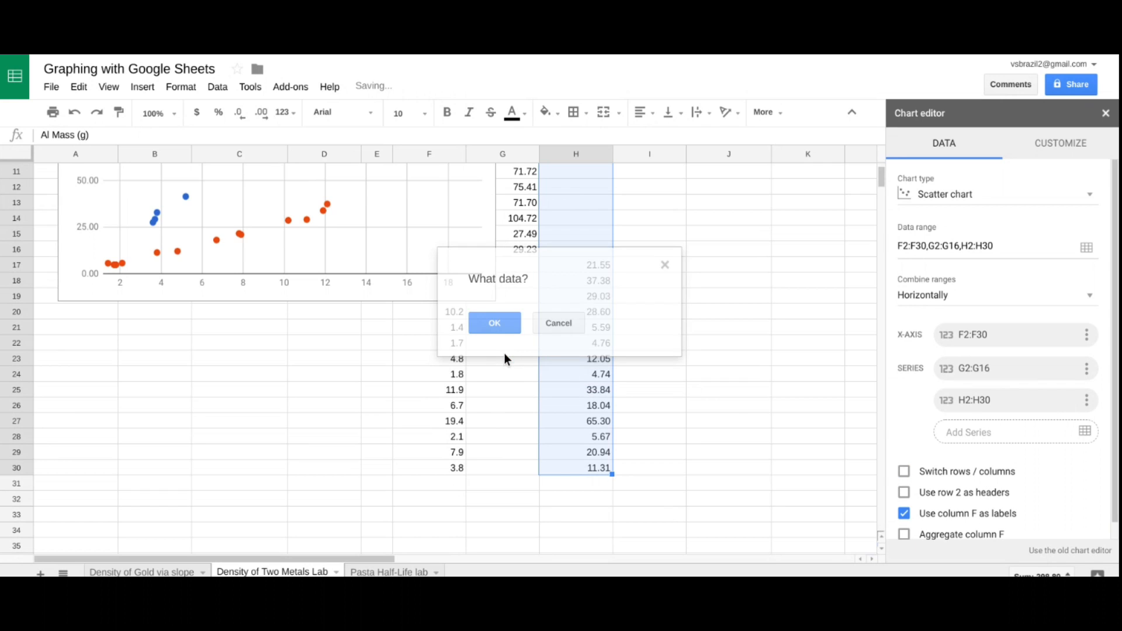
pyautogui.click(493, 323)
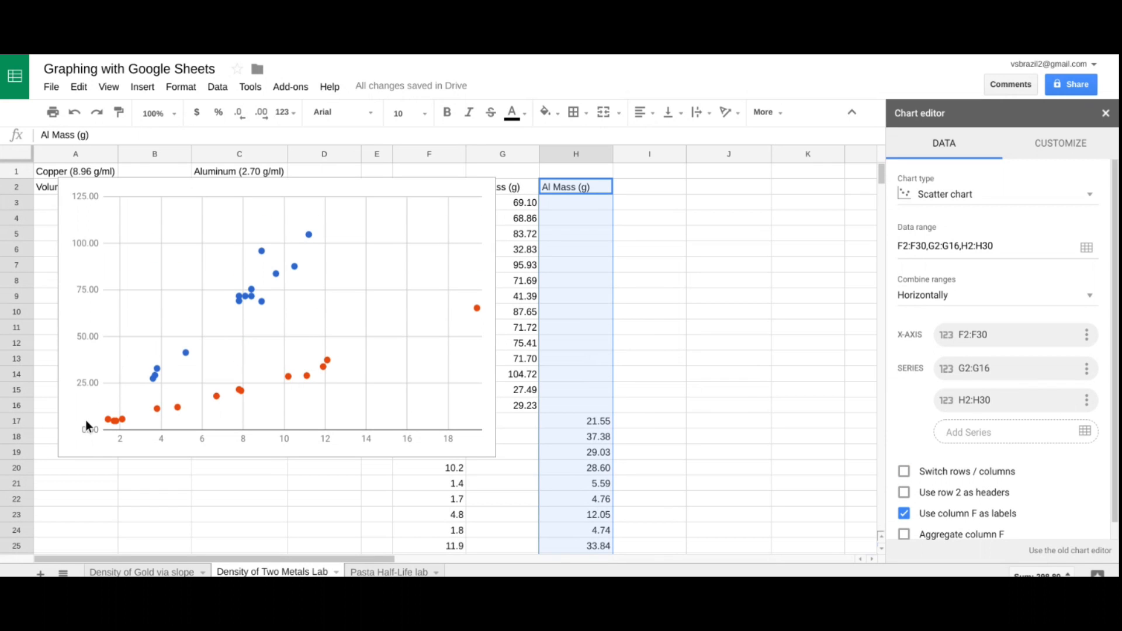
pyautogui.moveTo(330, 201)
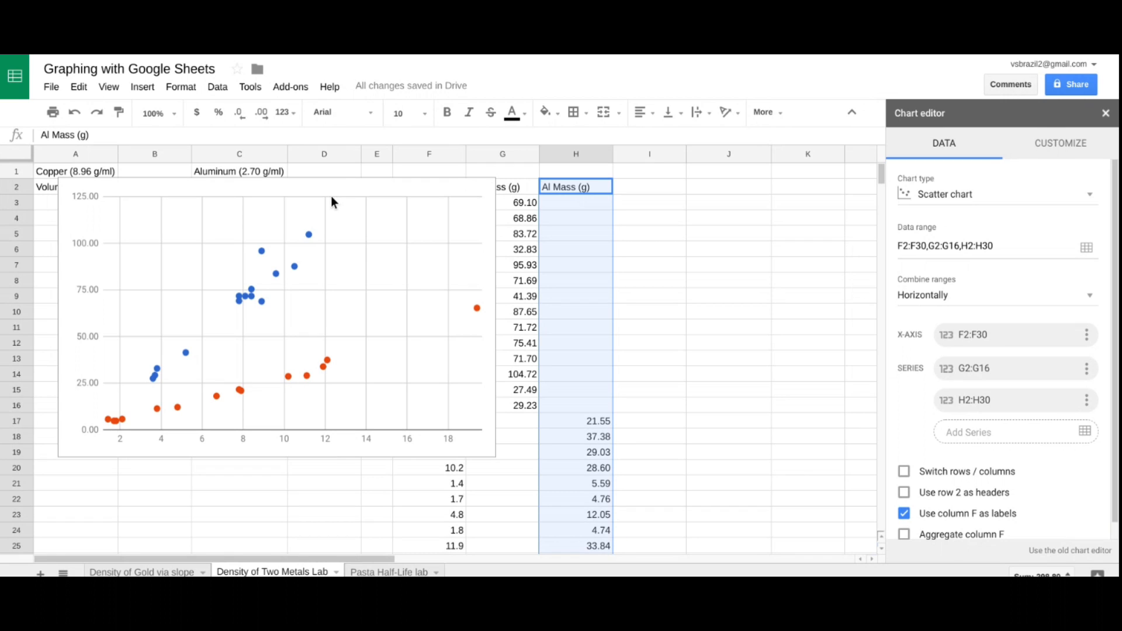
pyautogui.moveTo(386, 283)
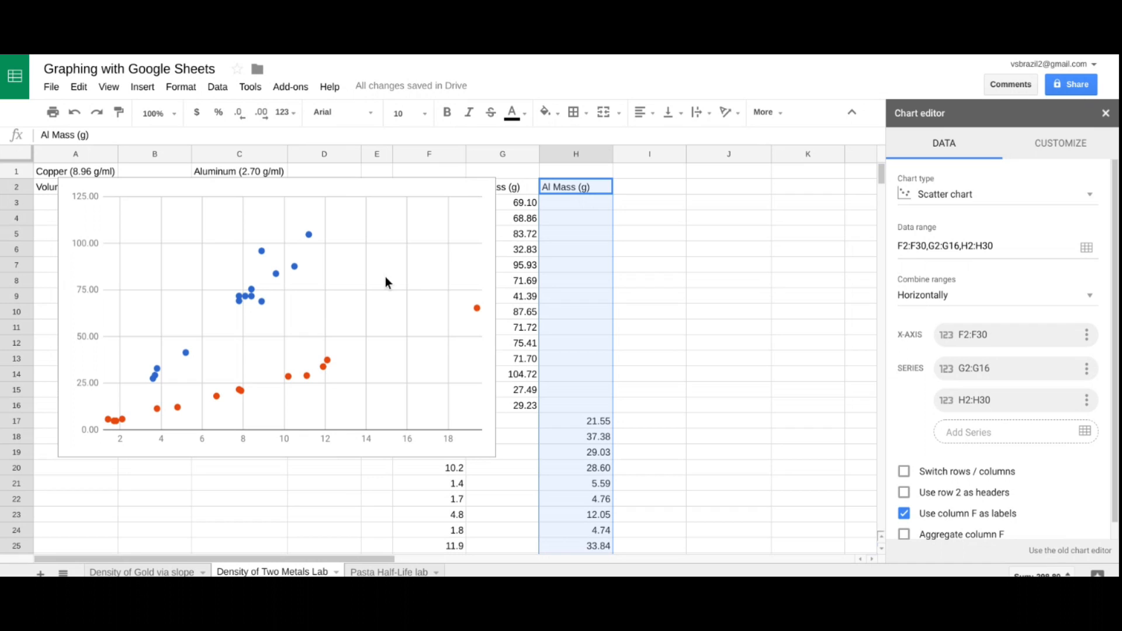
pyautogui.moveTo(395, 243)
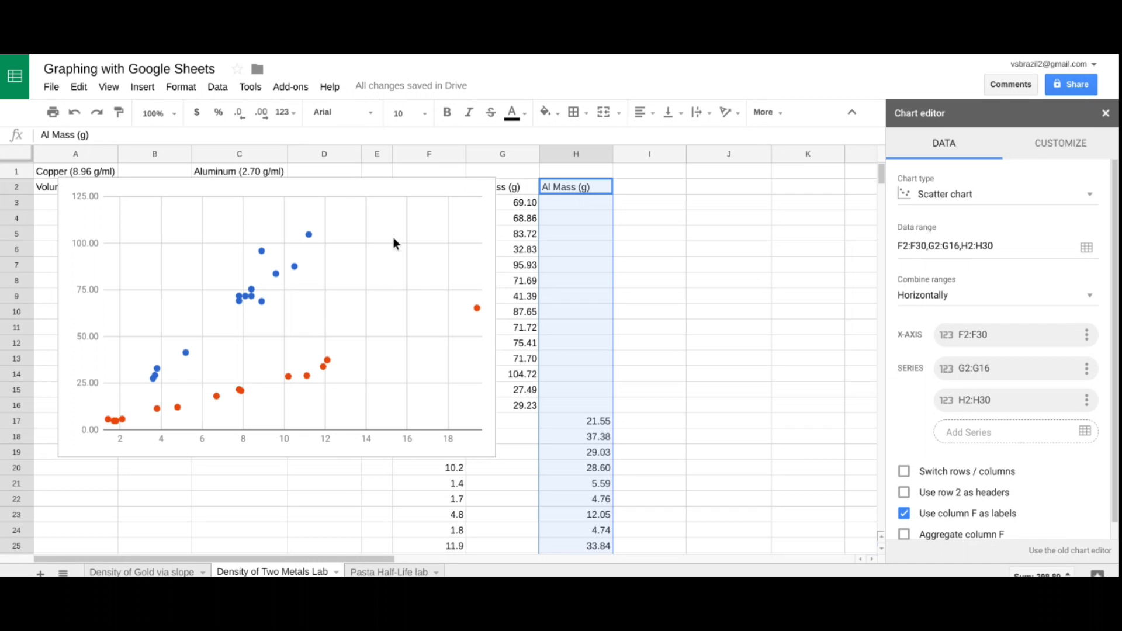
pyautogui.moveTo(1088, 134)
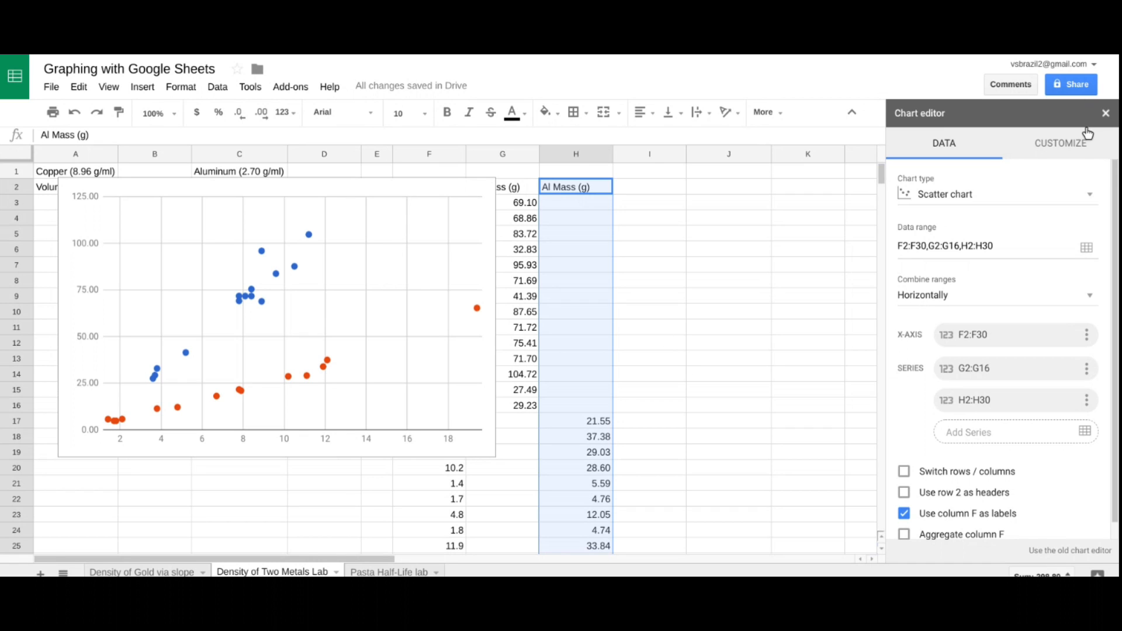
# Step: In Customize, choose the chart title field under Chart & axis titles
pyautogui.click(1061, 143)
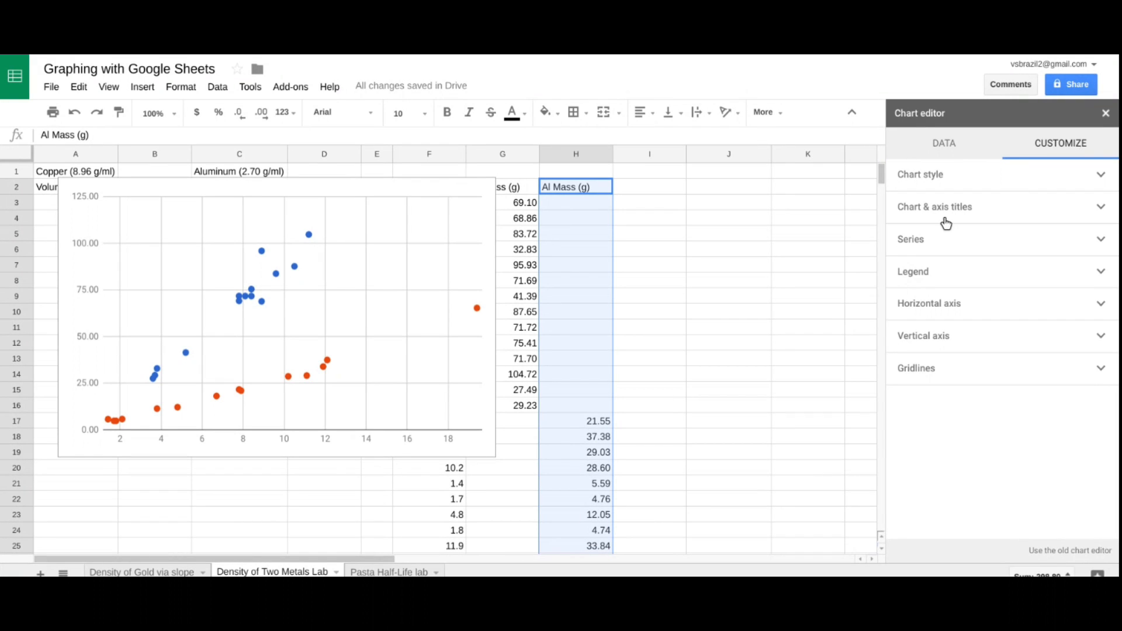
pyautogui.moveTo(929, 218)
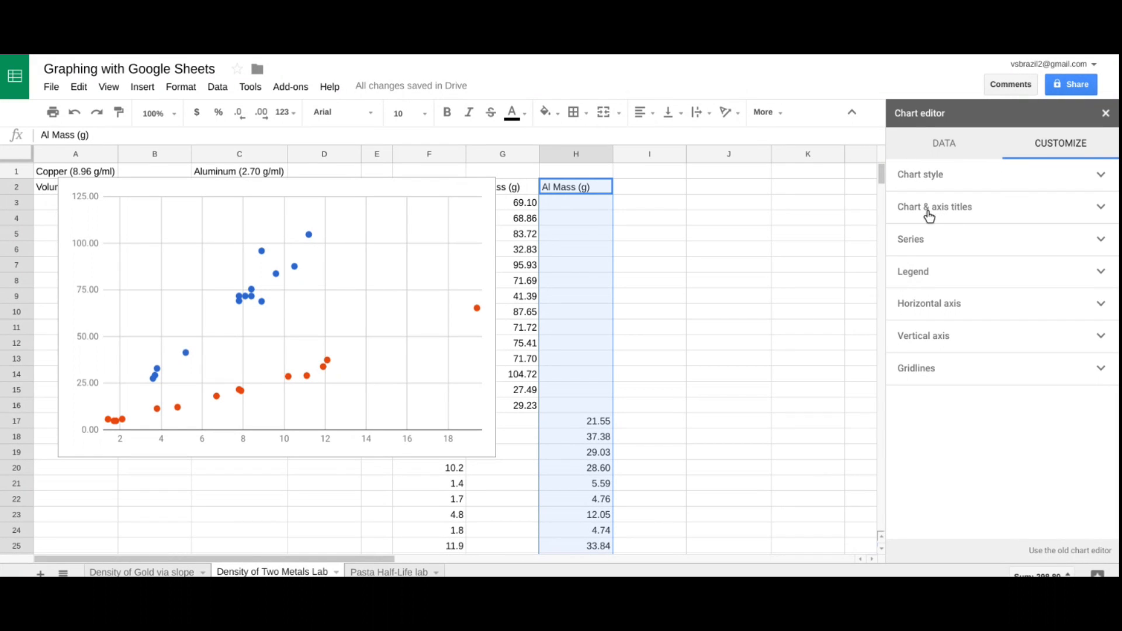
pyautogui.moveTo(944, 218)
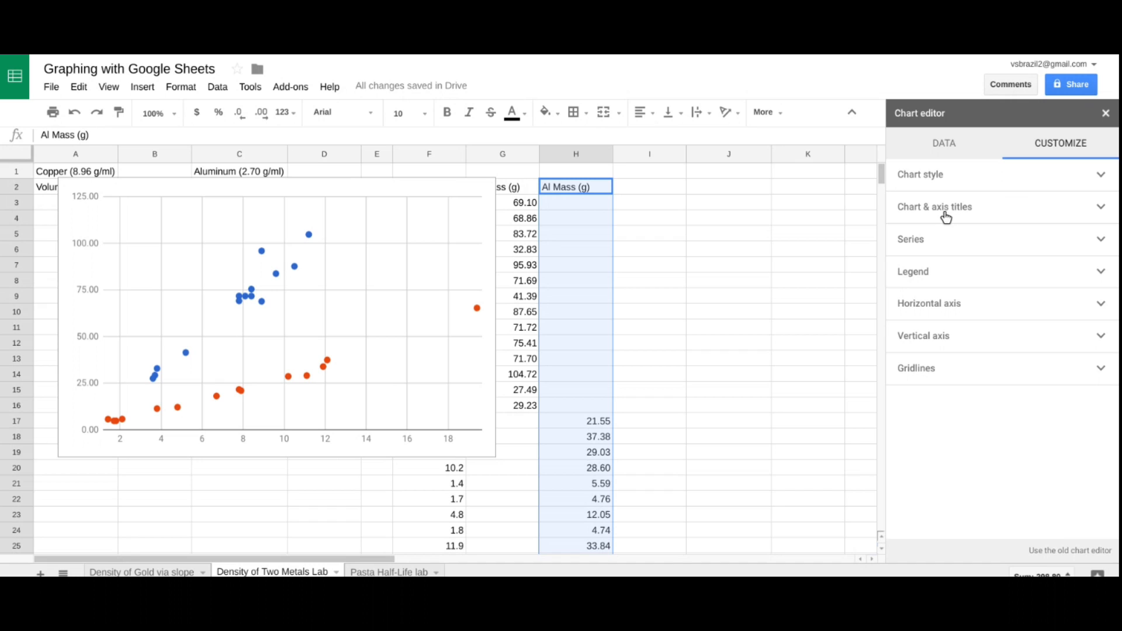
pyautogui.click(934, 207)
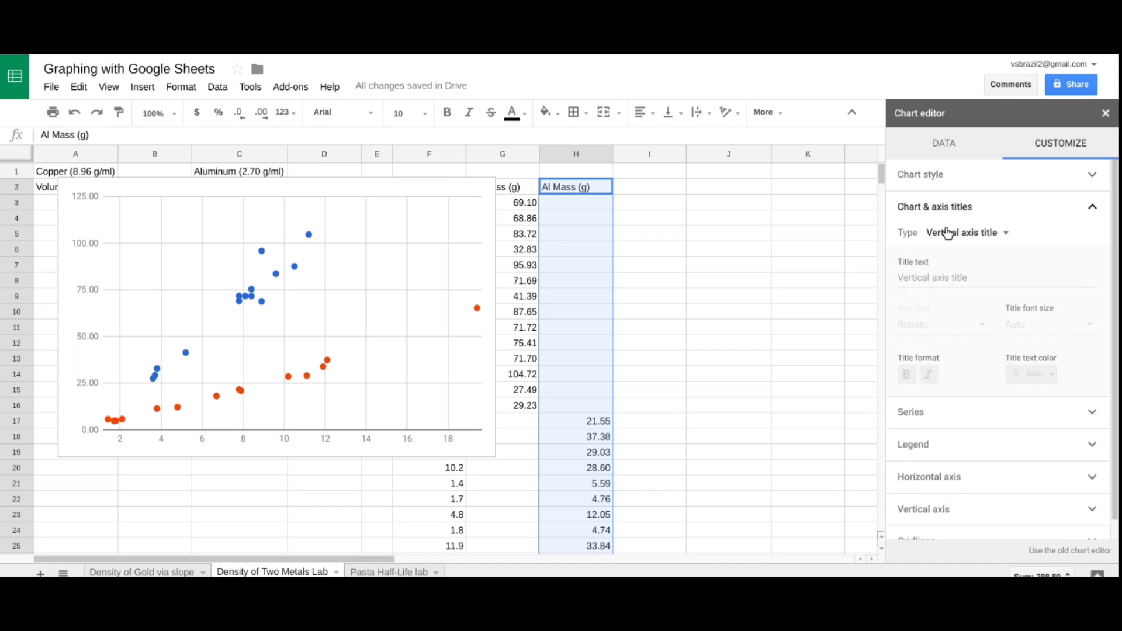
pyautogui.click(966, 232)
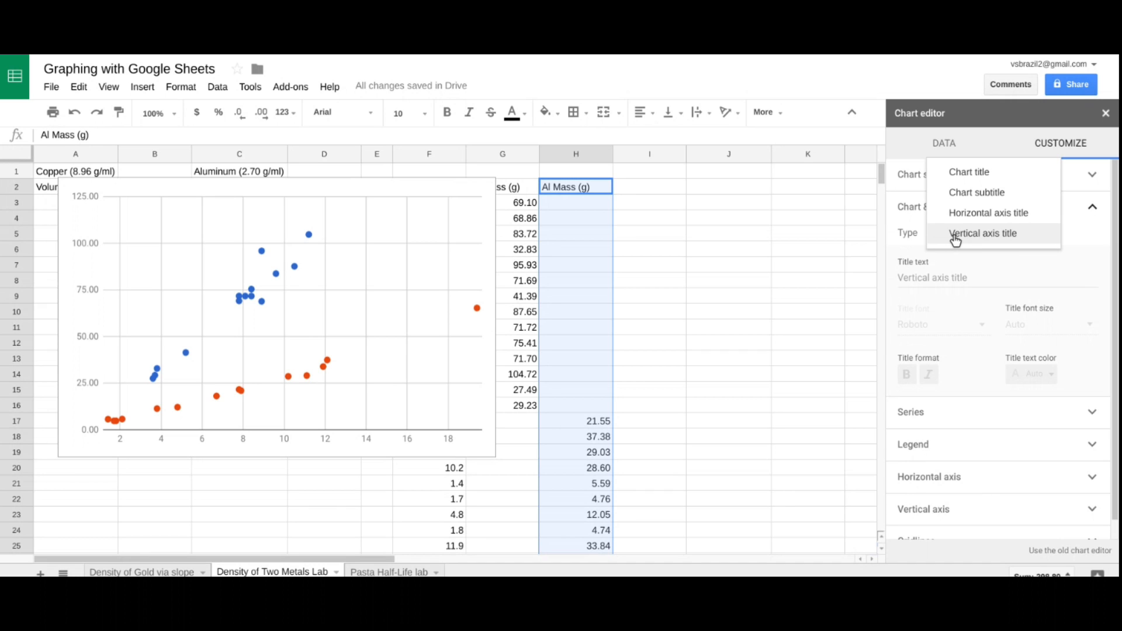
pyautogui.moveTo(971, 247)
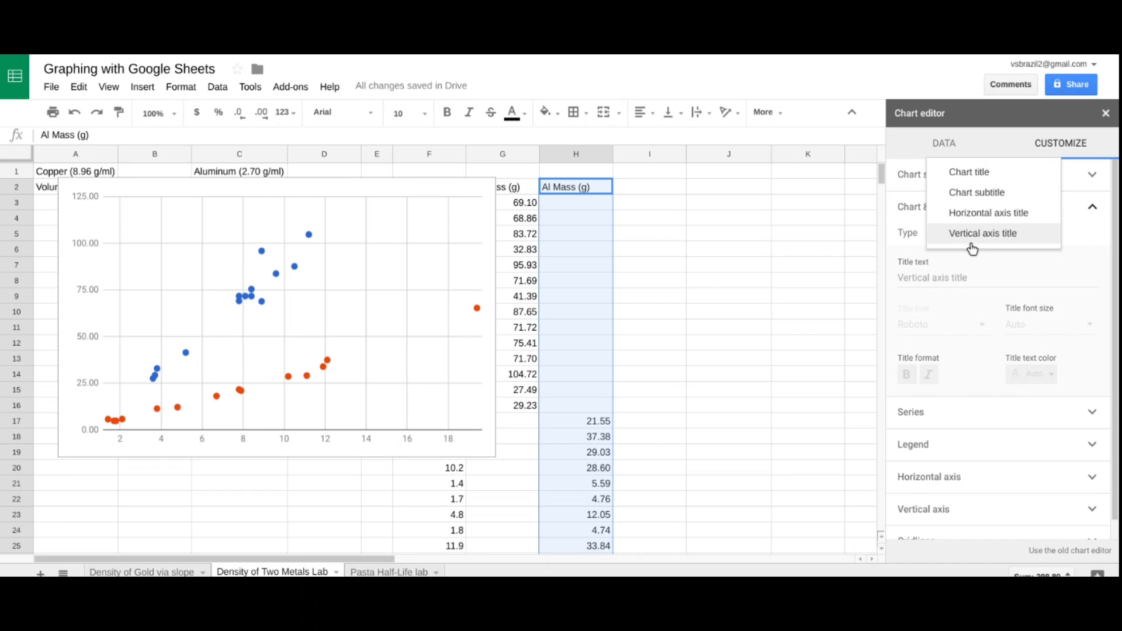
pyautogui.moveTo(969, 171)
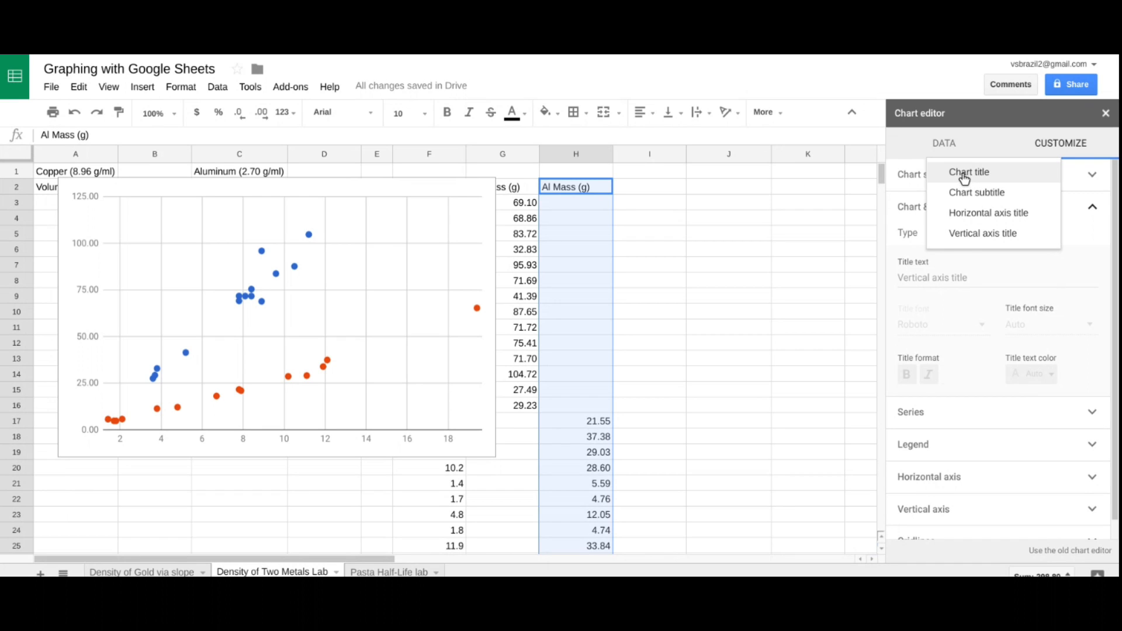
pyautogui.click(967, 172)
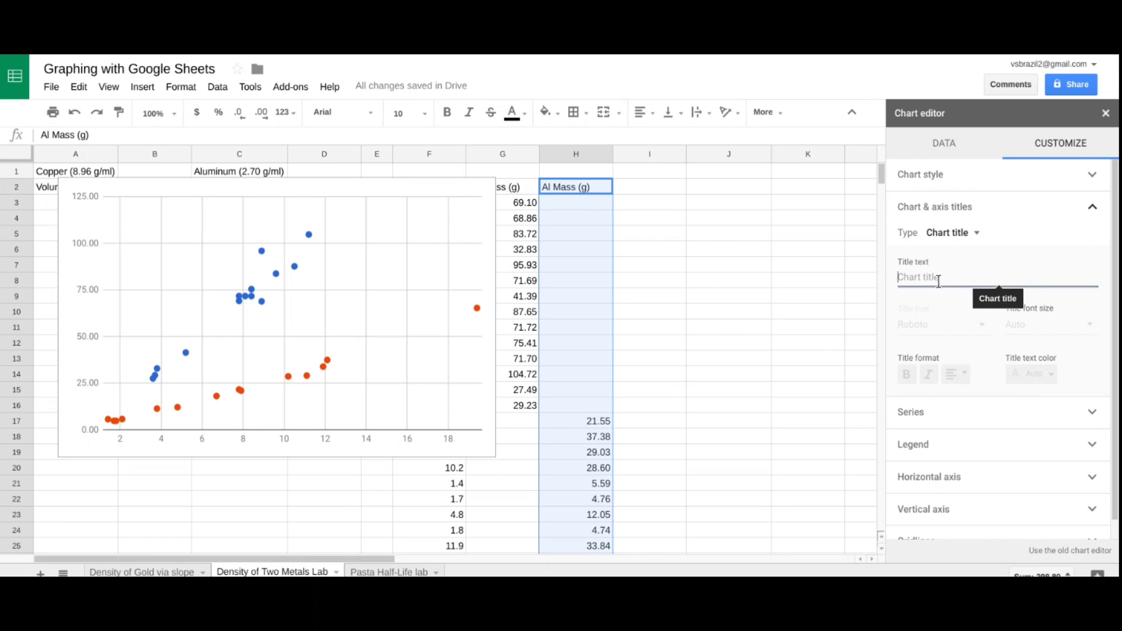
# Step: Title the chart 'Density of Two Metals'
pyautogui.write('Density of')
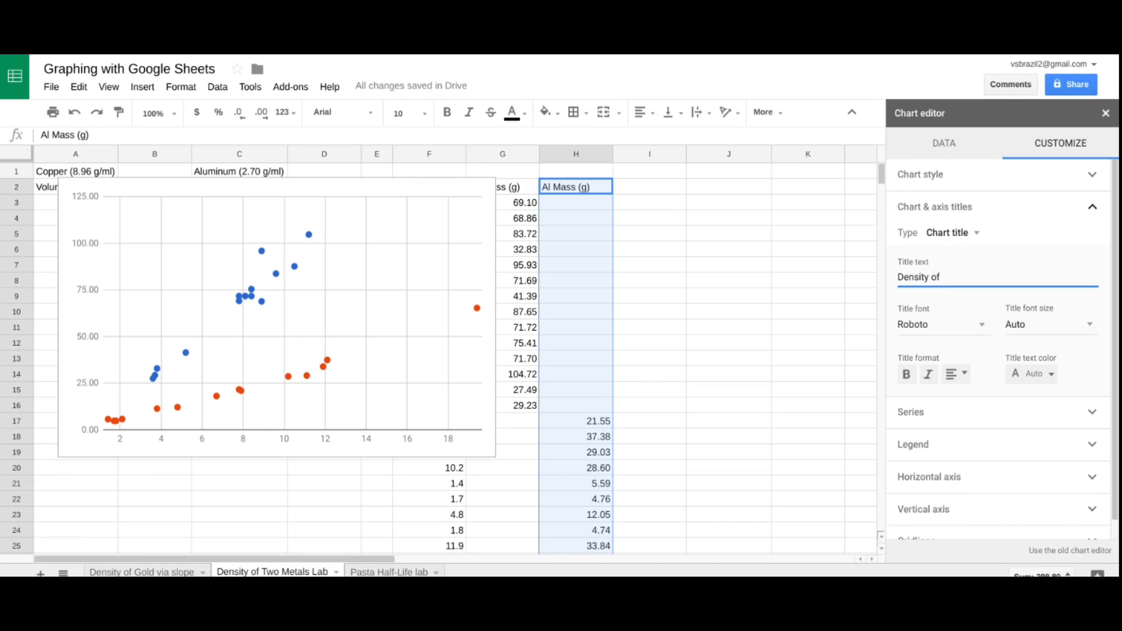
pyautogui.write('Tw')
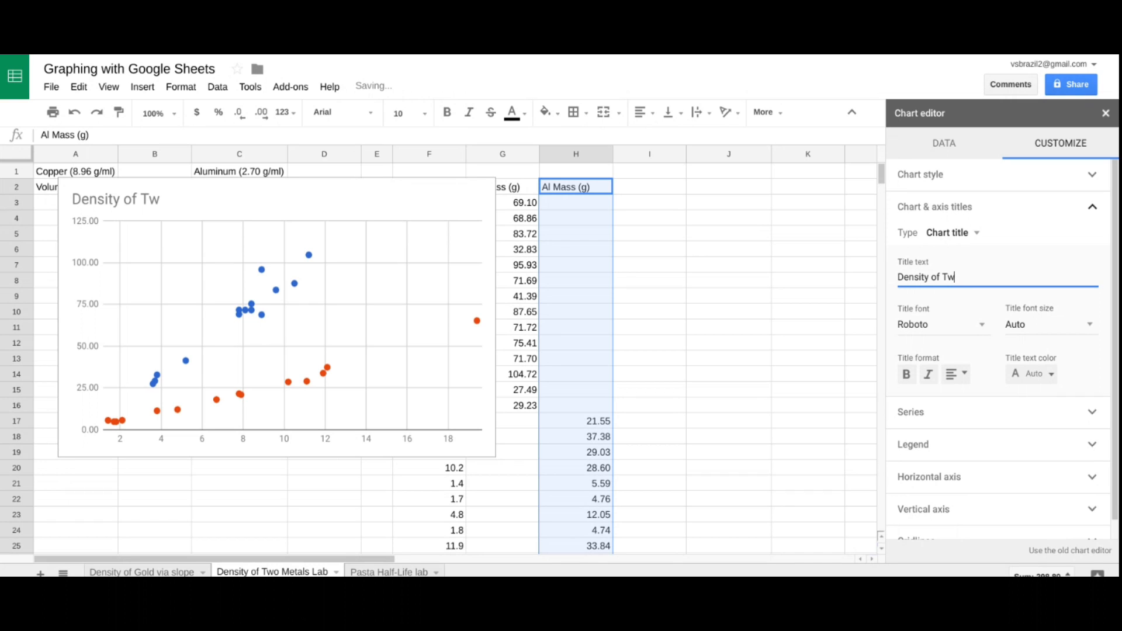
pyautogui.write('o m')
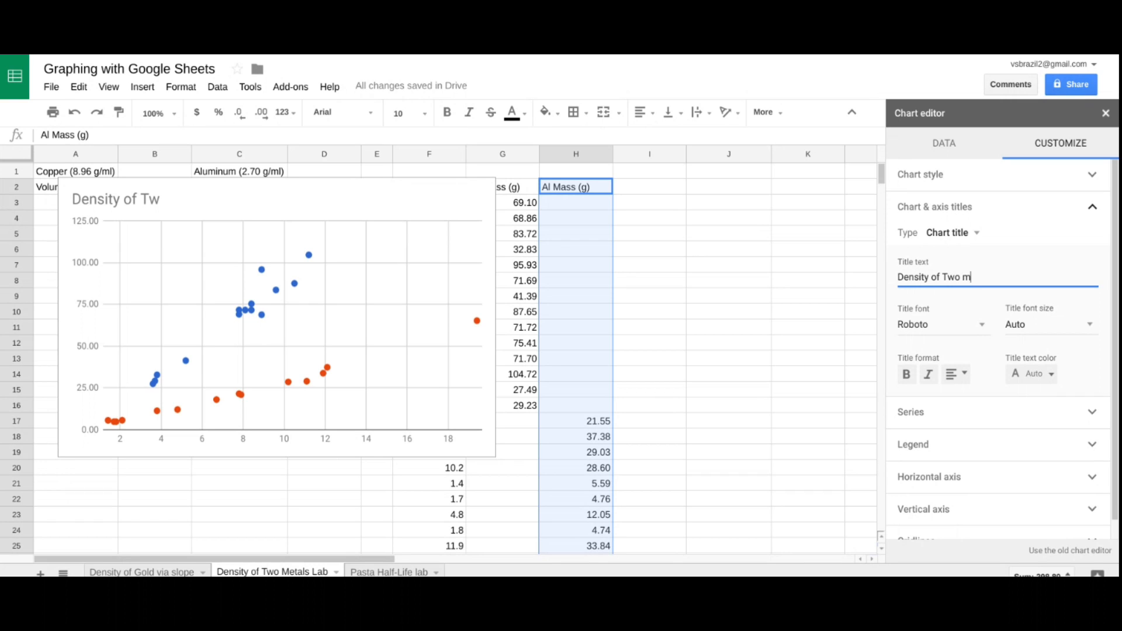
pyautogui.write('etals')
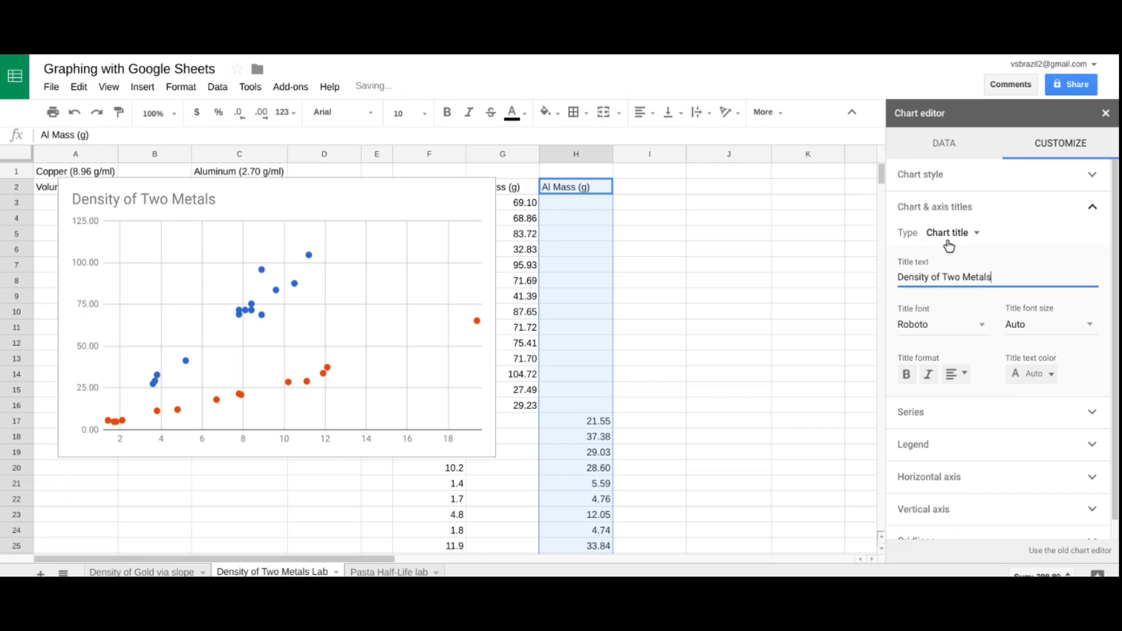
pyautogui.moveTo(951, 231)
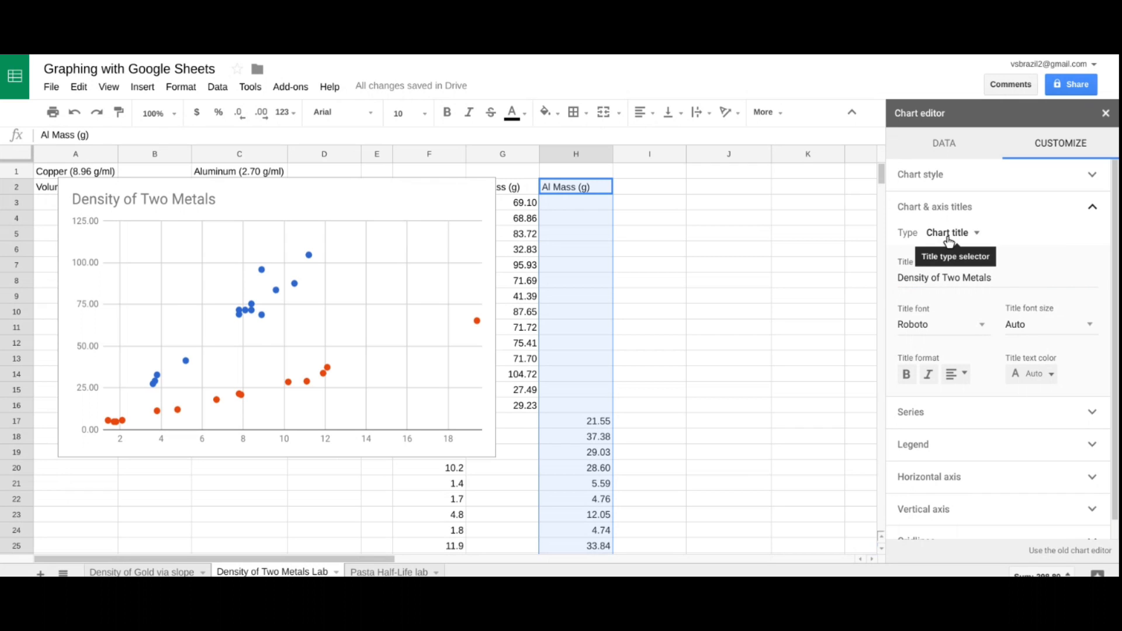
# Step: Title the horizontal axis 'Volume (ml)'
pyautogui.click(952, 231)
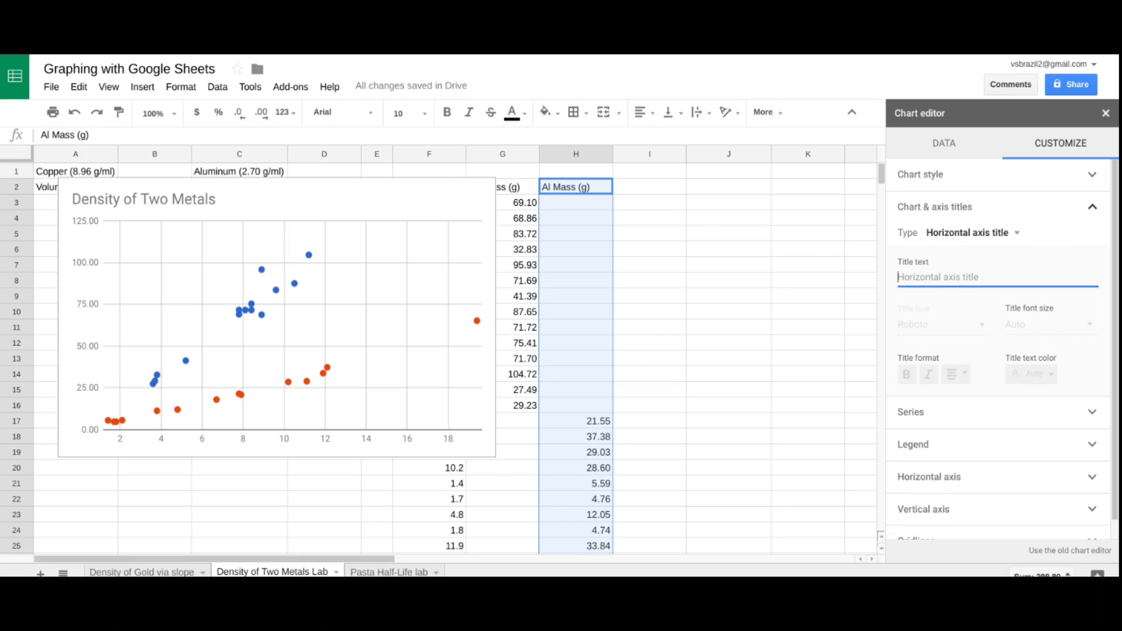
pyautogui.write('V')
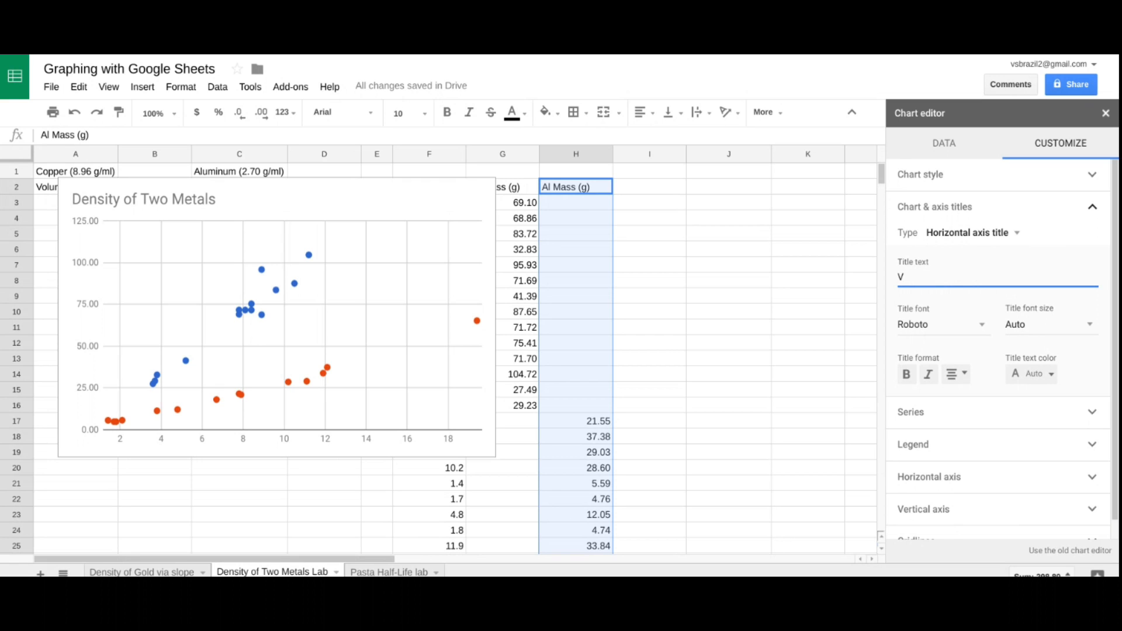
pyautogui.write('olume (')
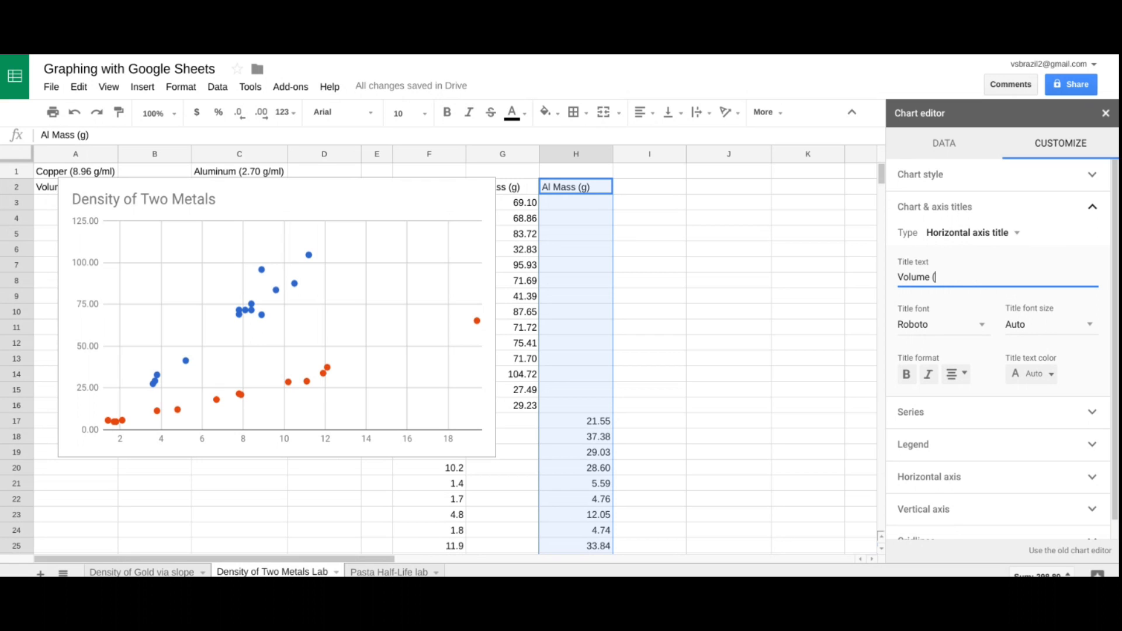
pyautogui.write('ml)')
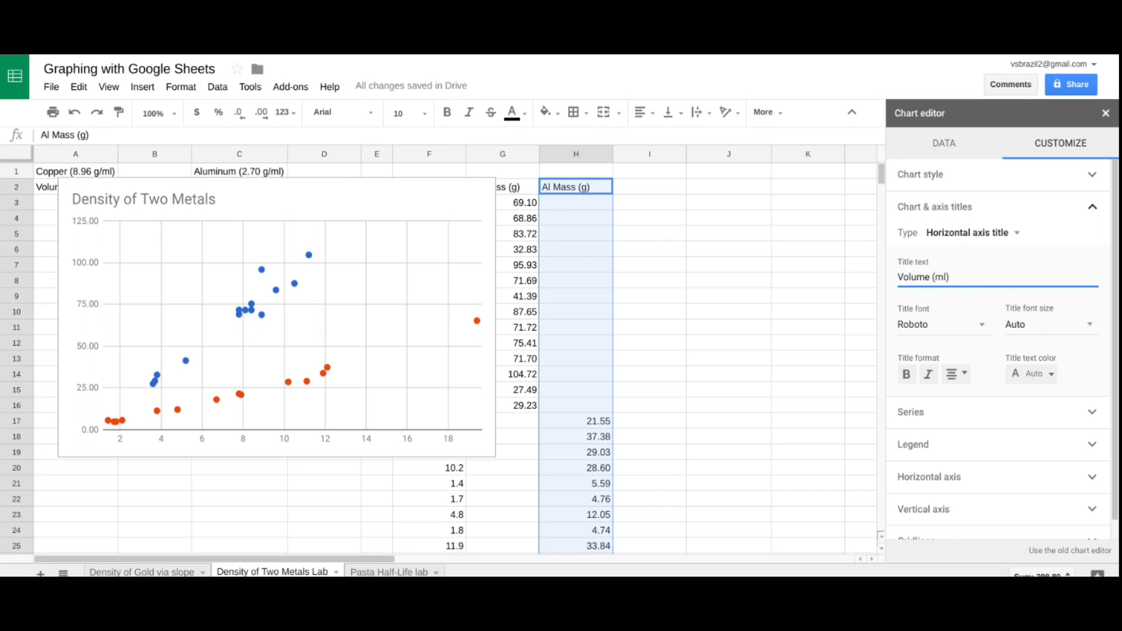
# Step: Title the vertical axis 'Mass (g)'
pyautogui.click(968, 233)
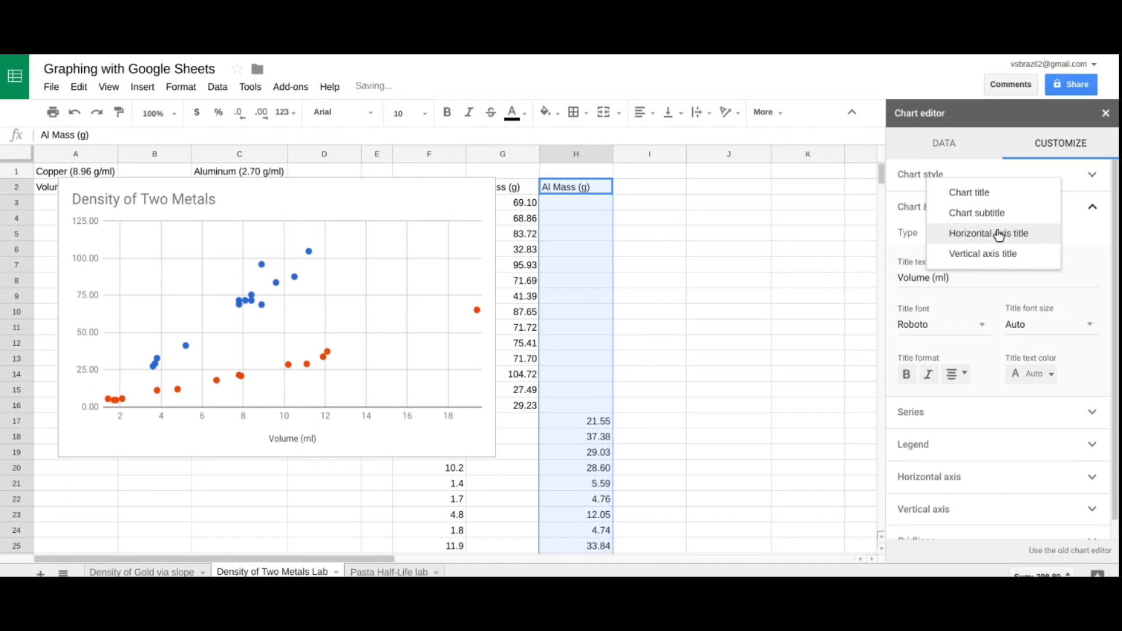
pyautogui.moveTo(990, 258)
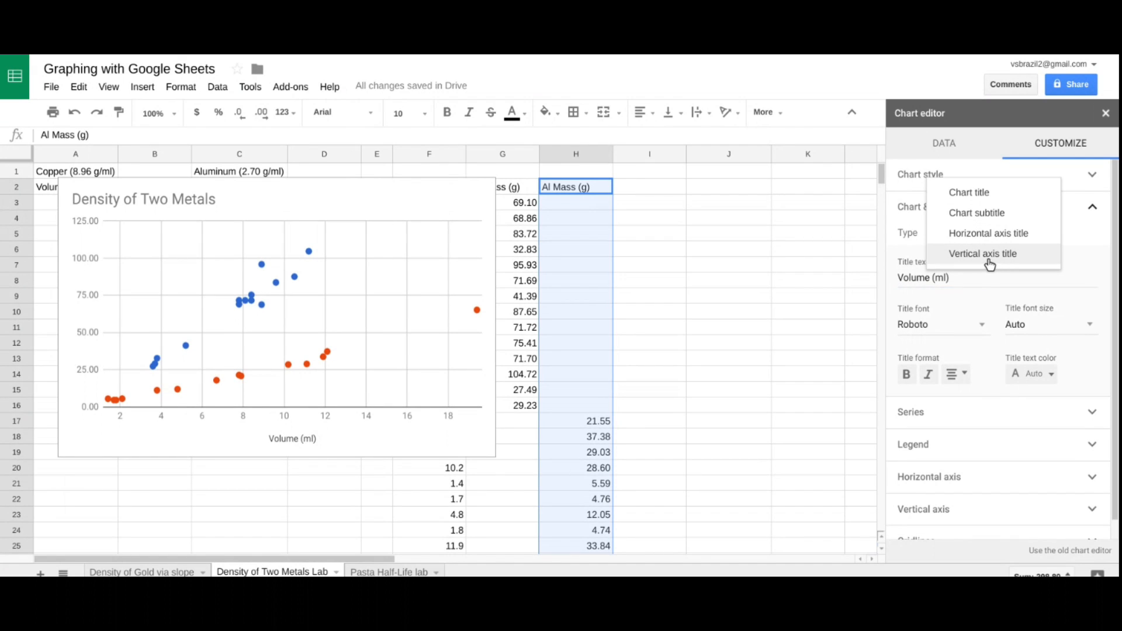
pyautogui.click(983, 253)
pyautogui.write('Ma')
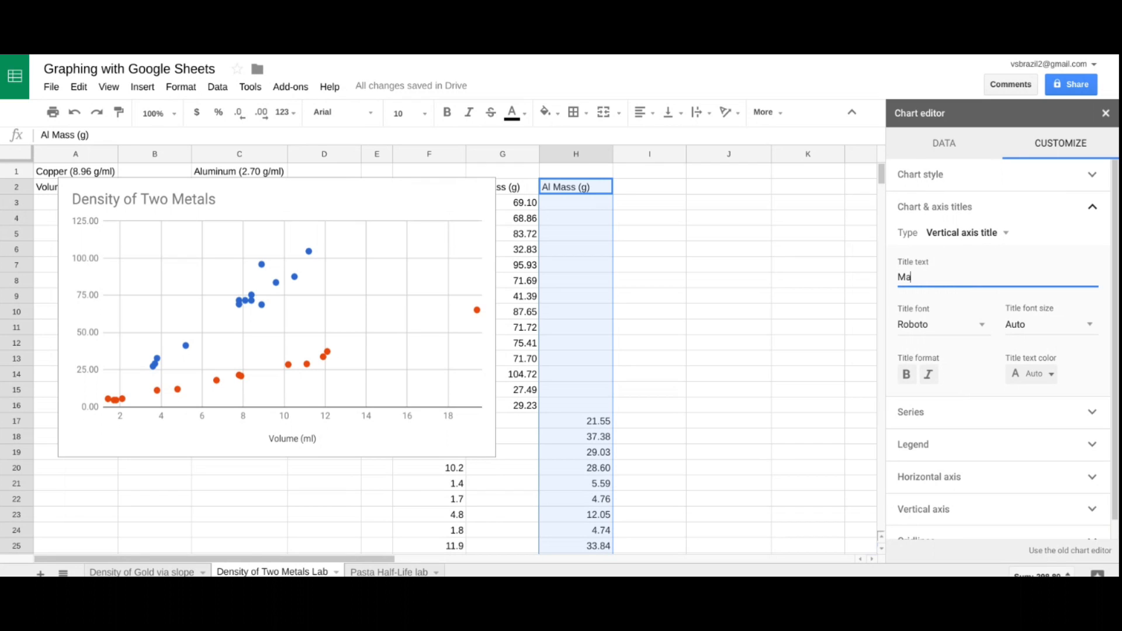
pyautogui.write('ss (g')
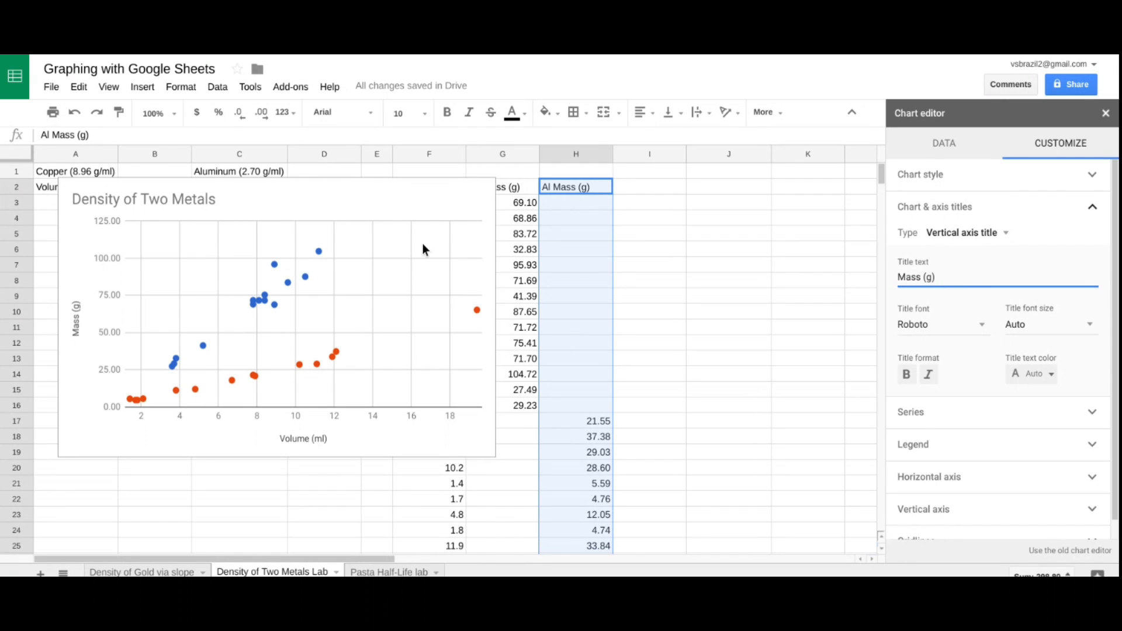
pyautogui.moveTo(401, 263)
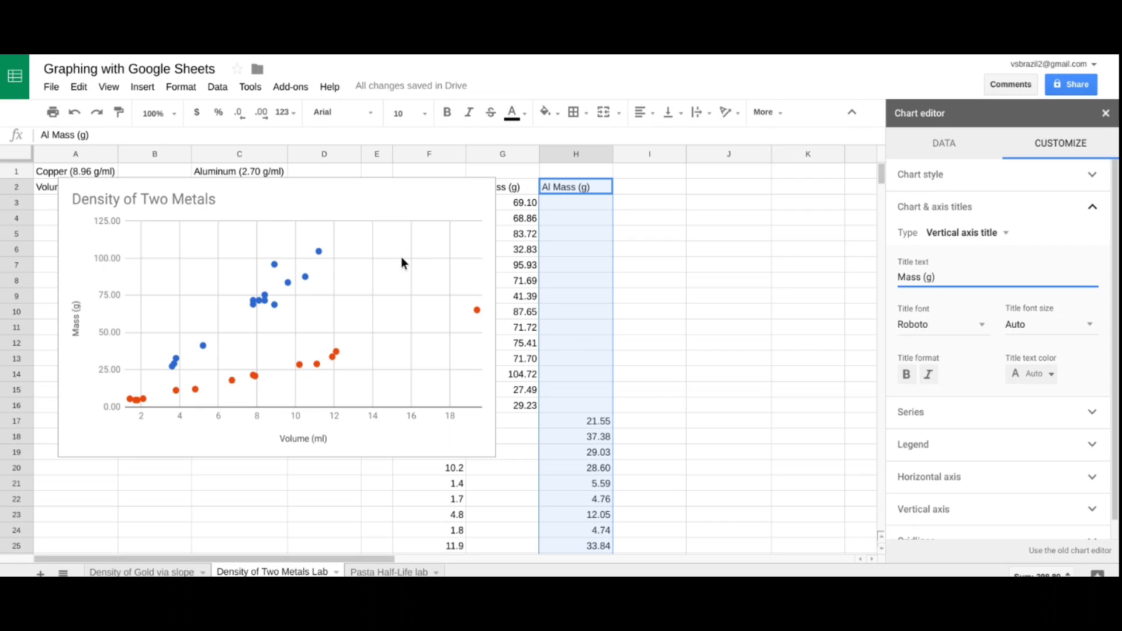
pyautogui.moveTo(528, 314)
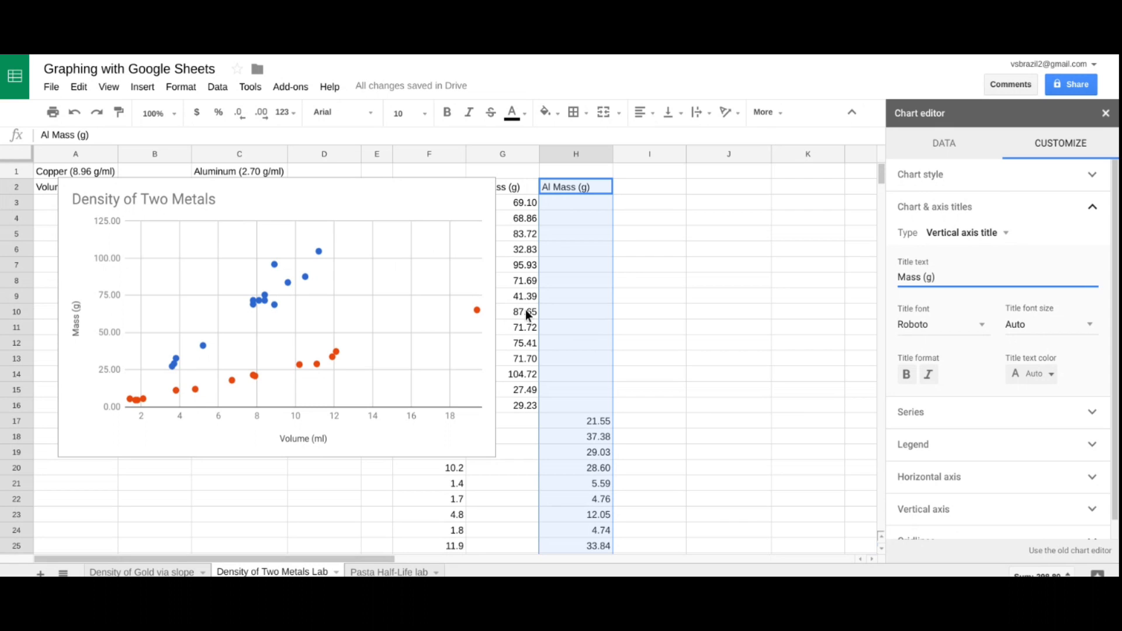
pyautogui.moveTo(914, 398)
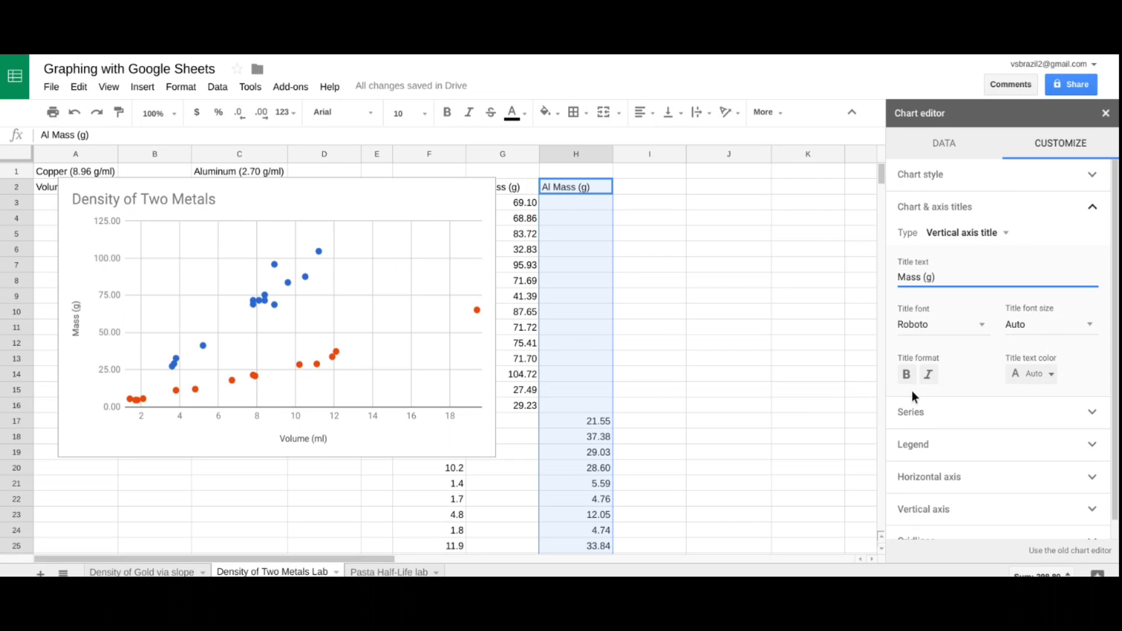
pyautogui.moveTo(942, 421)
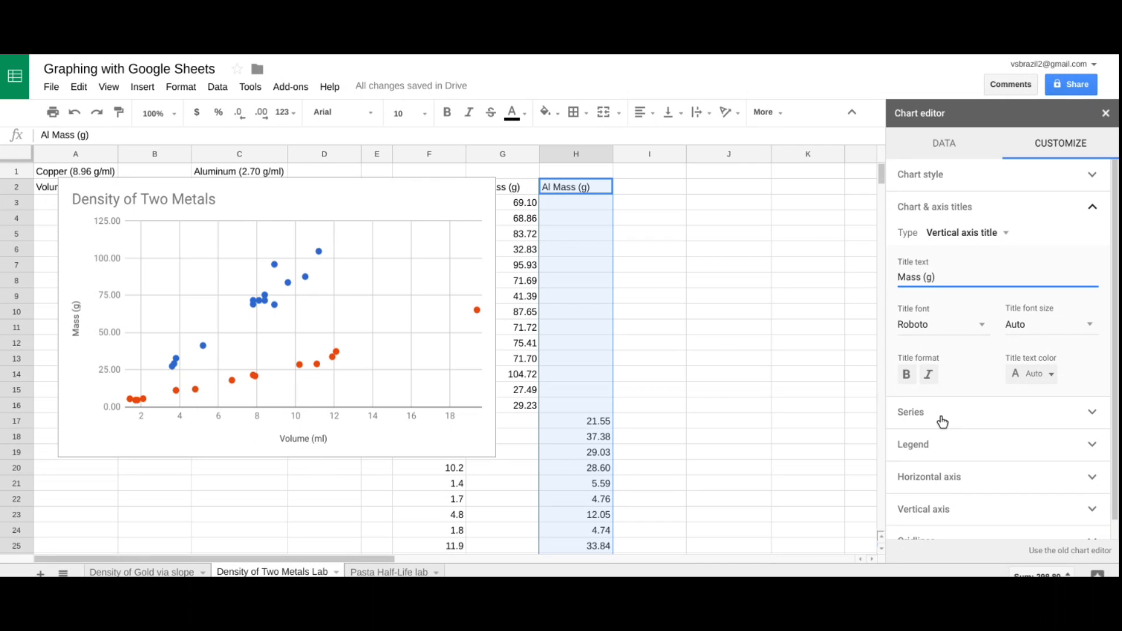
# Step: Add linear trendlines to both series and label each with its equation
pyautogui.click(910, 412)
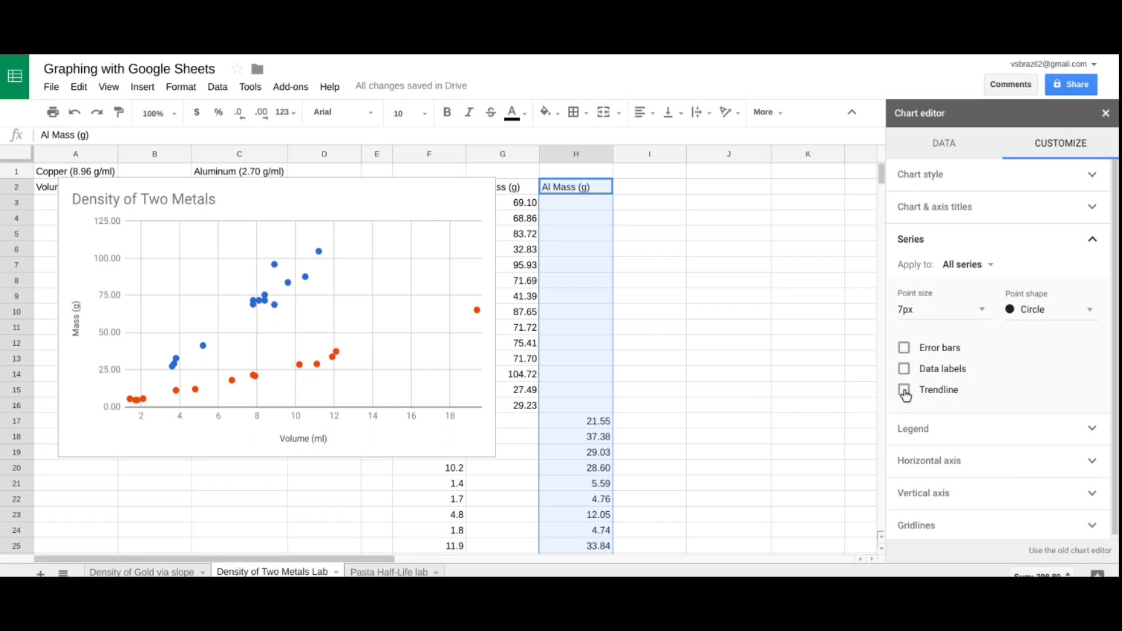
pyautogui.click(904, 389)
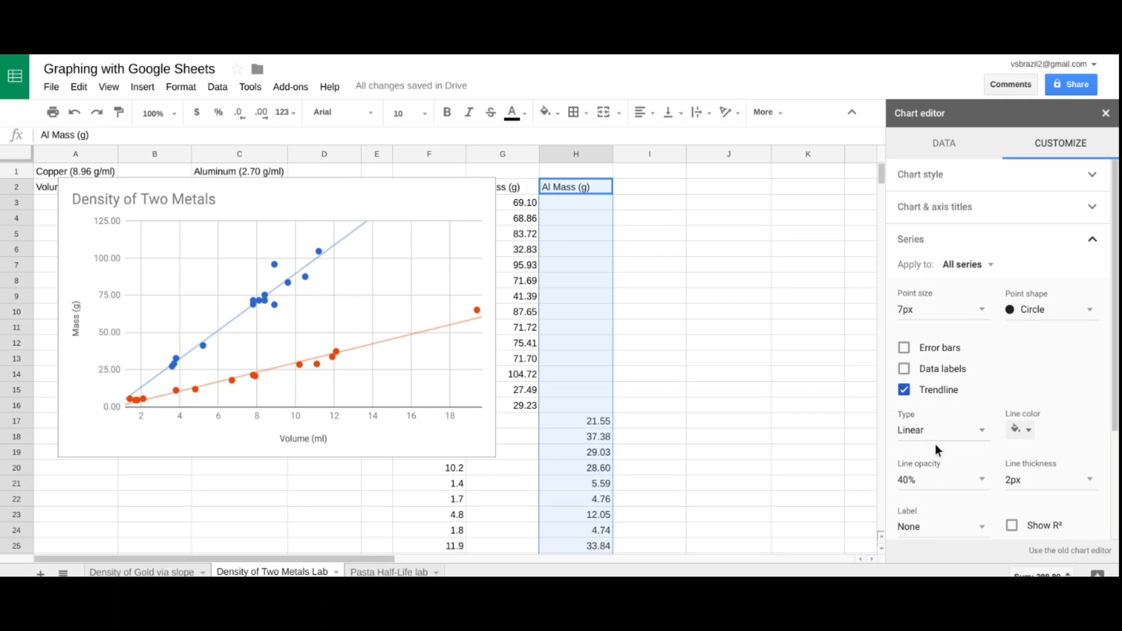
pyautogui.click(940, 526)
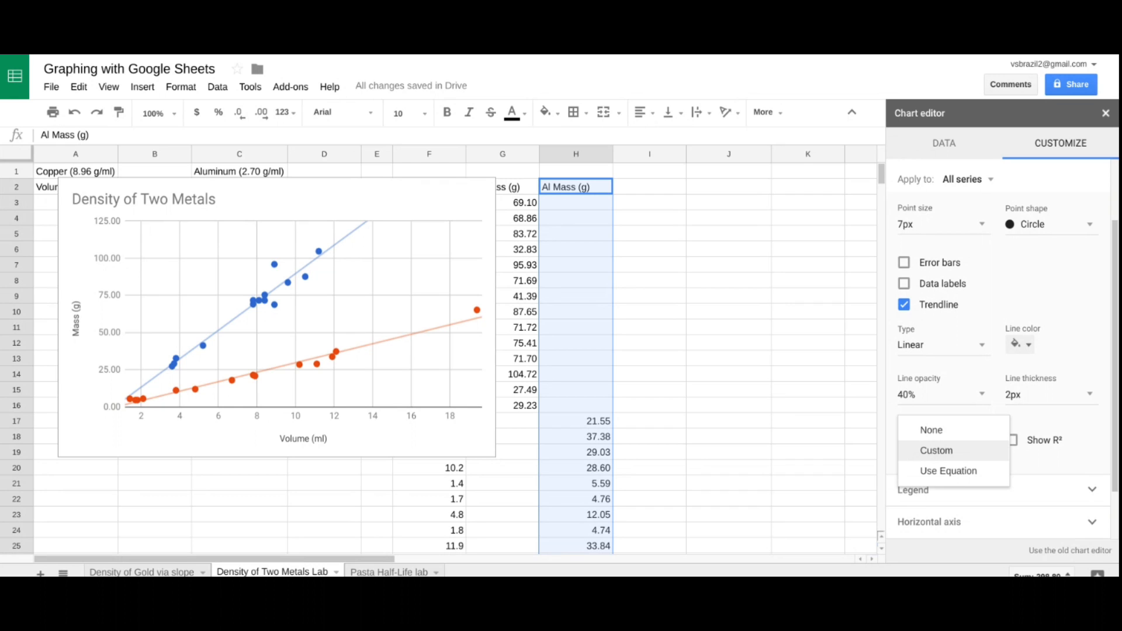
pyautogui.click(948, 471)
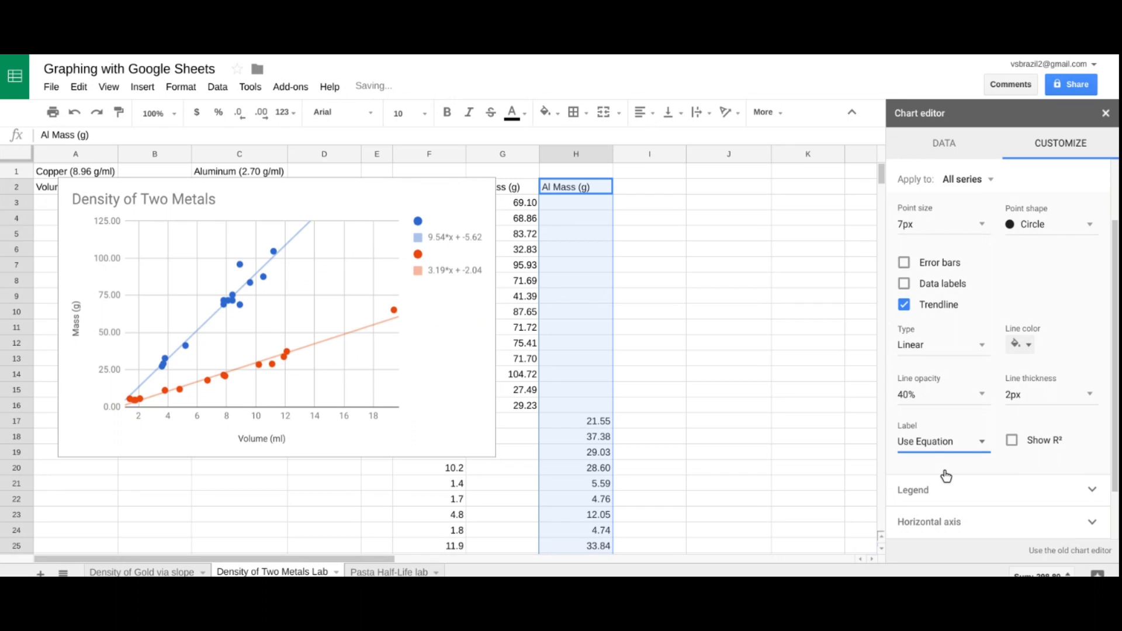
pyautogui.moveTo(565, 393)
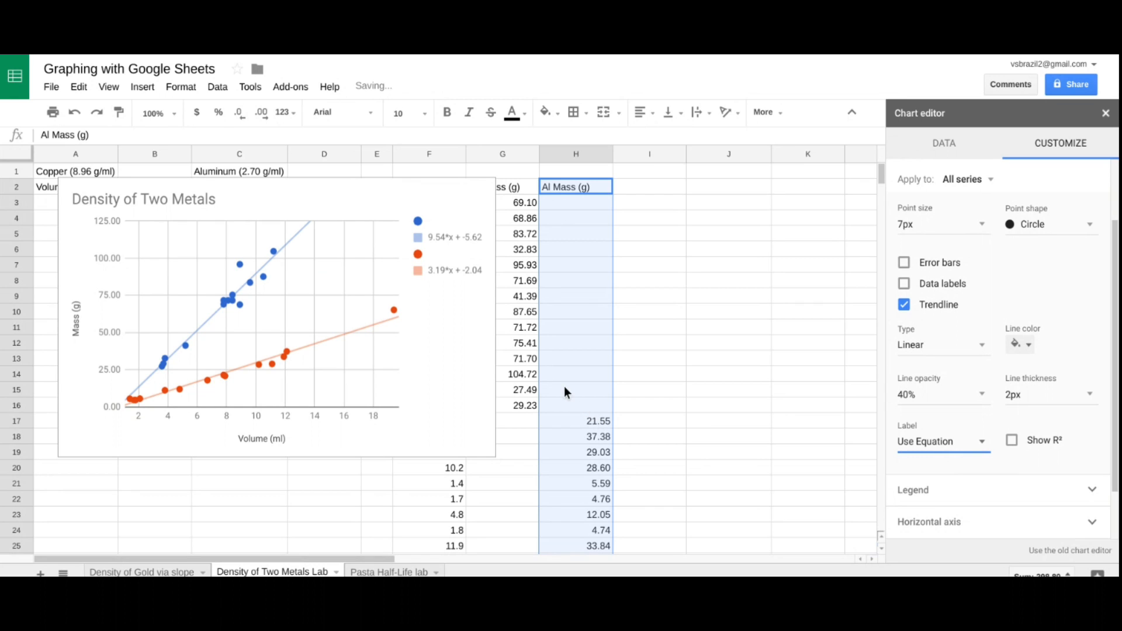
pyautogui.moveTo(444, 257)
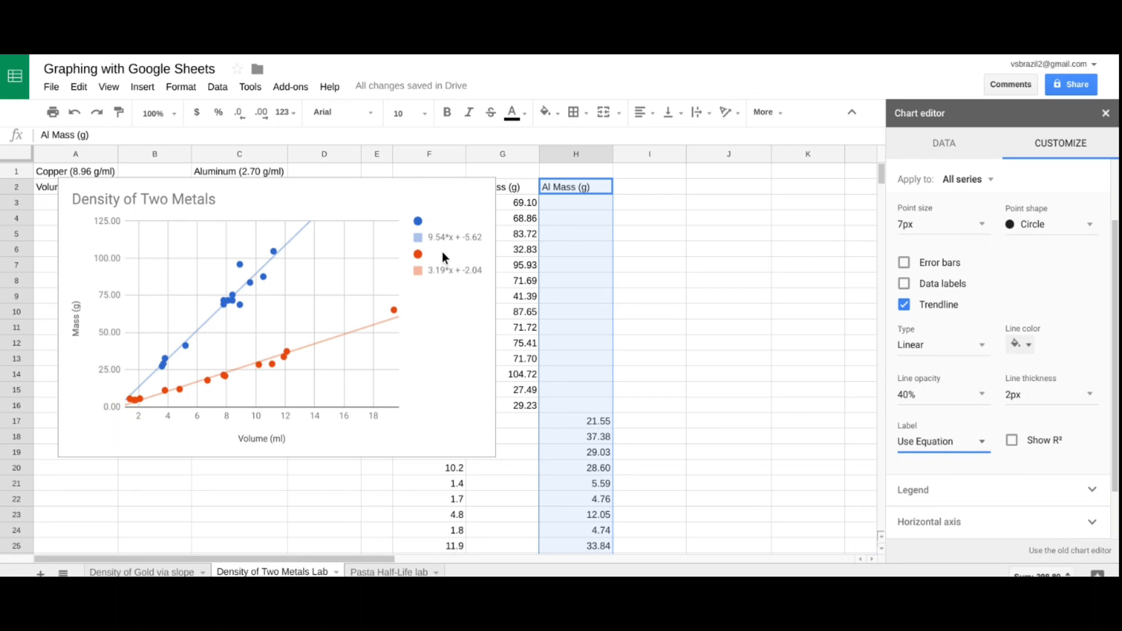
pyautogui.moveTo(444, 268)
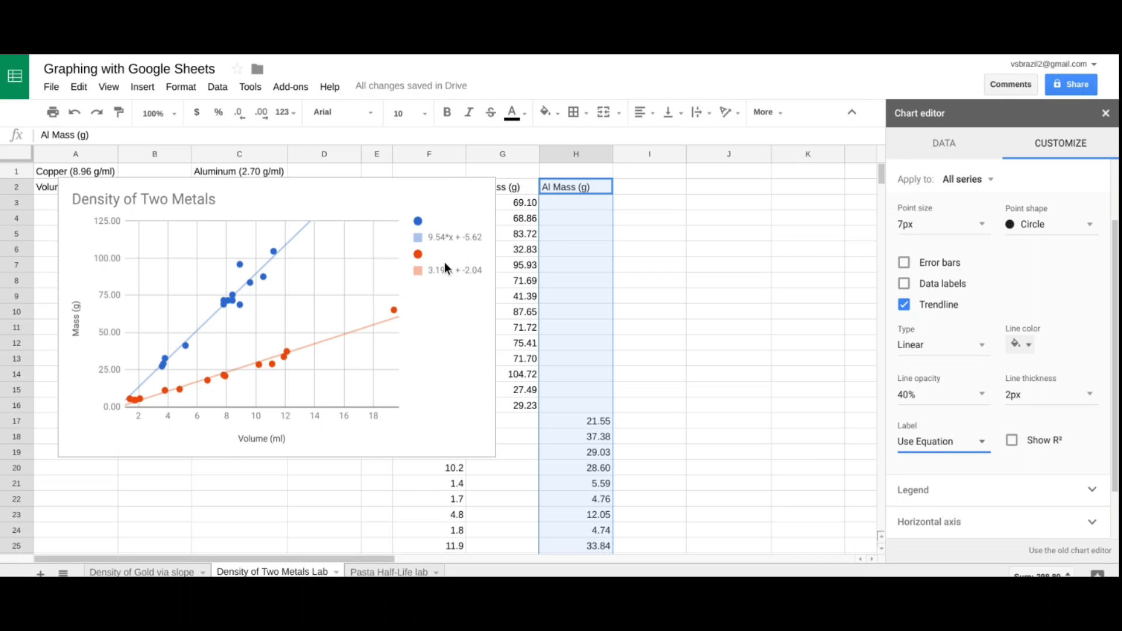
pyautogui.moveTo(449, 303)
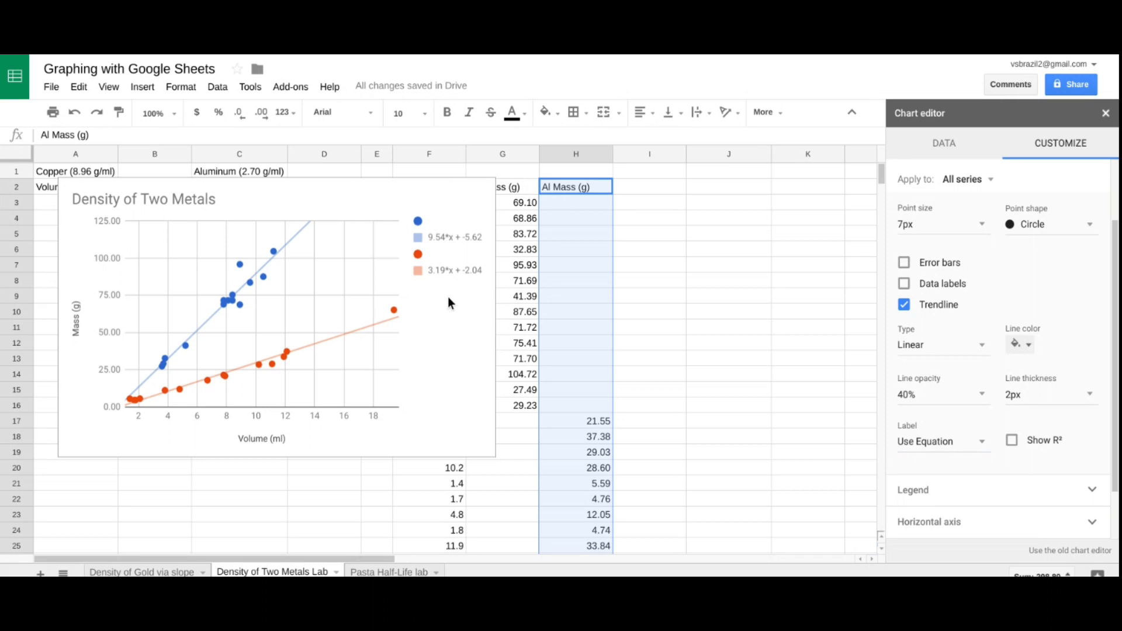
pyautogui.moveTo(448, 314)
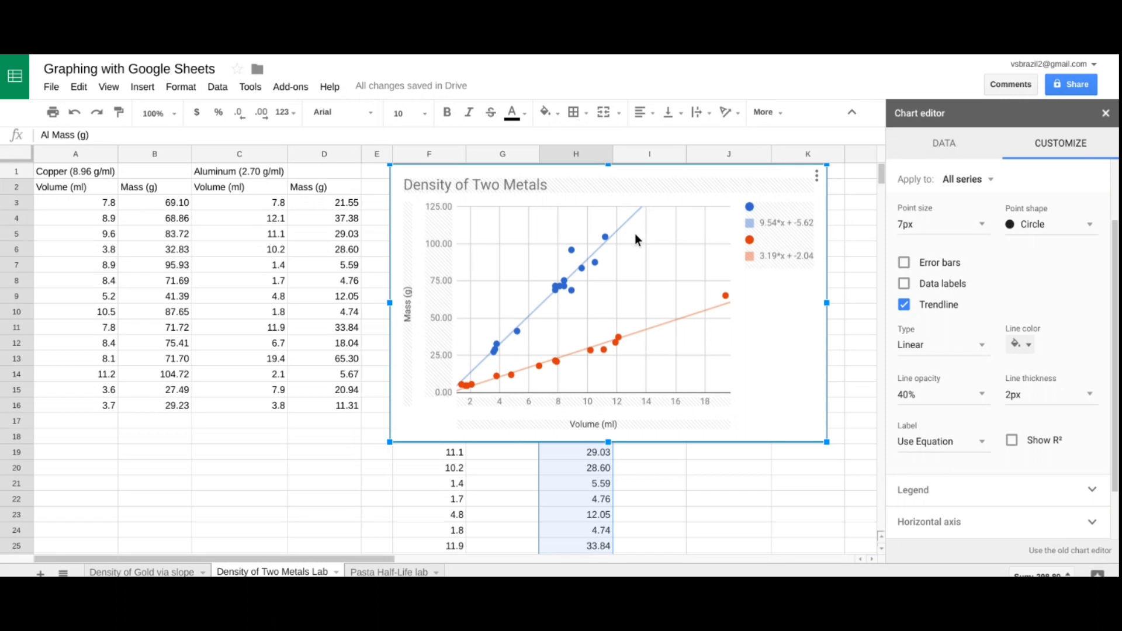
pyautogui.moveTo(694, 236)
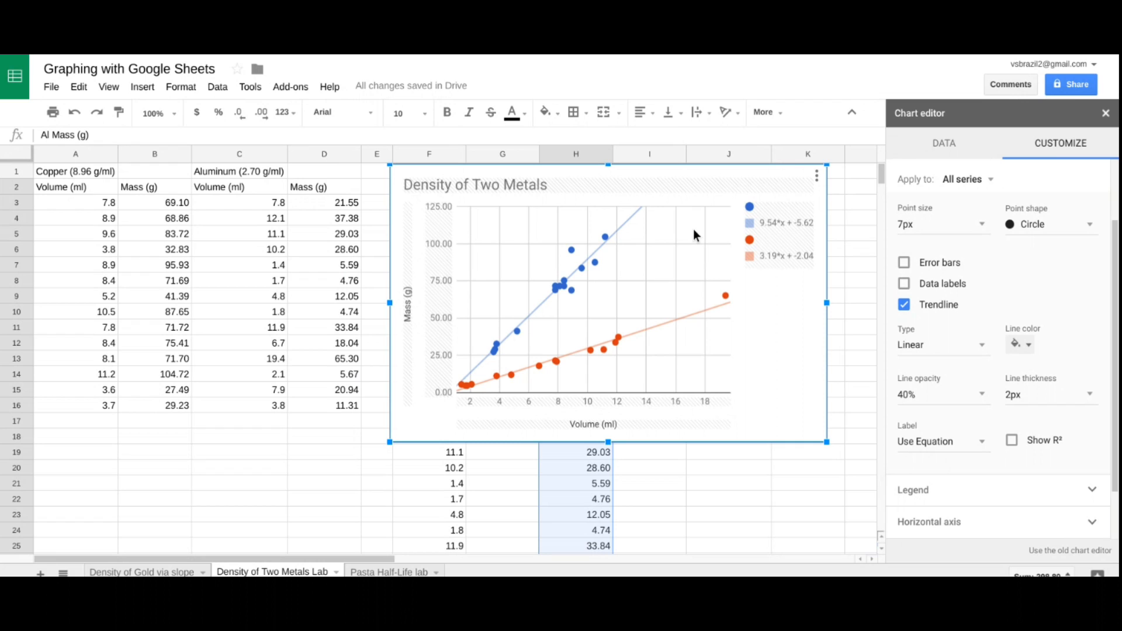
pyautogui.moveTo(680, 289)
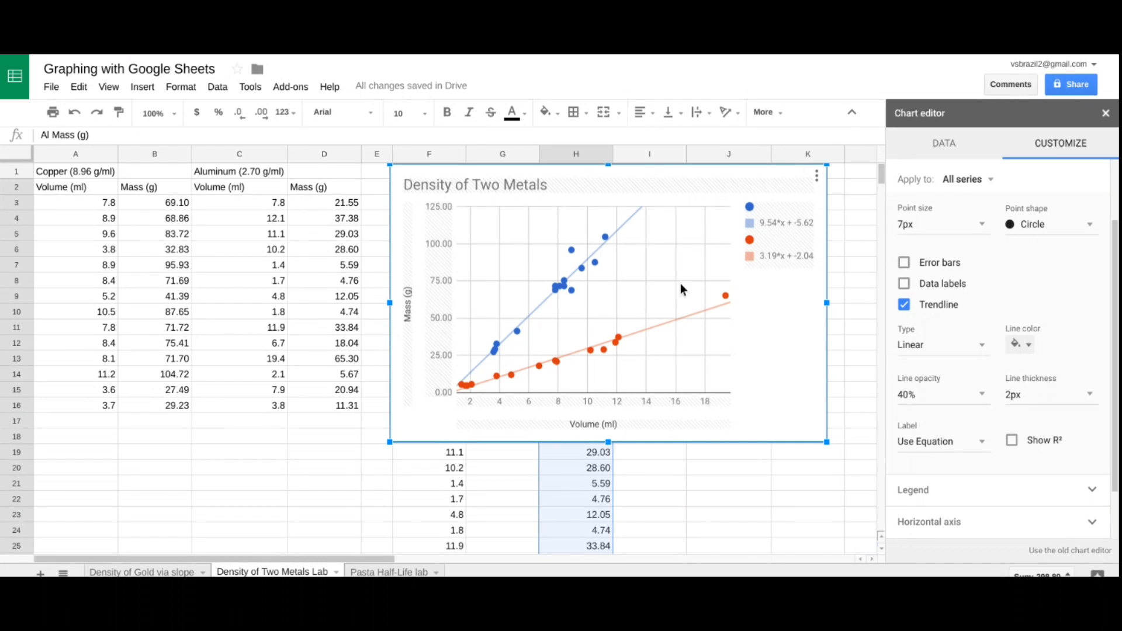
pyautogui.moveTo(771, 325)
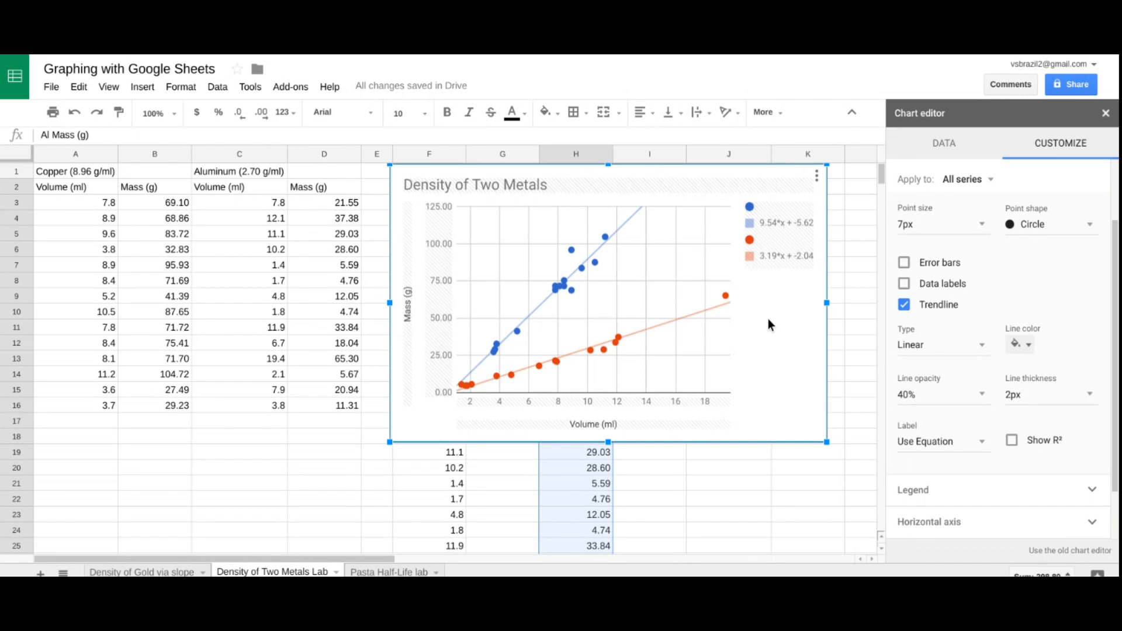